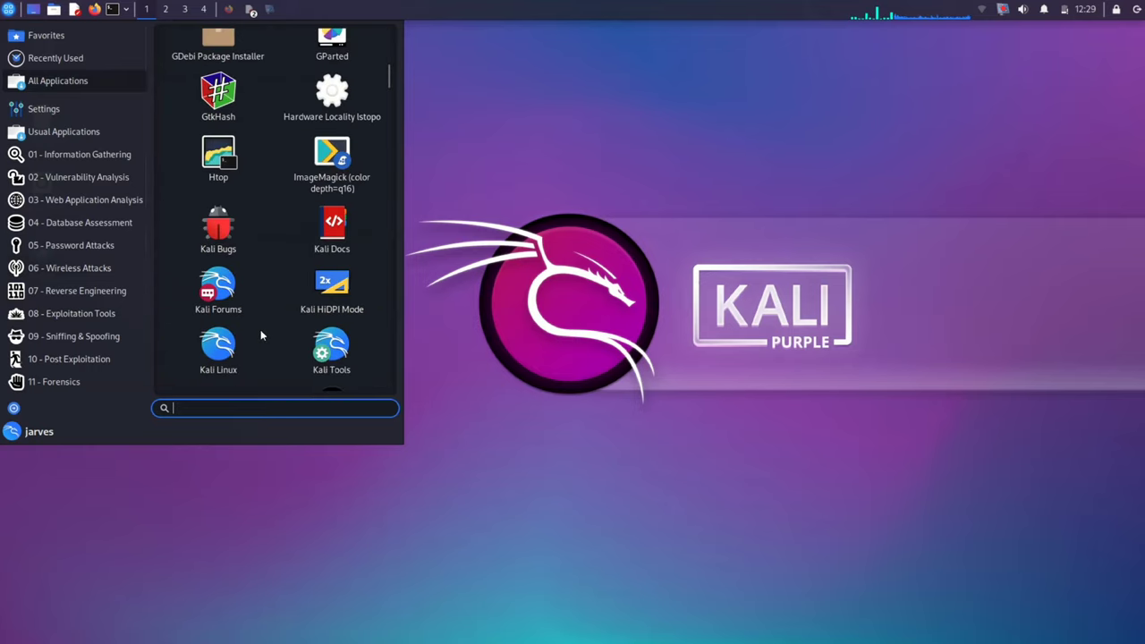
- Close the Thunar File System window and return to the Kali Purple desktop
text(fir)
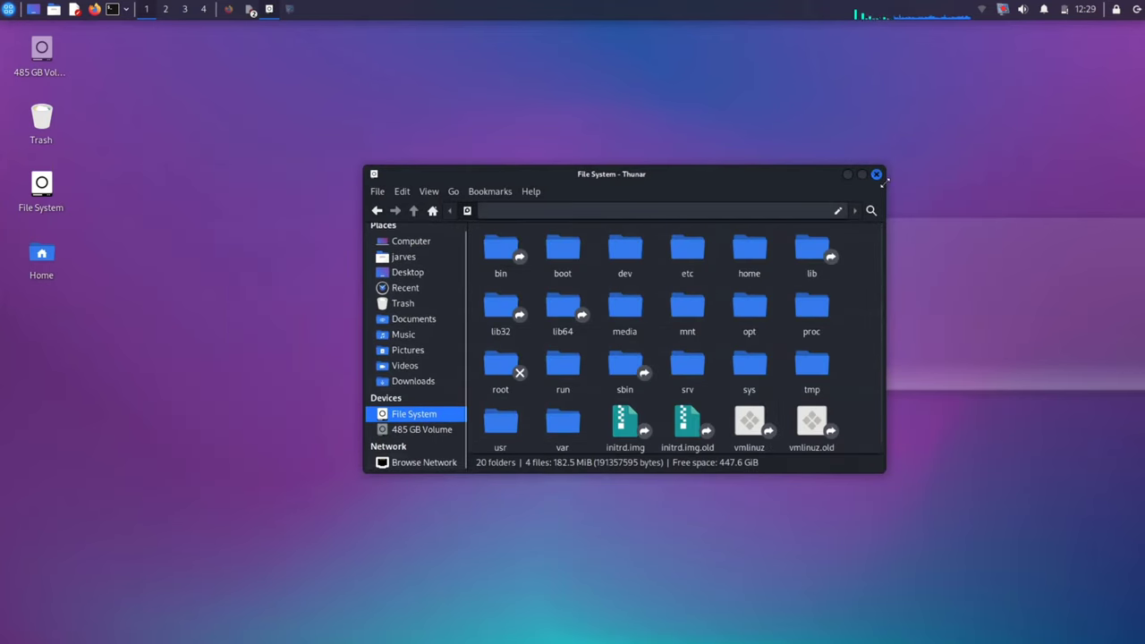
click(877, 174)
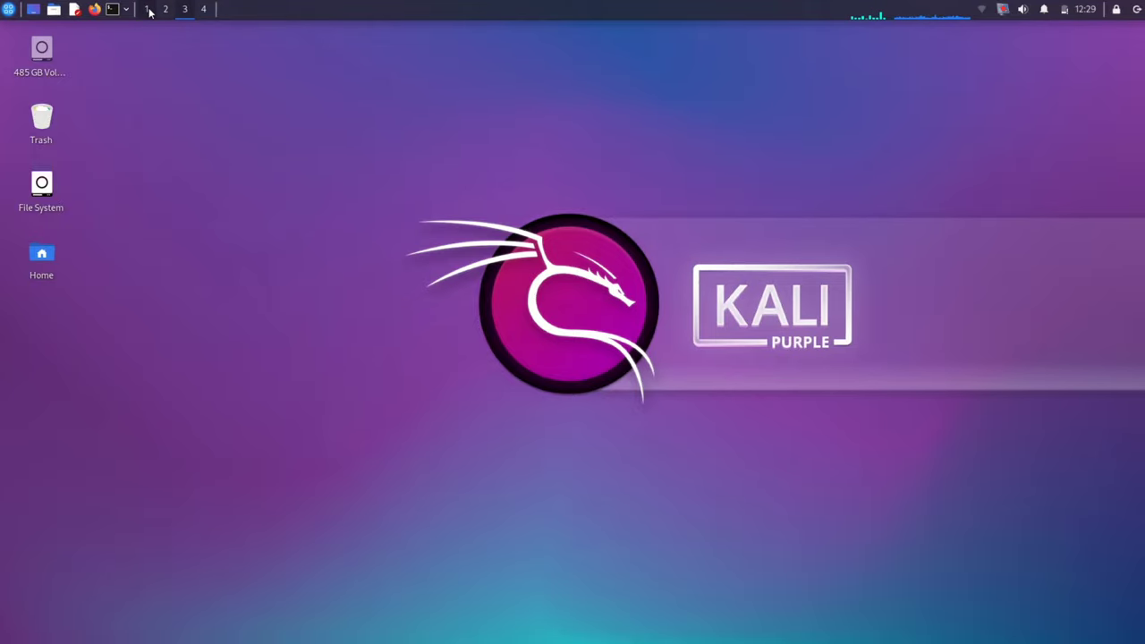
click(75, 9)
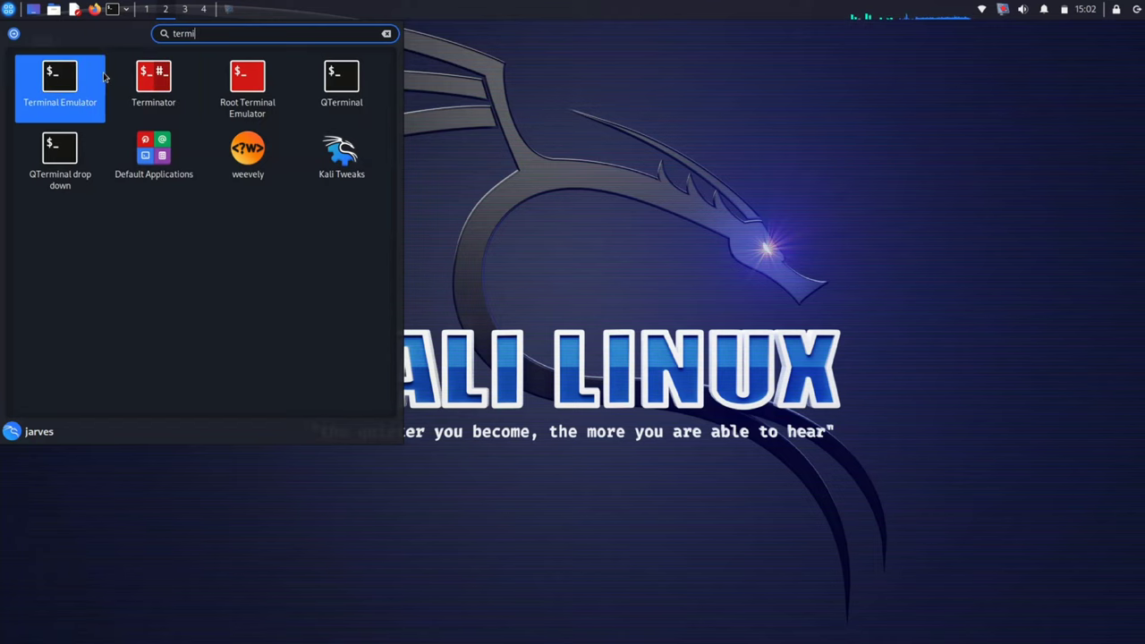
- Launch QTerminal, view NetworkManager.conf in nano, then cat /etc/X11/default-display-manager
click(60, 85)
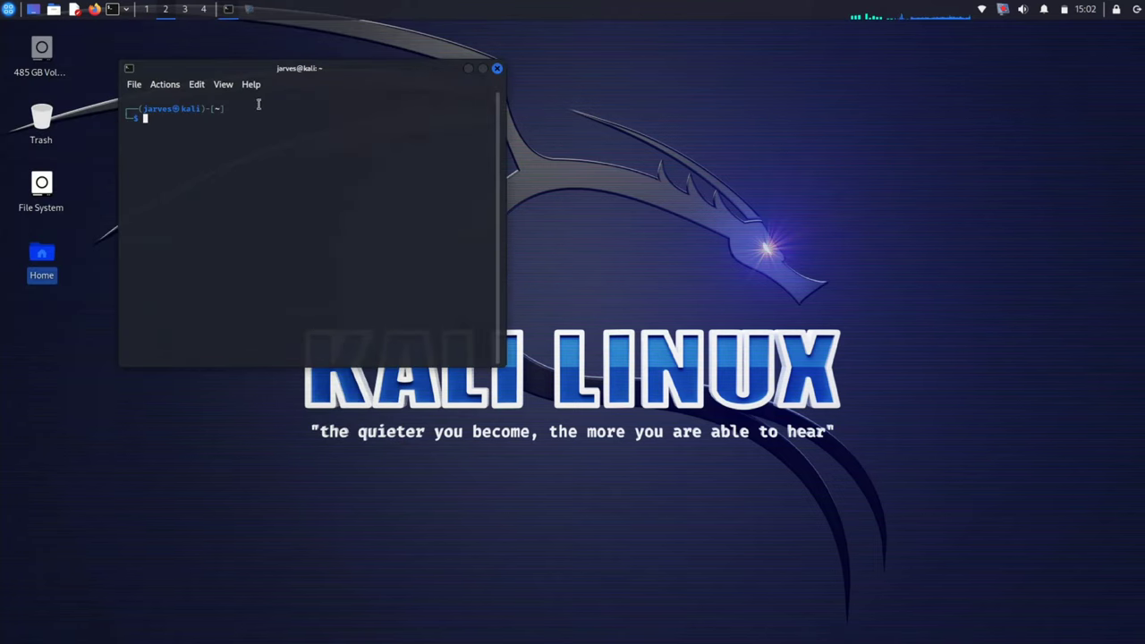
drag(299, 68, 543, 182)
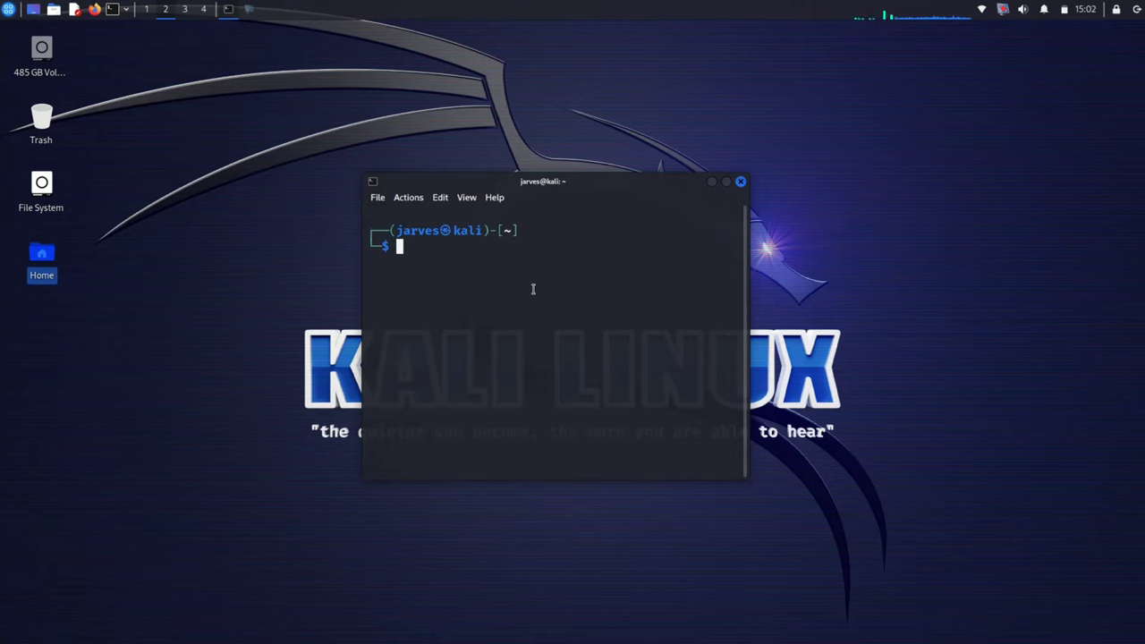
text(sudo nano /etc/NetworkManager/NetworkManager.conf)
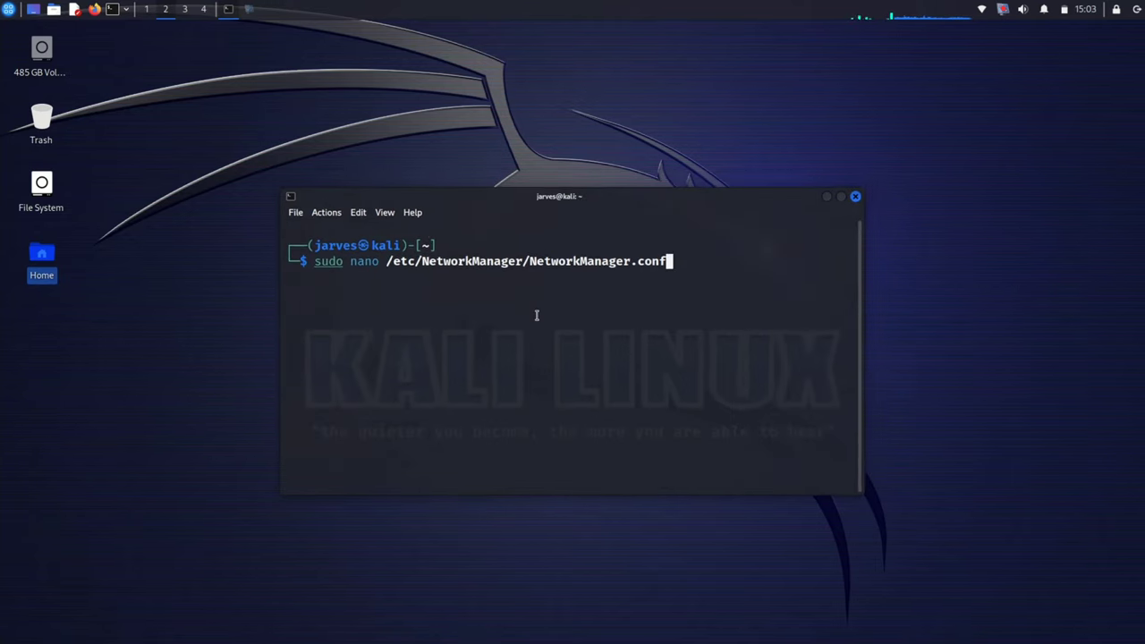
key(Return)
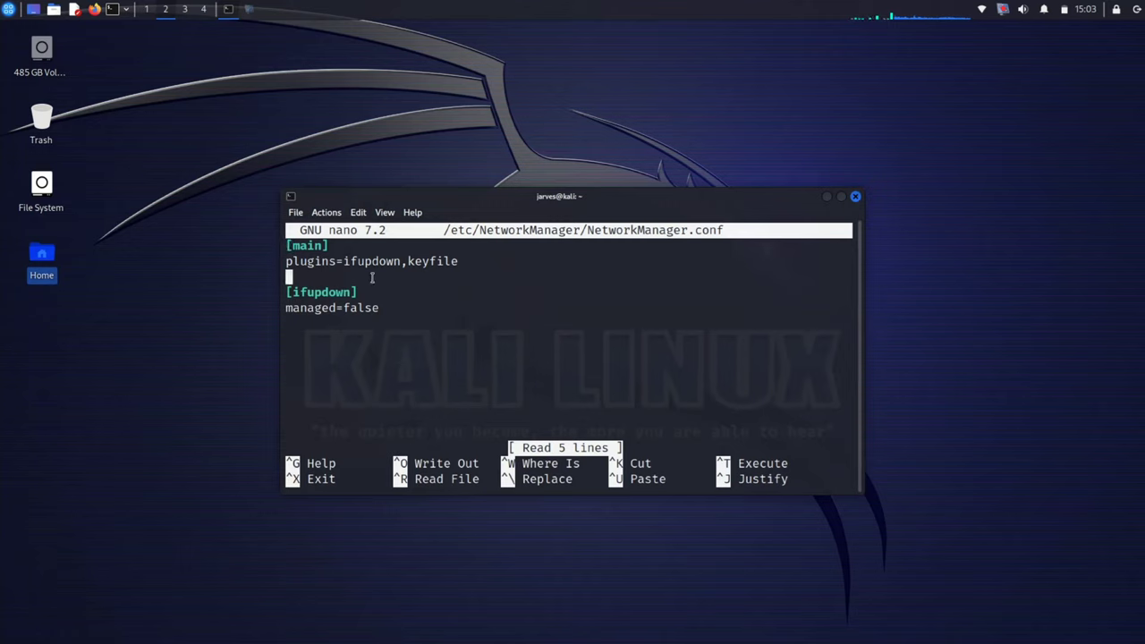
click(344, 308)
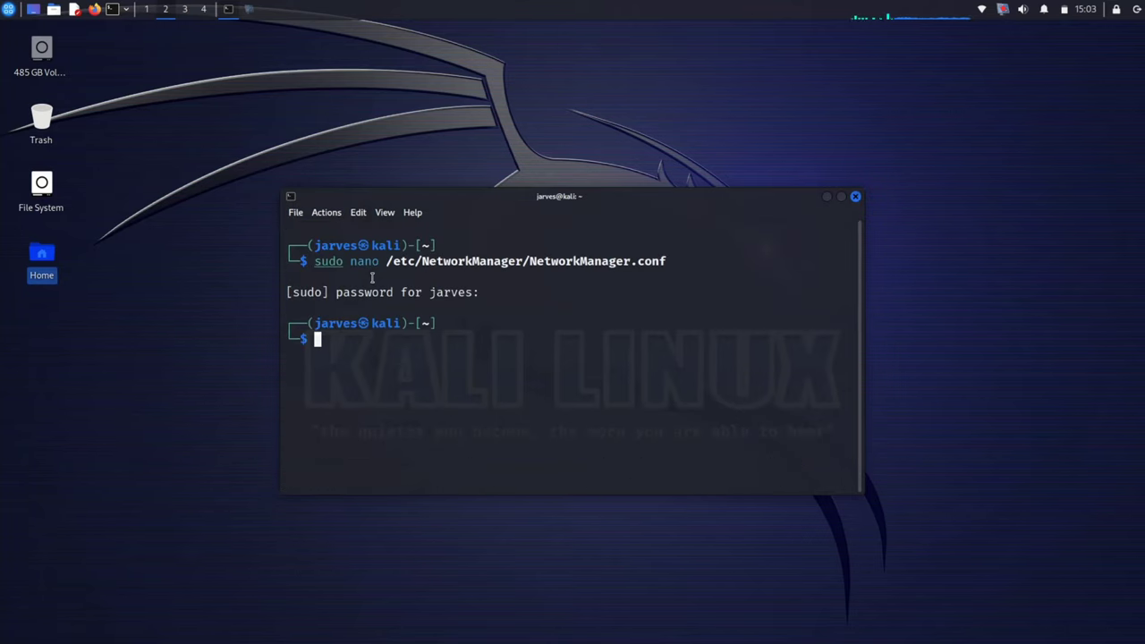
text(cat /etc/X11/default-display-manager)
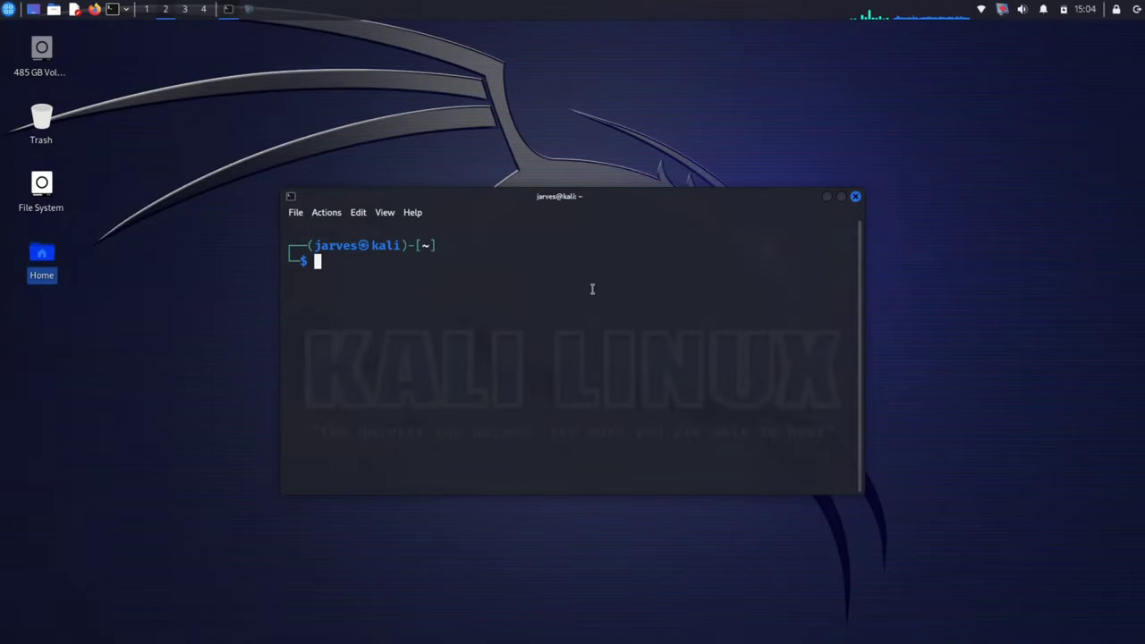
- Run sudo apt update and sudo apt upgrade, confirming the 1857 MB download with y
text(sudo apt update)
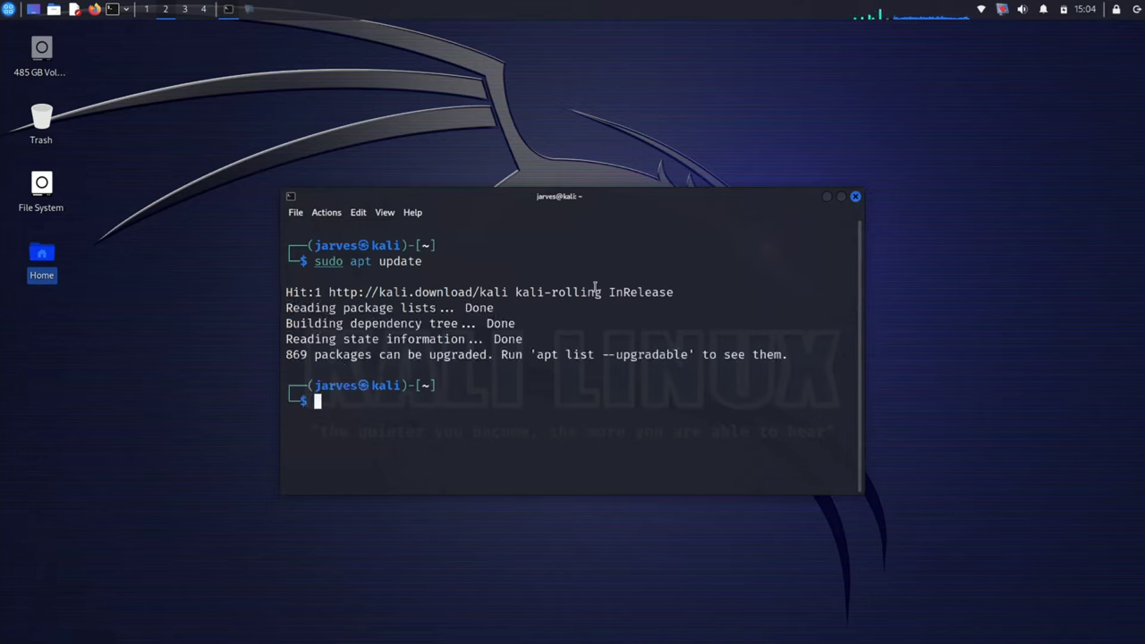
double_click(460, 354)
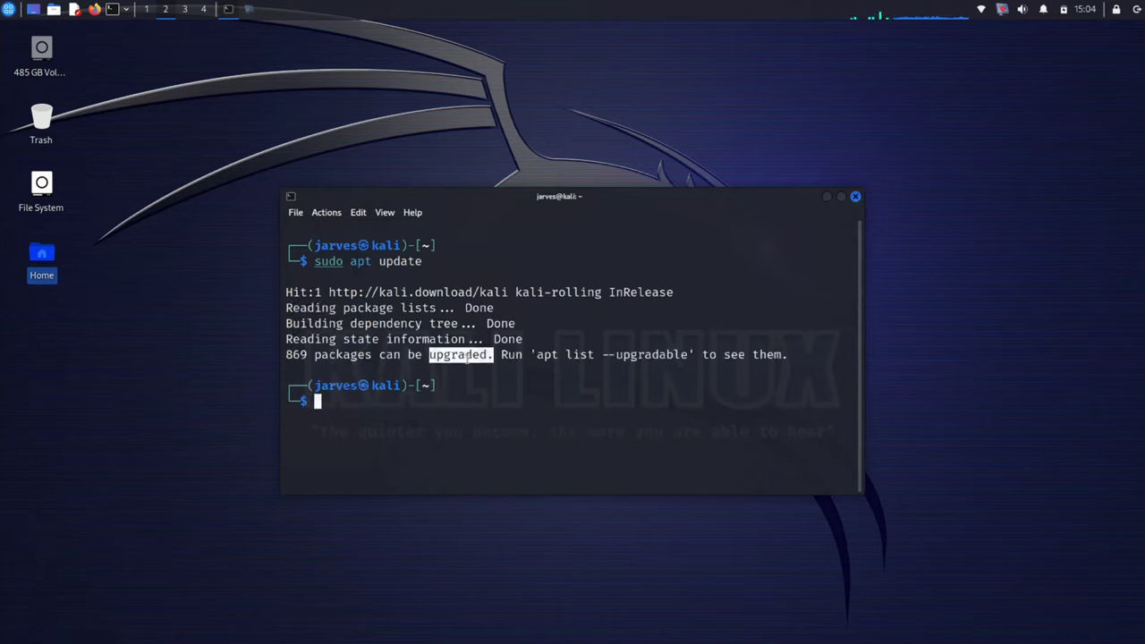
text(sudo apt update)
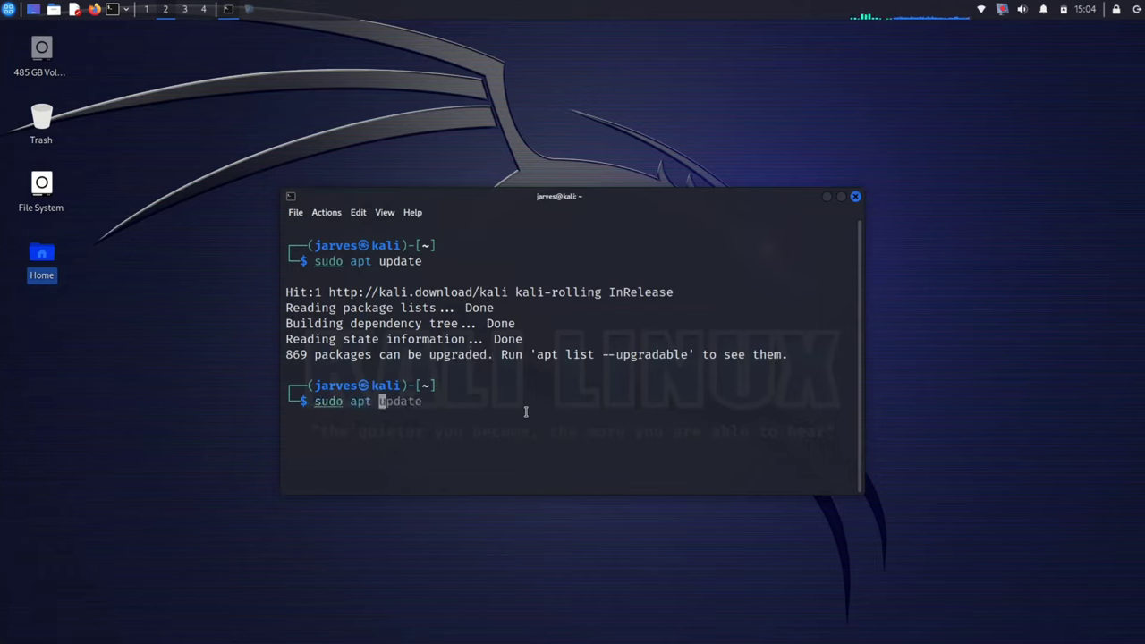
text(upg)
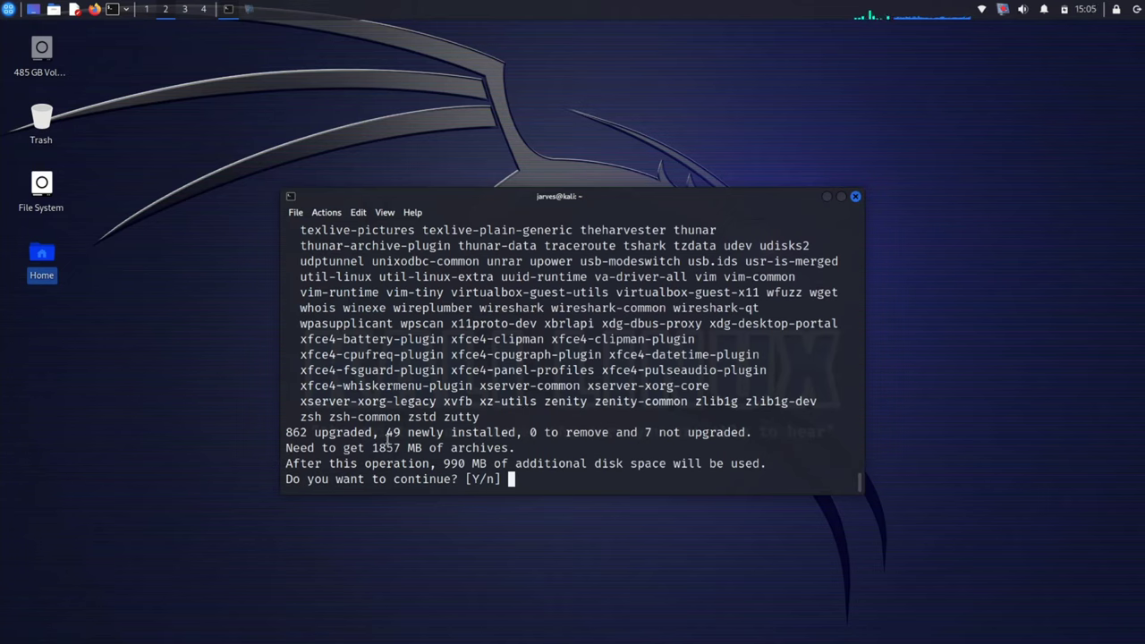
double_click(387, 448)
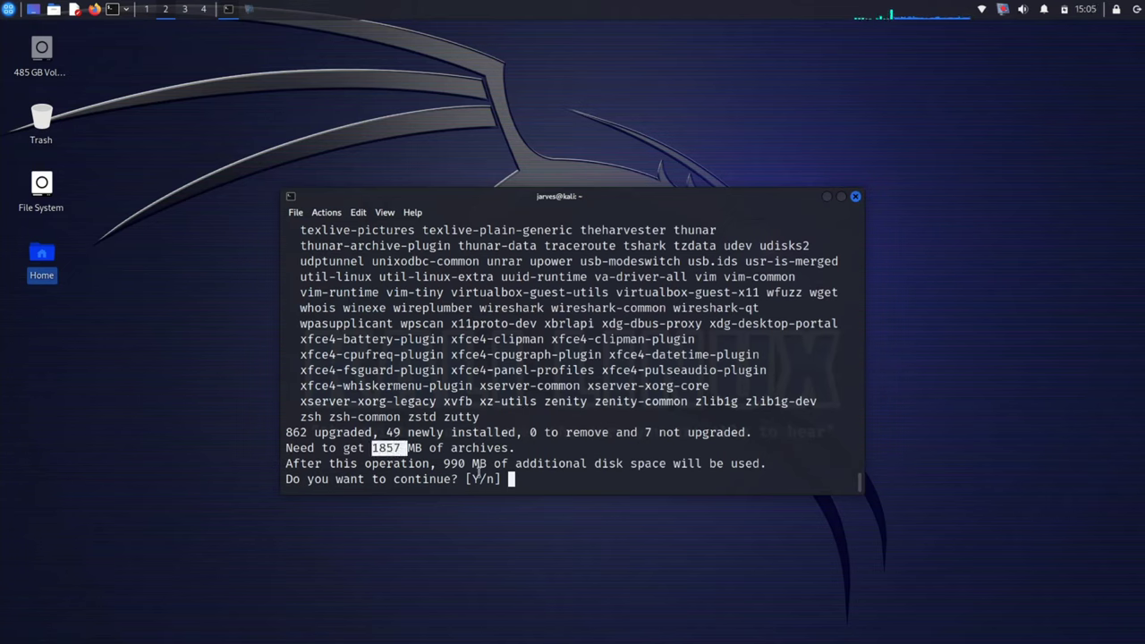
text(y)
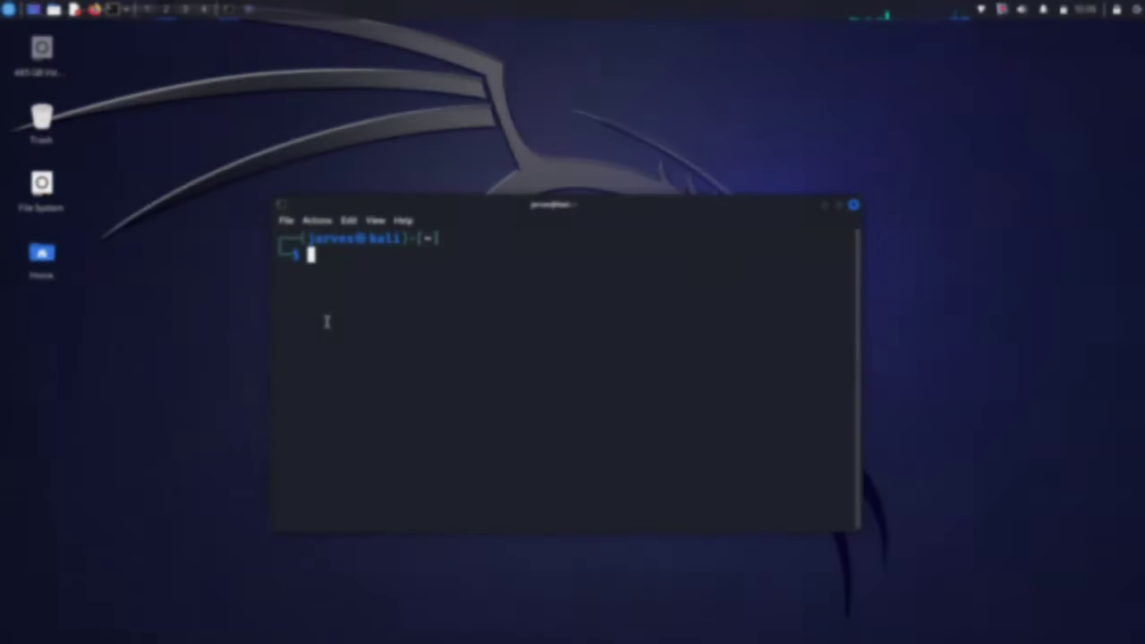
- Point /etc/apt/sources.list at kali-last-snapshot via tee, then refresh package lists
text(sudo apt upgrade)
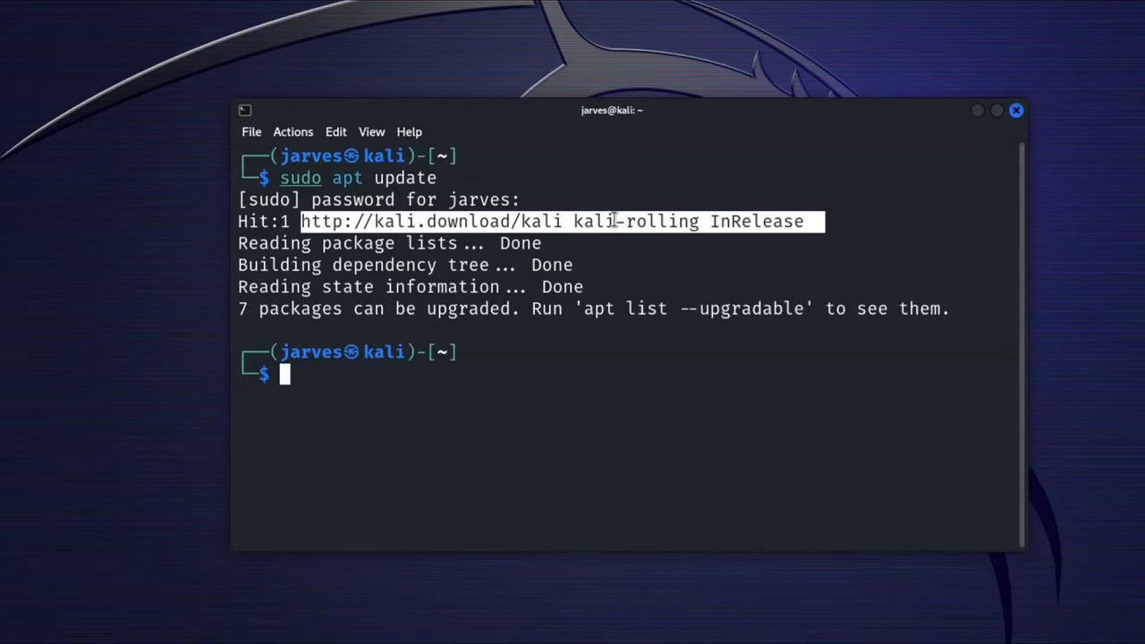
text(grep -v '#' /etc/apt/sources.list | sort -u)
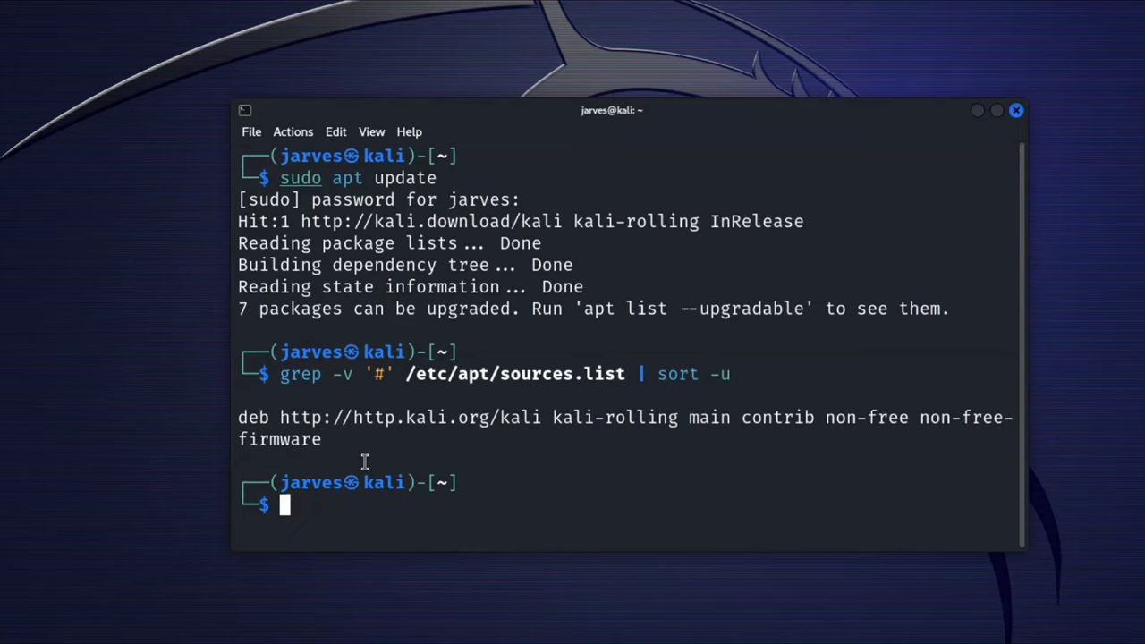
text(echo 'deb http://http.kali.org/kali kali-last-snapshot main contrib non-free non-free-firmware' | sudo tee /etc/apt/sources.list)
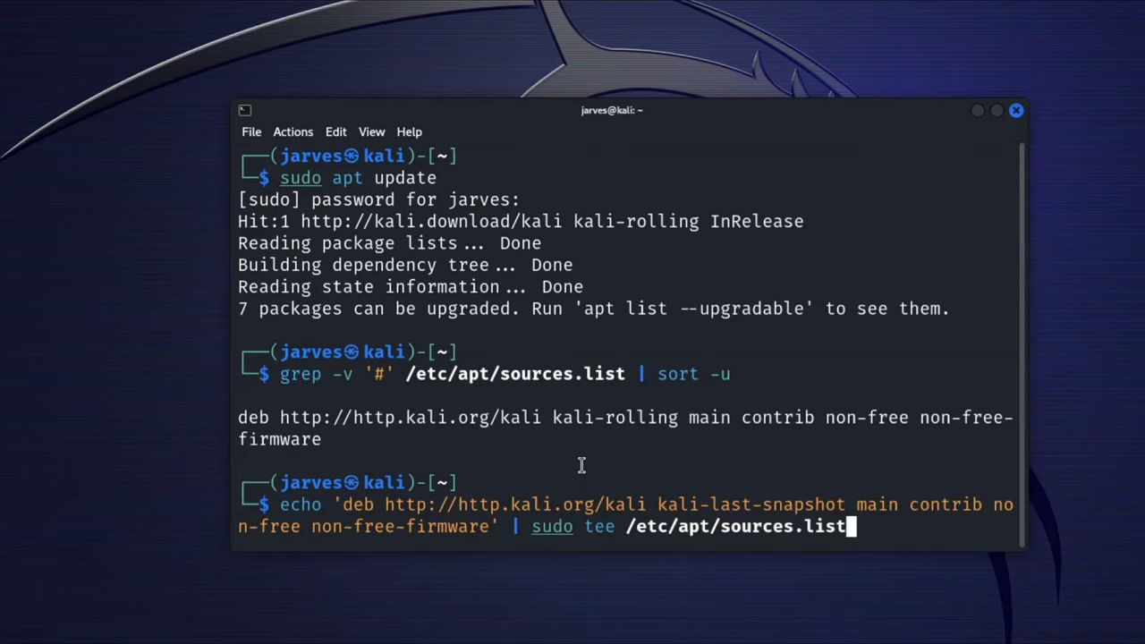
mouse_move(367, 500)
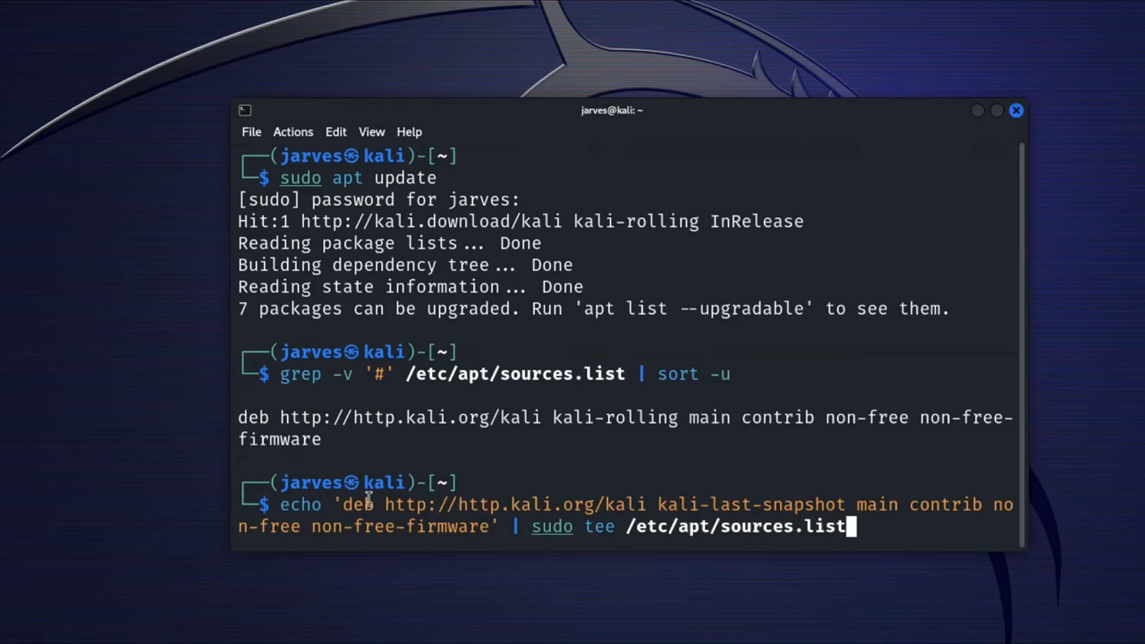
drag(343, 505, 763, 505)
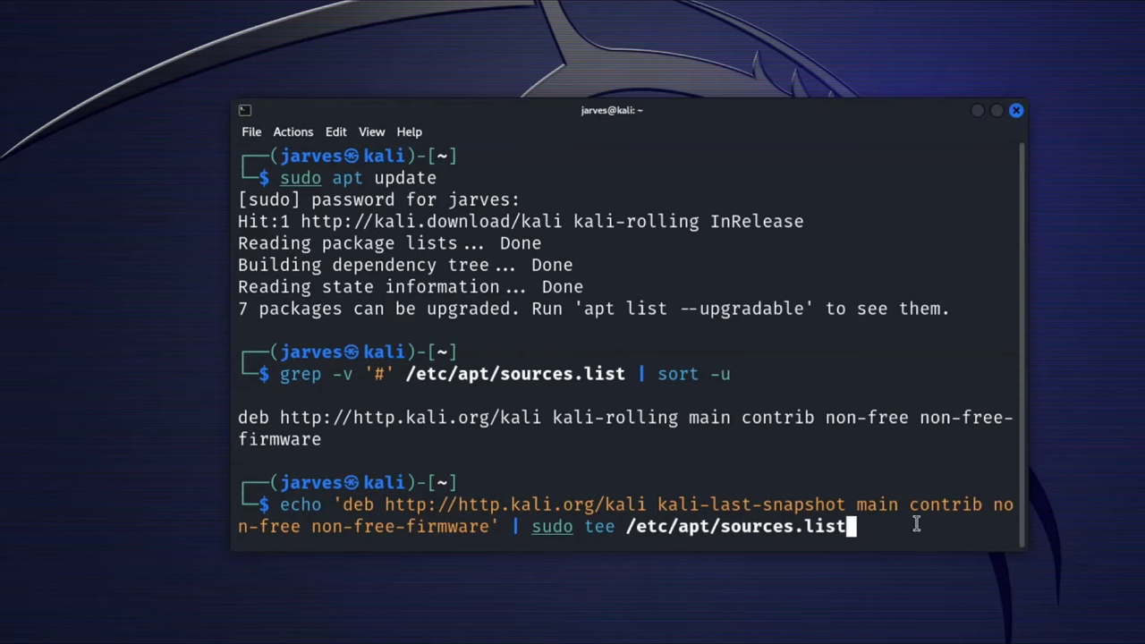
key(Return)
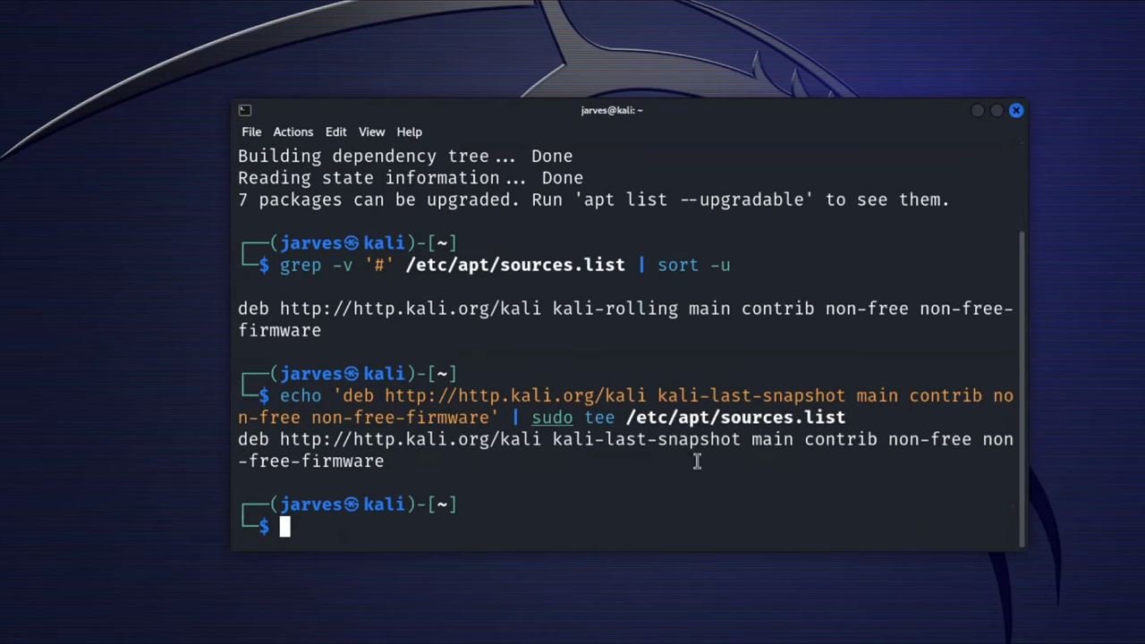
mouse_move(575, 504)
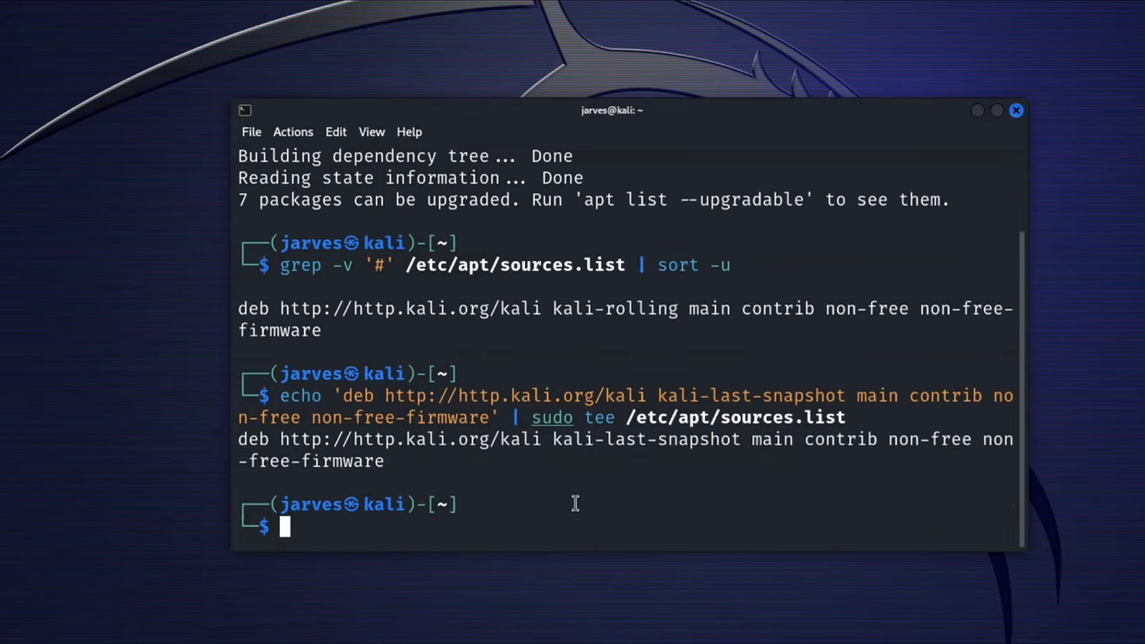
key(Tab)
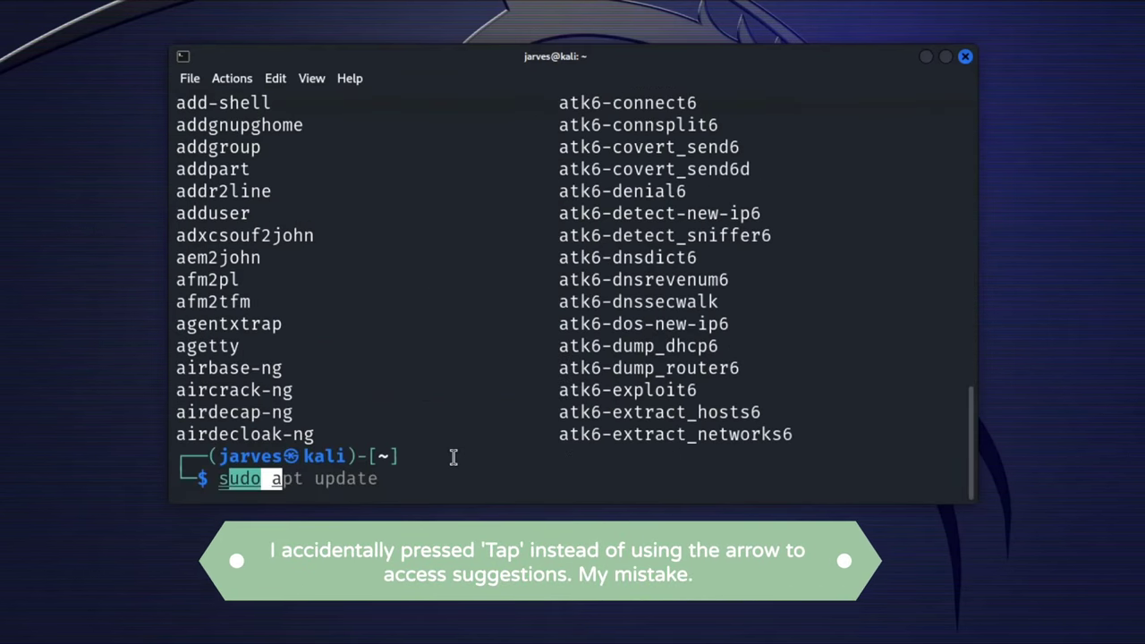
key(Tab)
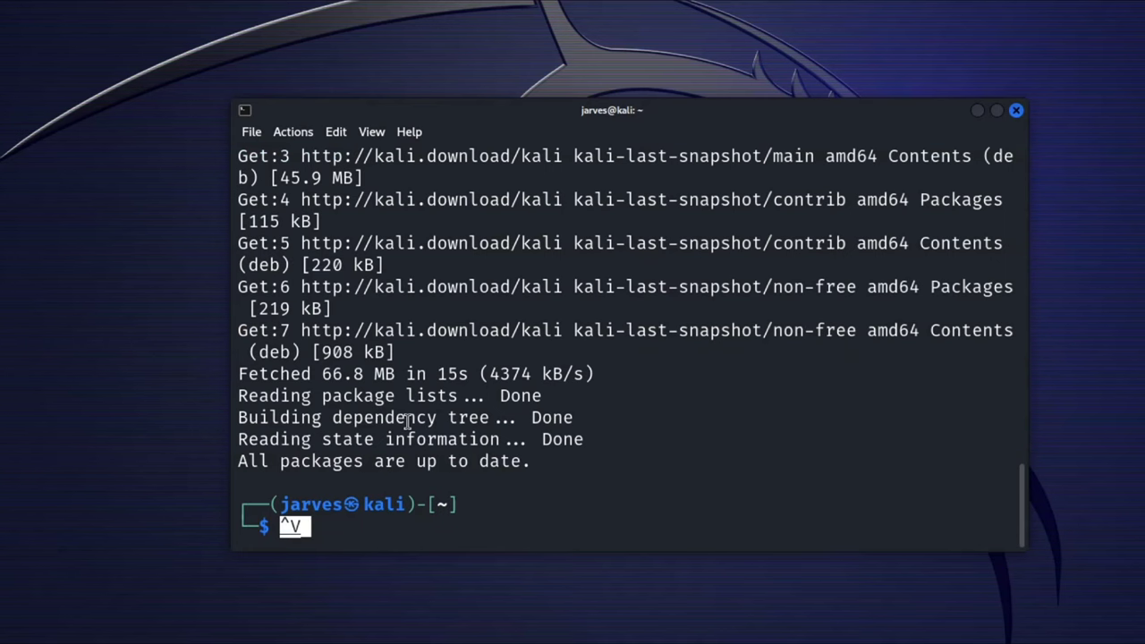
text(sudo apt update)
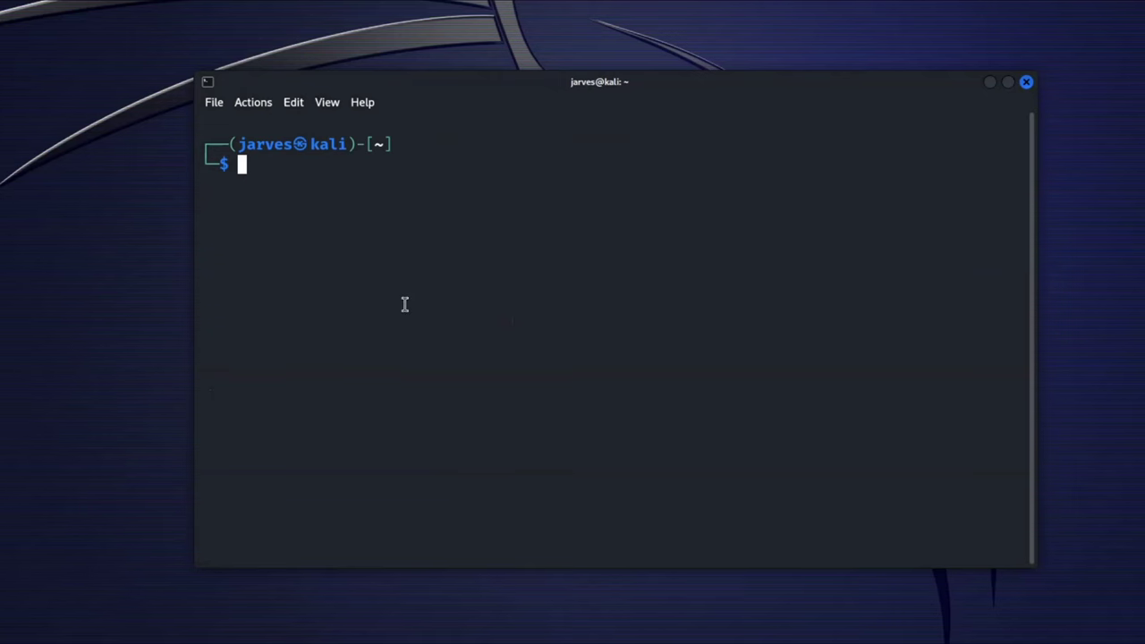
- Change the account password with passwd, retrying after the failed first attempt, then clear
text(passwd)
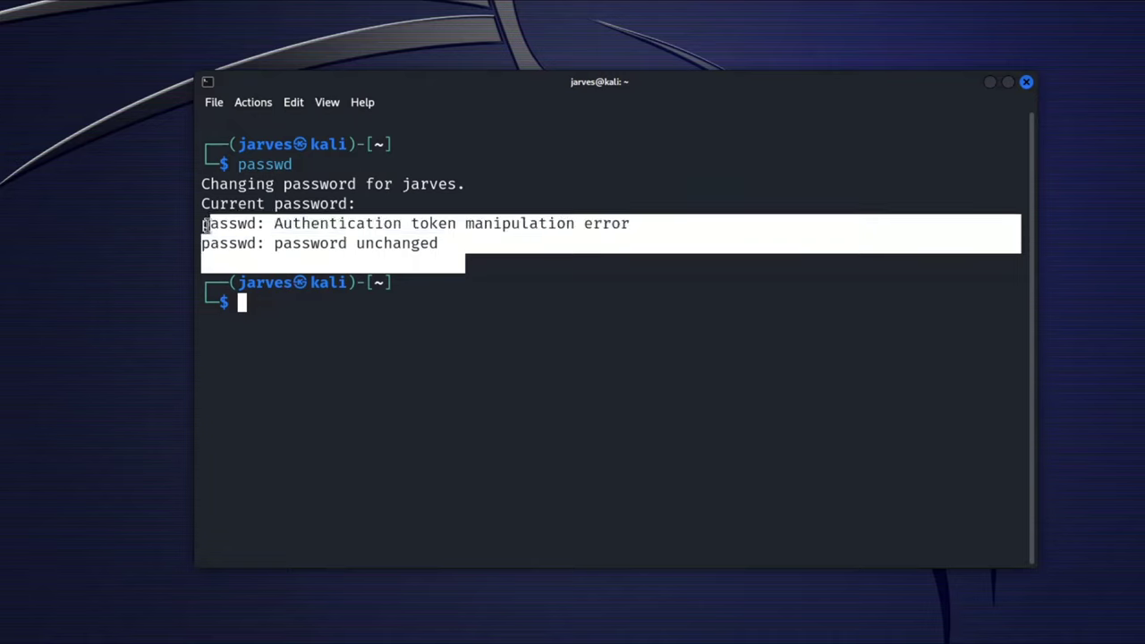
text(passwd)
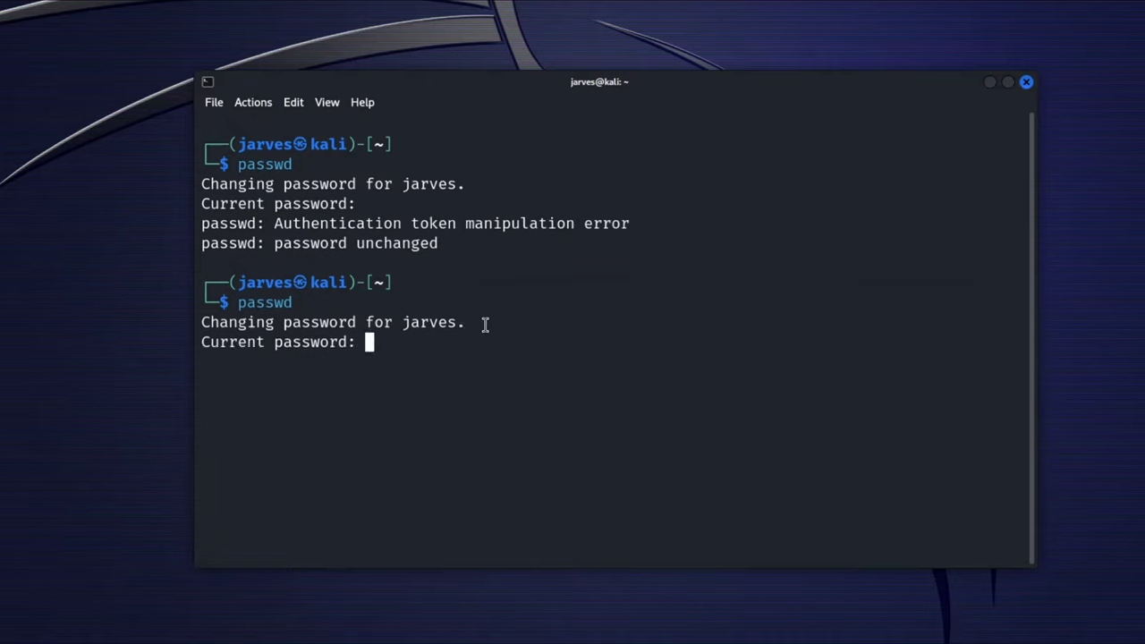
key(Return)
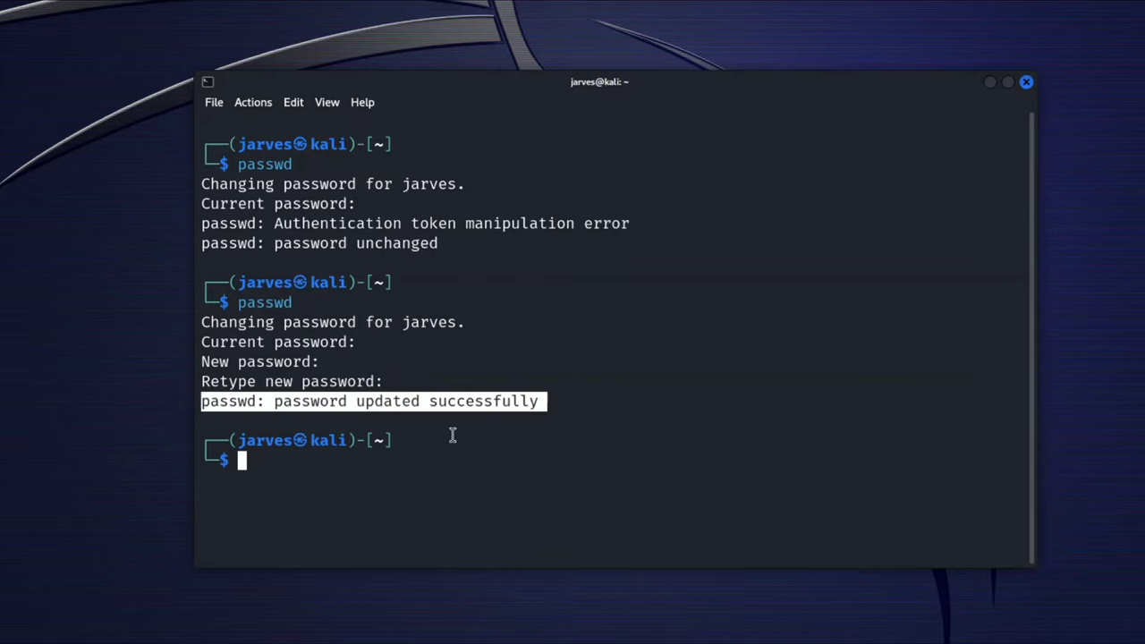
text(clear)
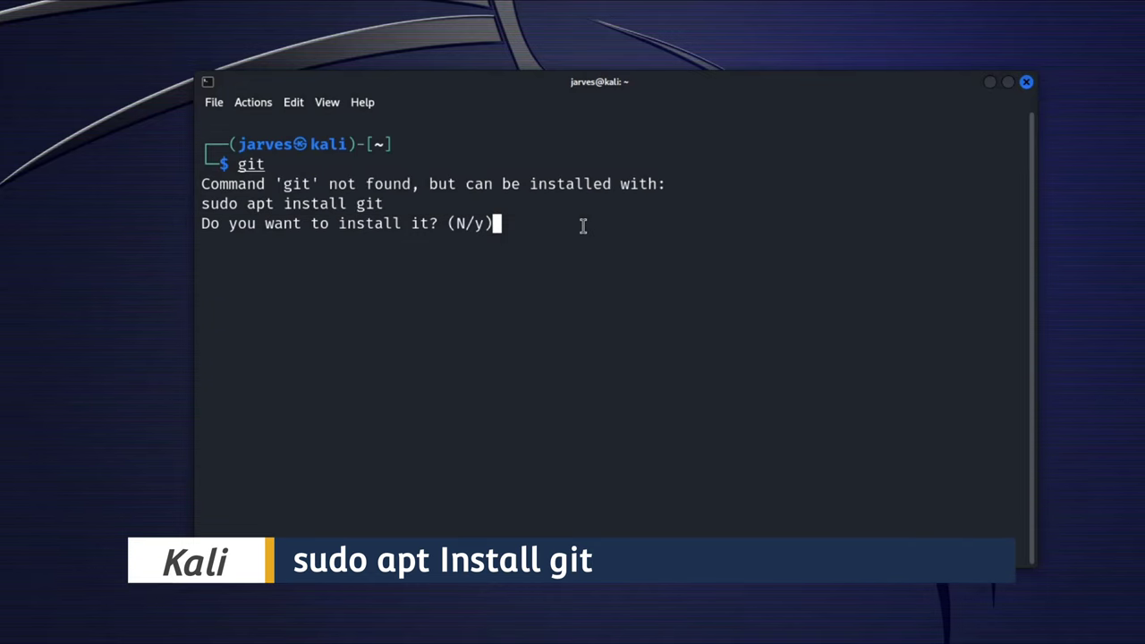
- Install git, clone vaibhavsingh97/hello-flutter.git into home, and list it with ls
text(y)
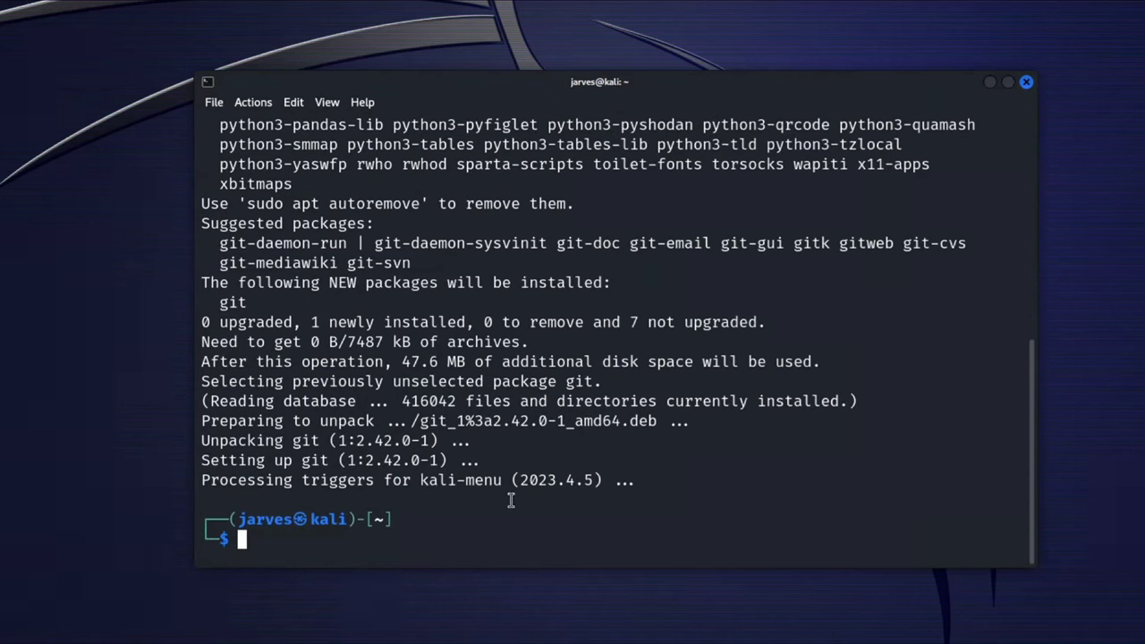
text(git)
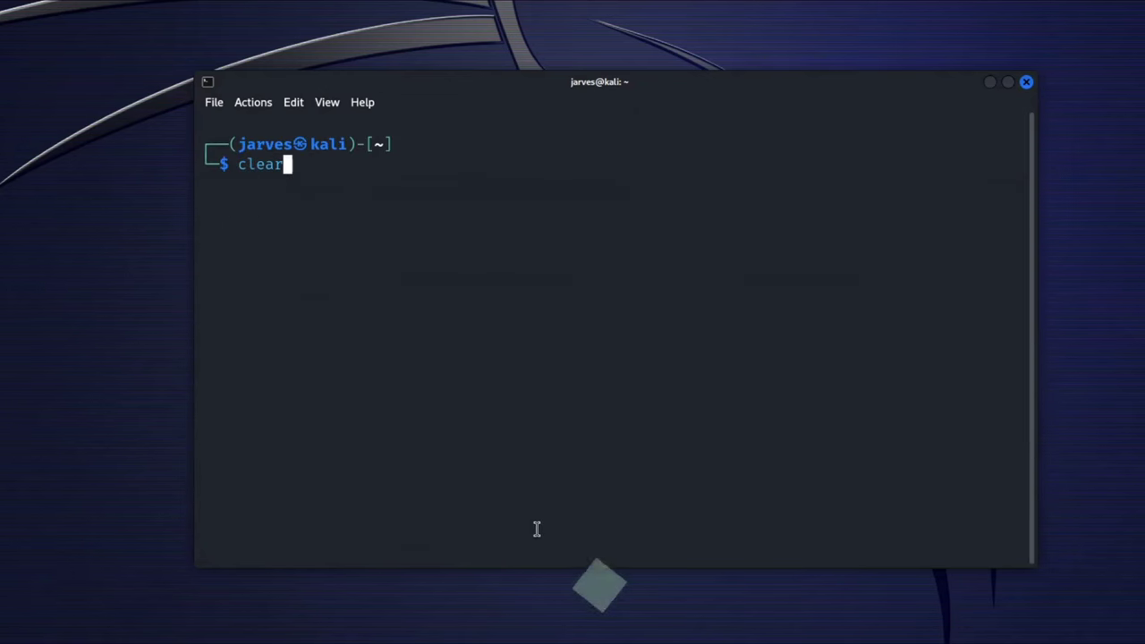
text(git clone https://github.com/vaibhavsingh97/hello-flutter.git)
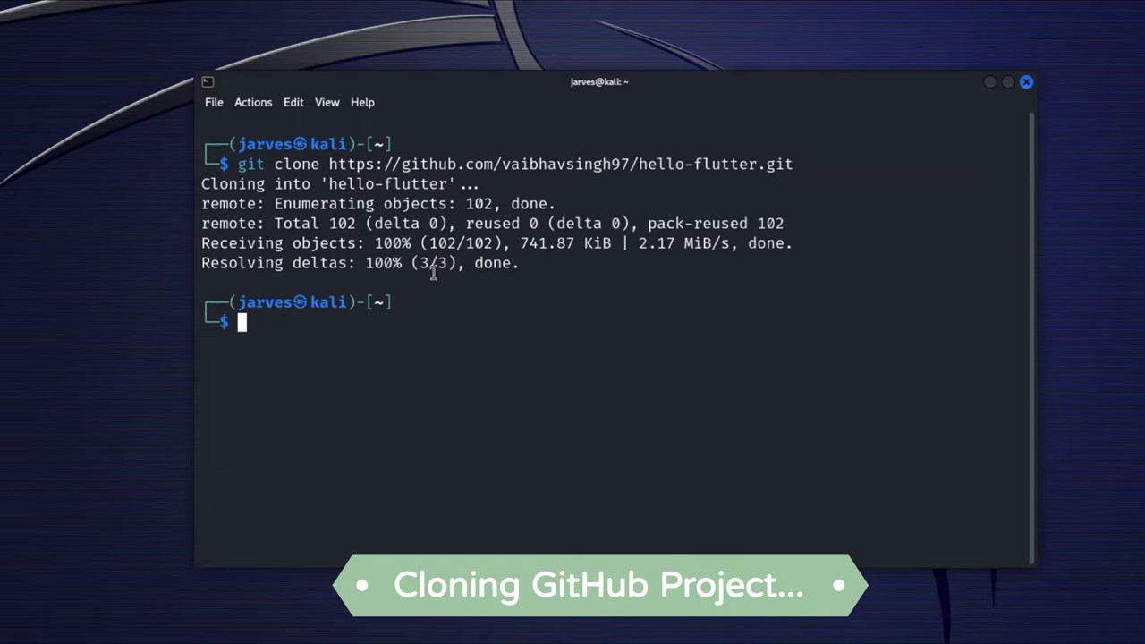
text(ls)
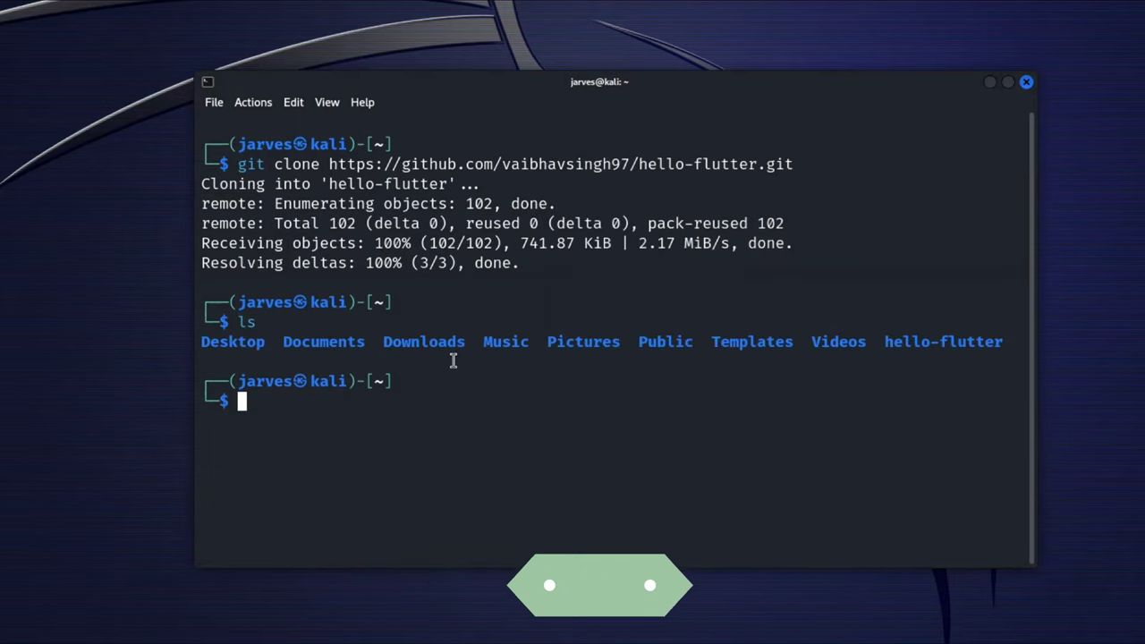
double_click(943, 342)
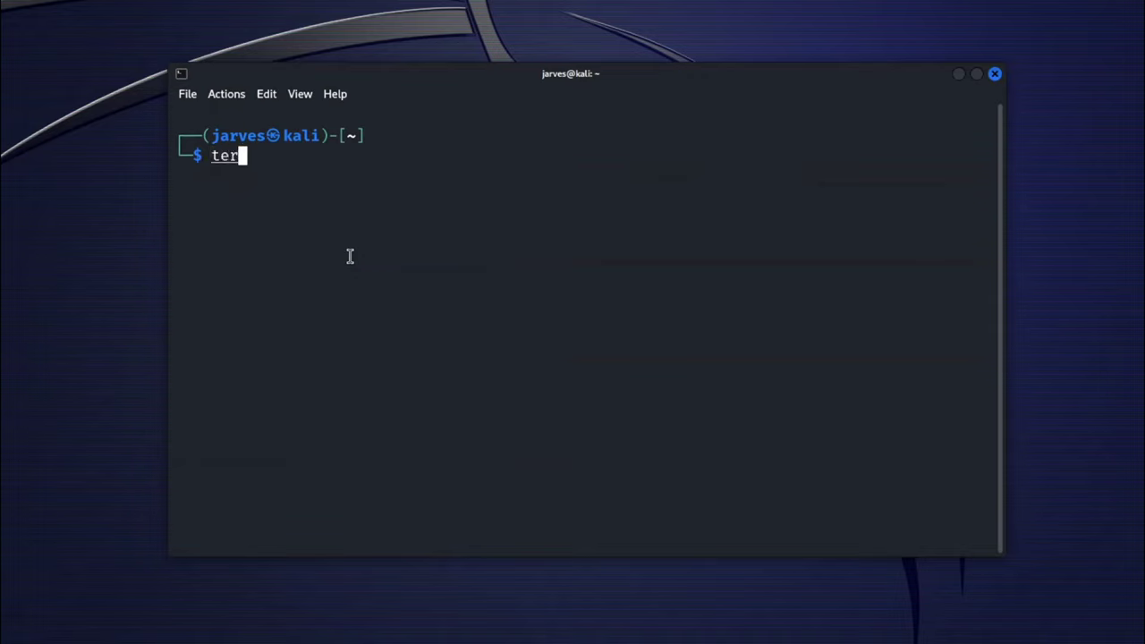
- Run terminator, decline the install offer with n, and type sudo apt-get install terminator
text(minator)
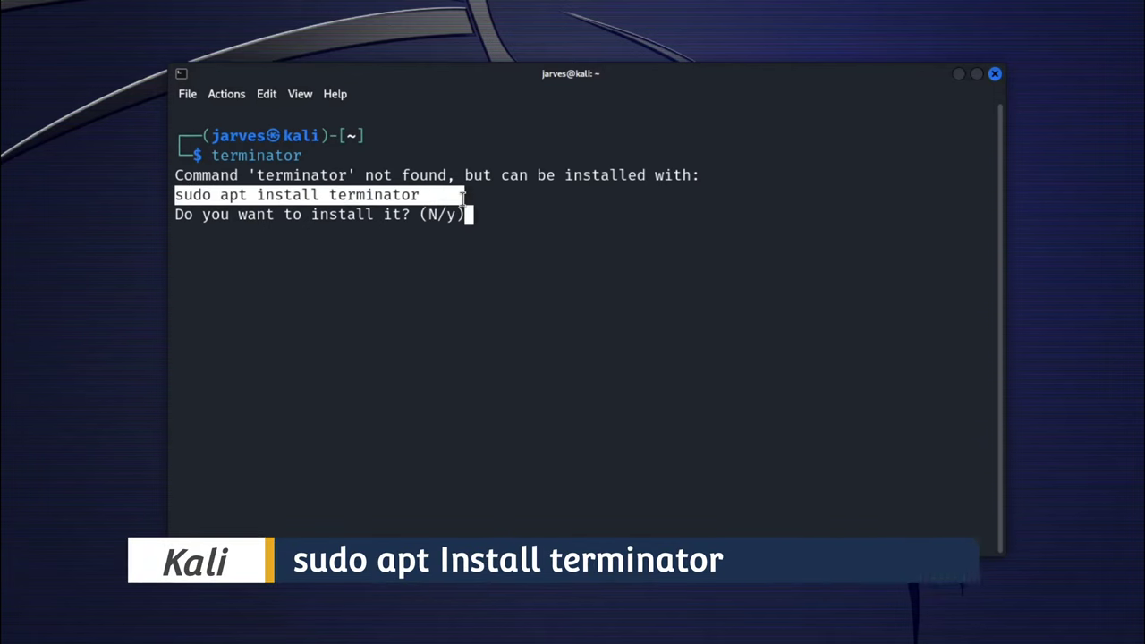
text(n)
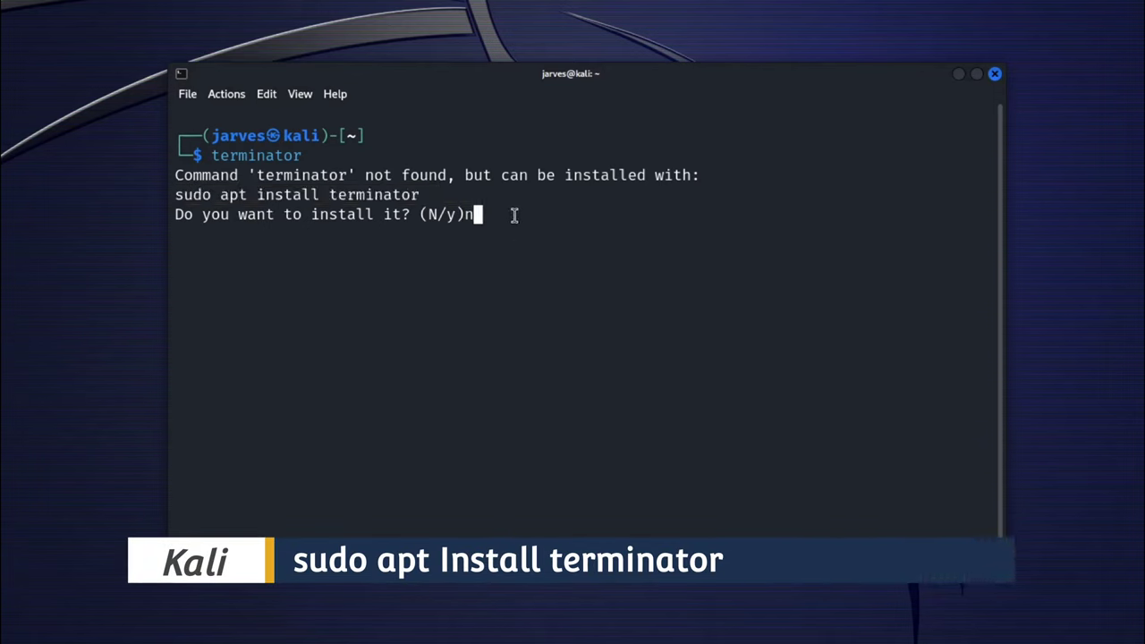
text(sudo apt-get install terminator)
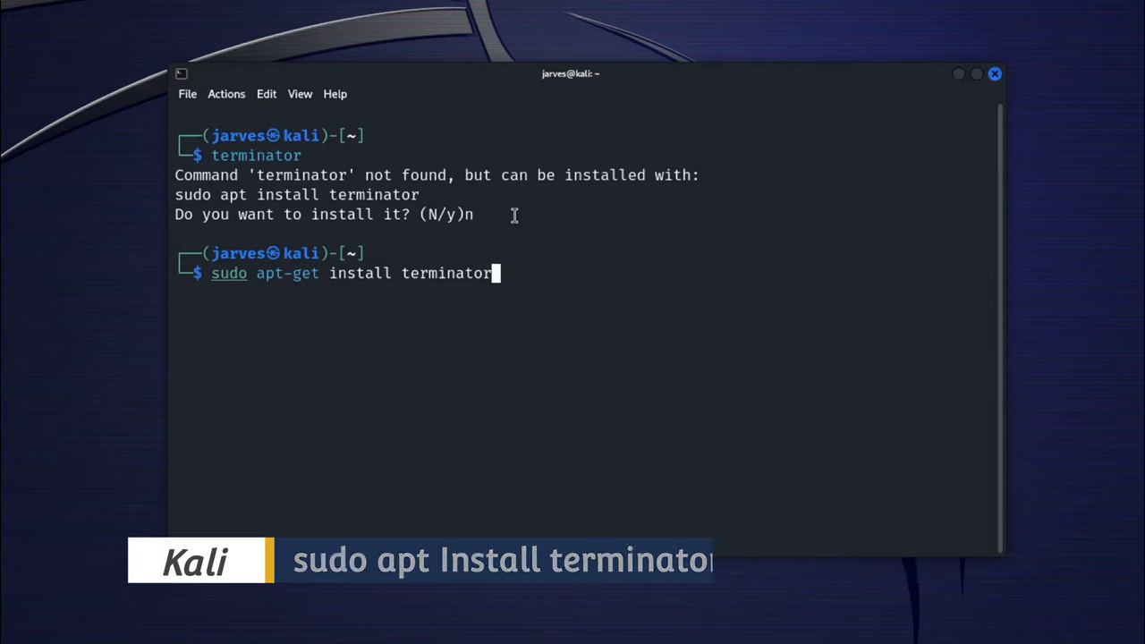
mouse_move(304, 271)
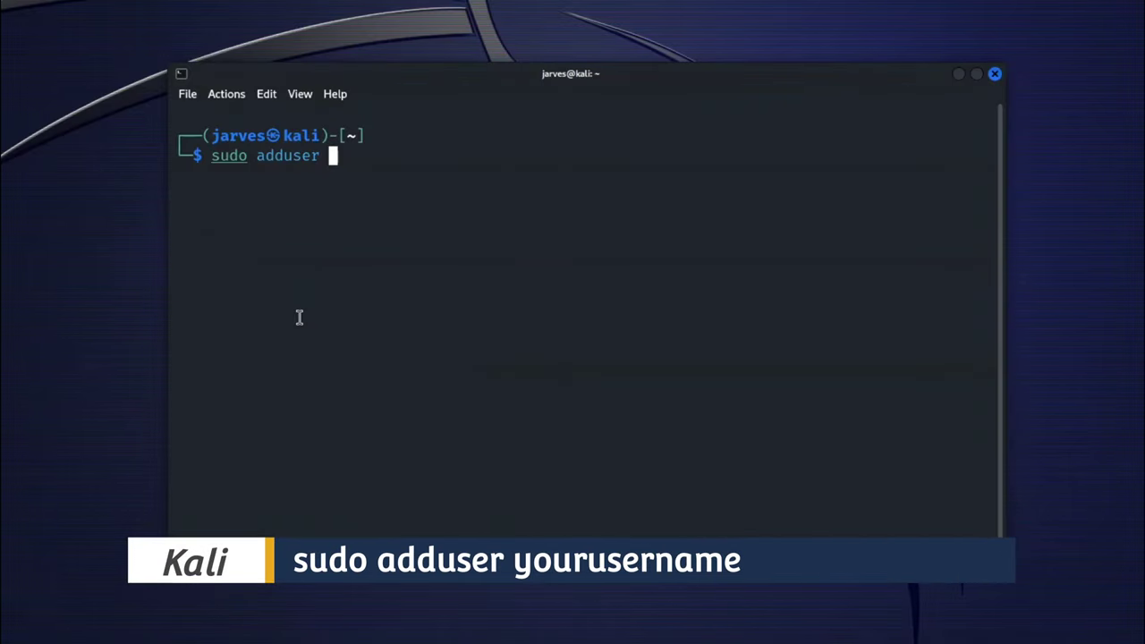
- Create user 'techjarves' with full name Jarves and view it in Users Settings
text(jarves)
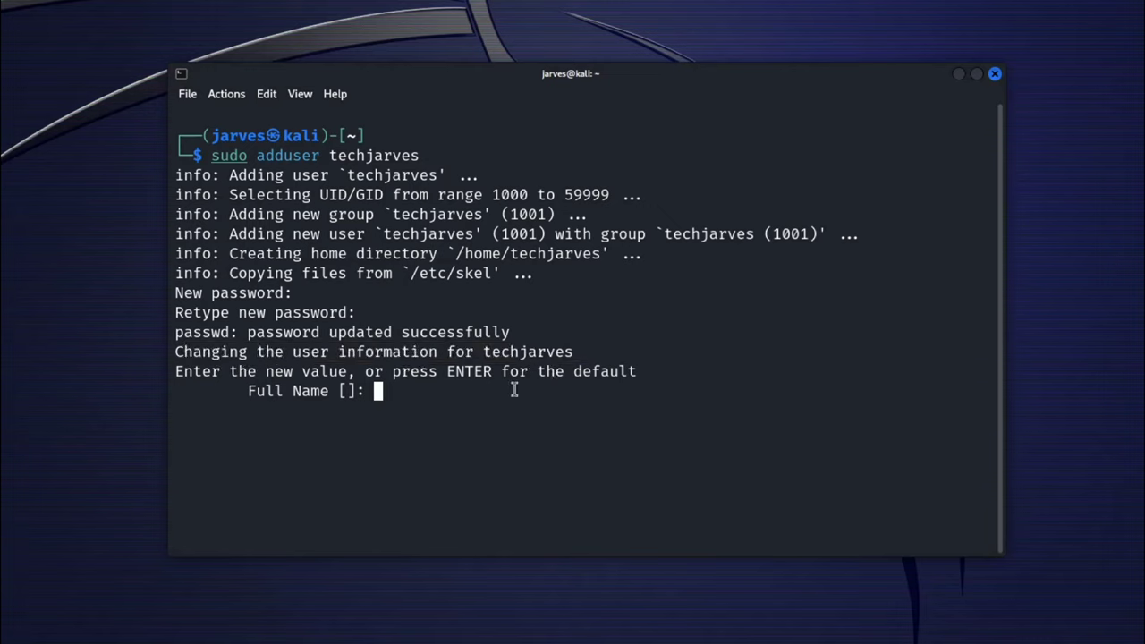
text(Jarves)
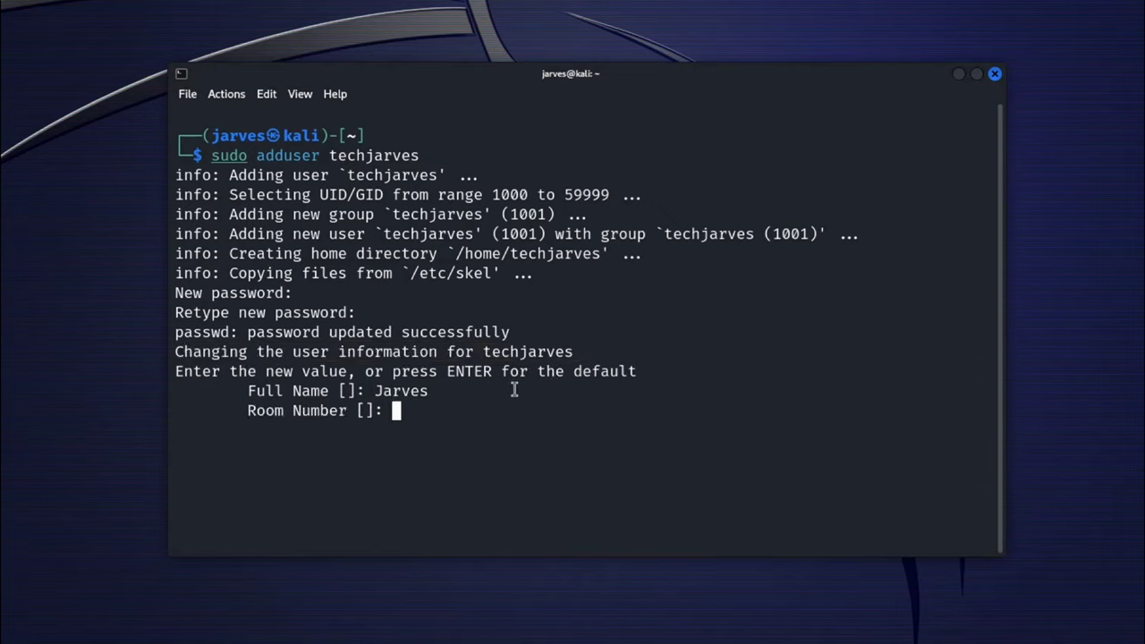
text(1)
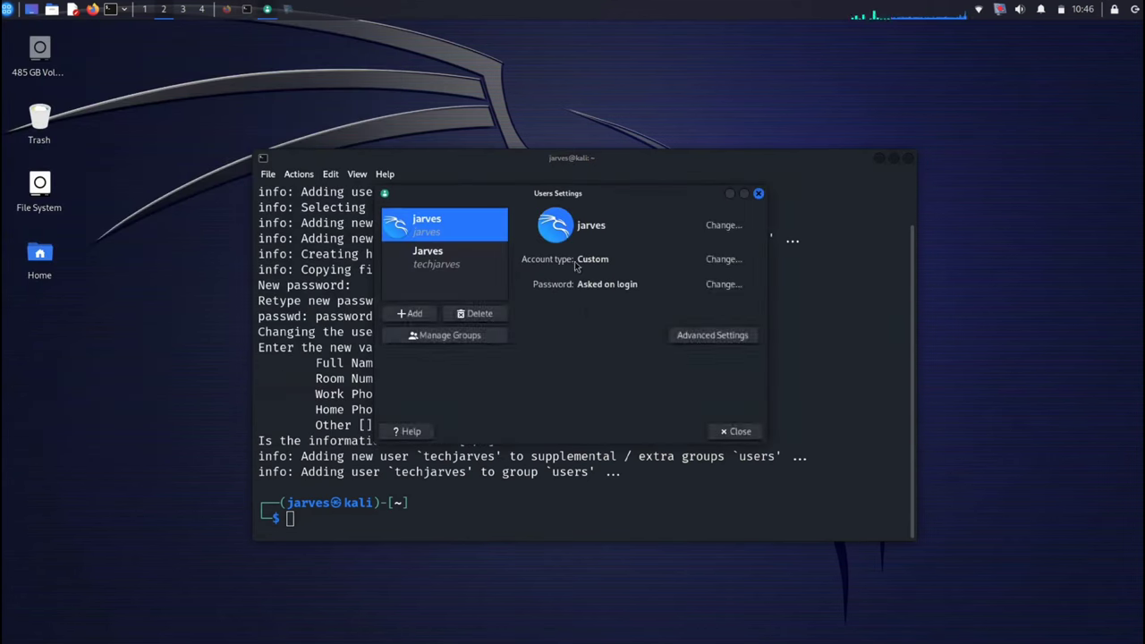
click(428, 257)
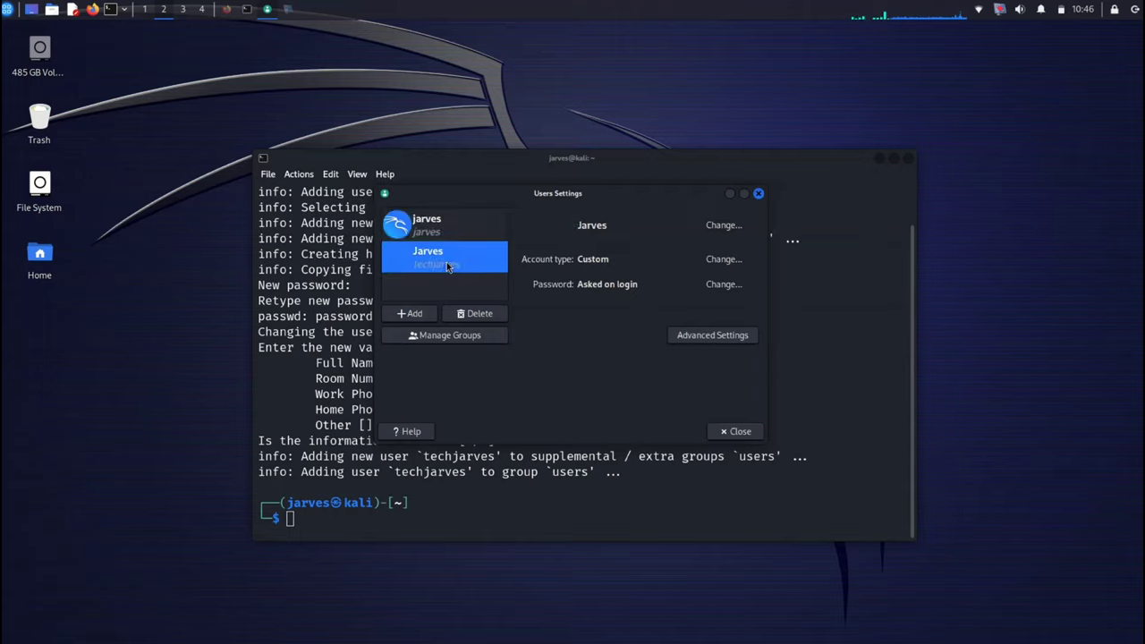
mouse_move(663, 304)
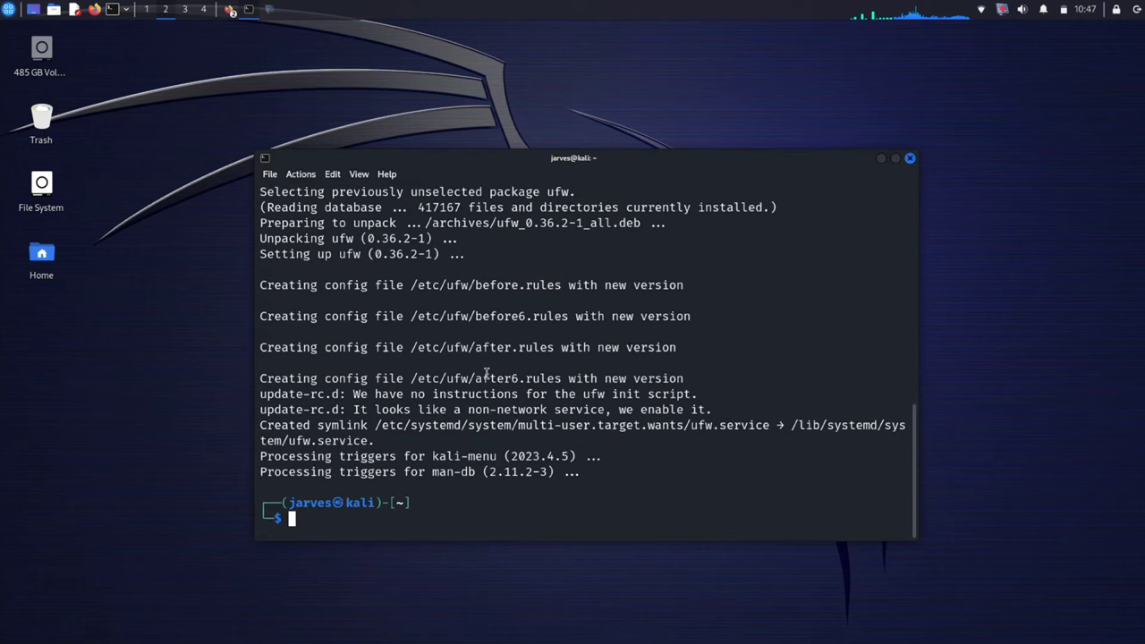
- Install ufw, enable it, allow OpenSSH through the firewall, and clear the screen
text(sudo apt-get install ufw)
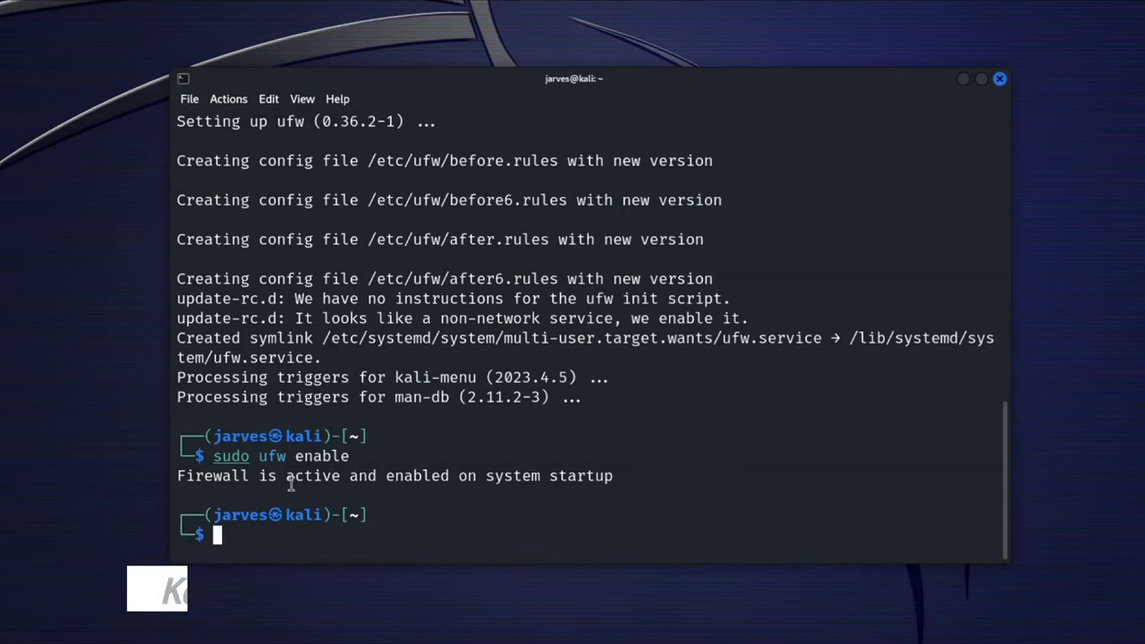
text(sudo ufw allow OpenSSH)
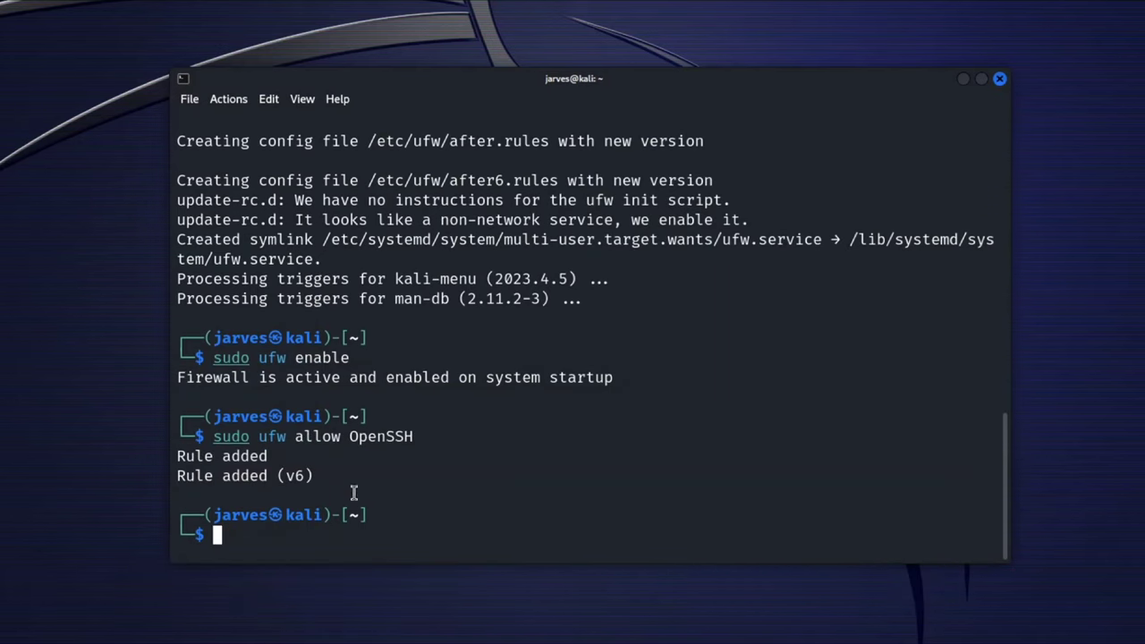
text(clear)
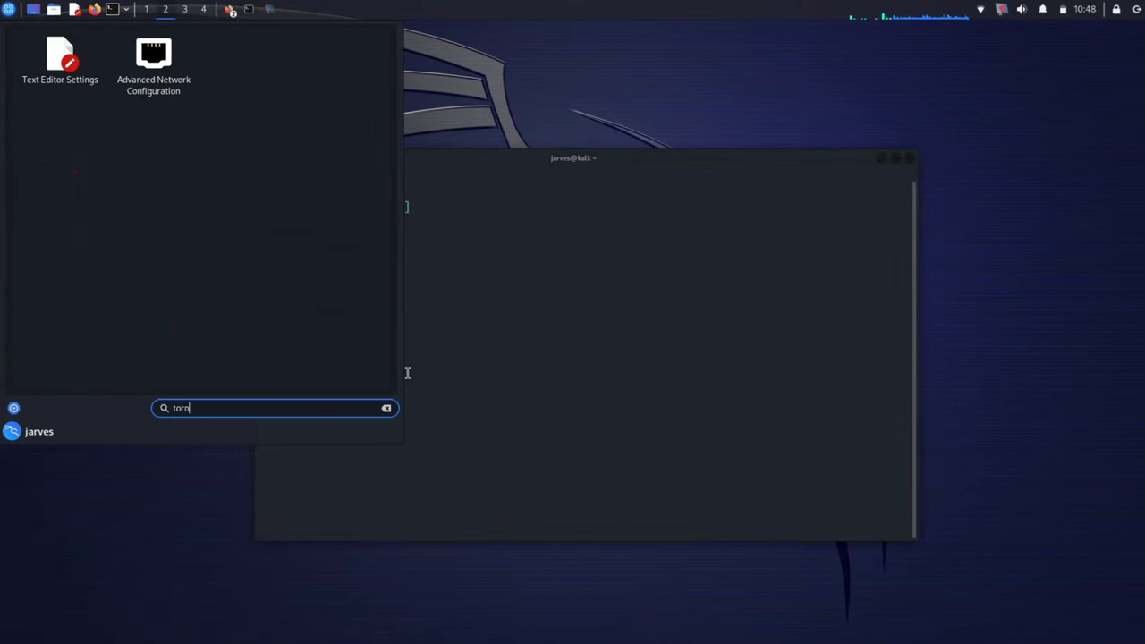
- Install tor and torbrowser-launcher, then launch Tor Browser from the menu search
key(BackSpace)
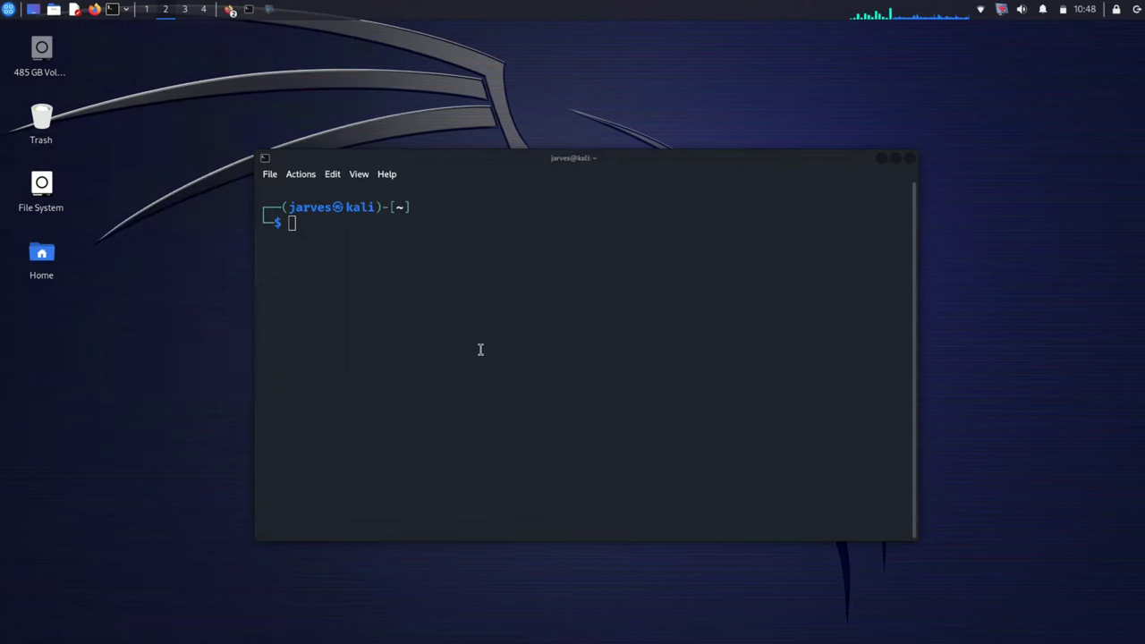
text(sudo apt-get install tor torbrowser-launcher)
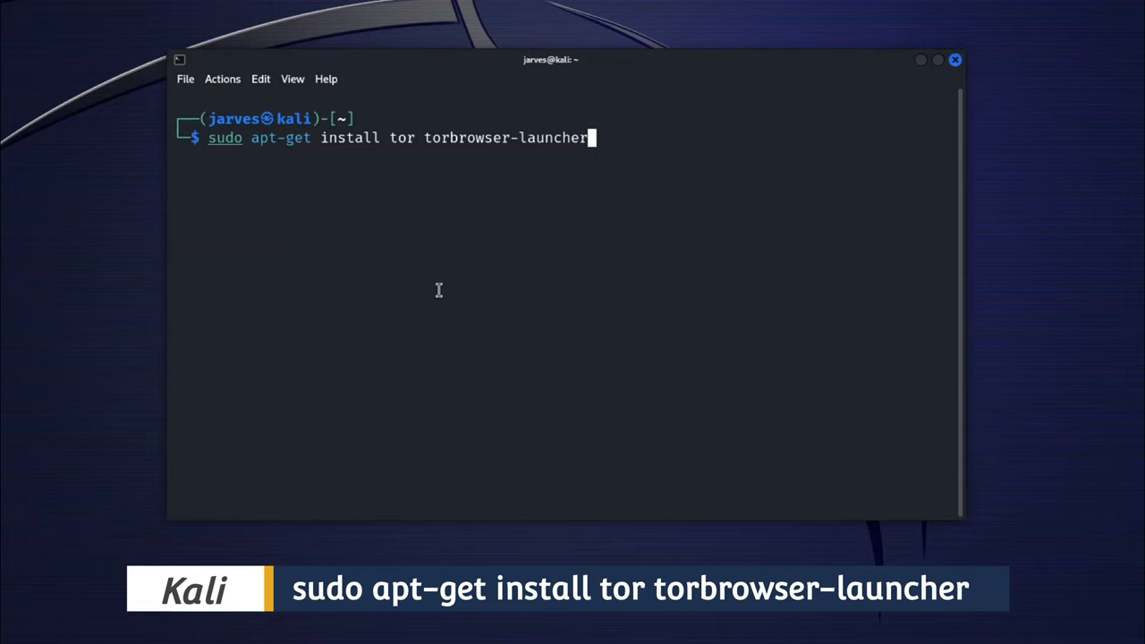
key(Return)
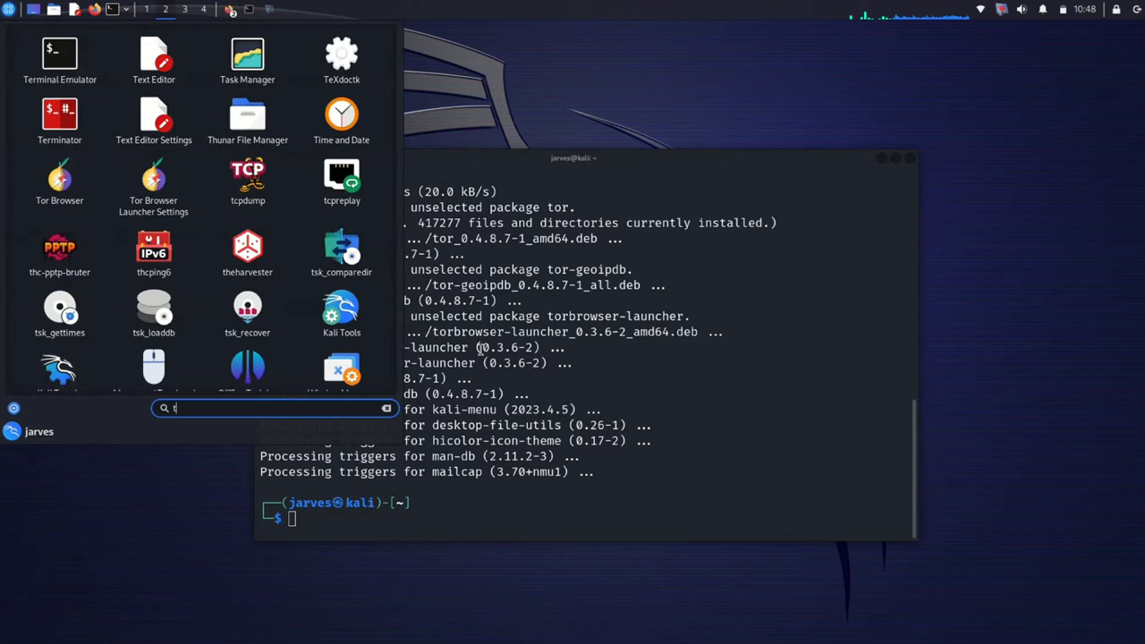
text(or)
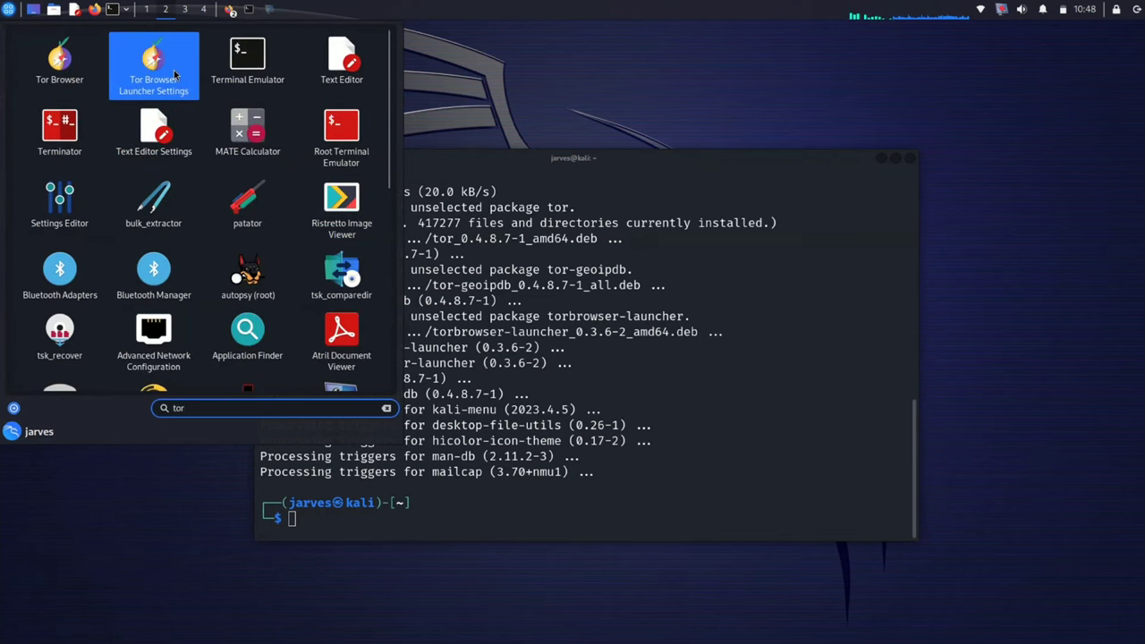
click(153, 63)
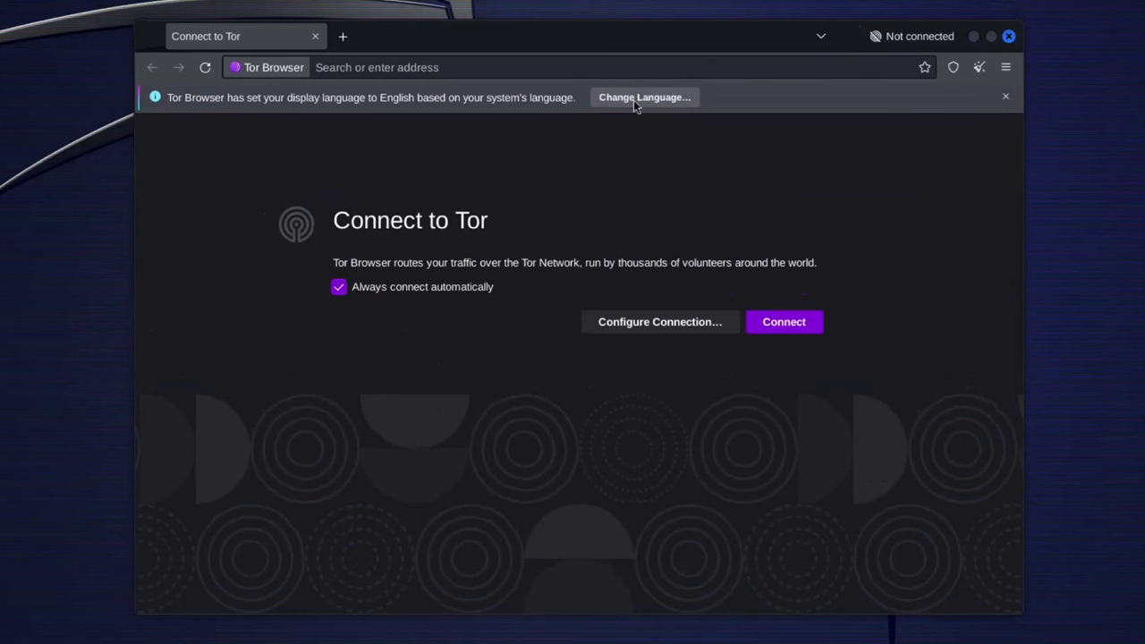
- Skip the language change and connect Tor Browser to the Tor network
click(660, 321)
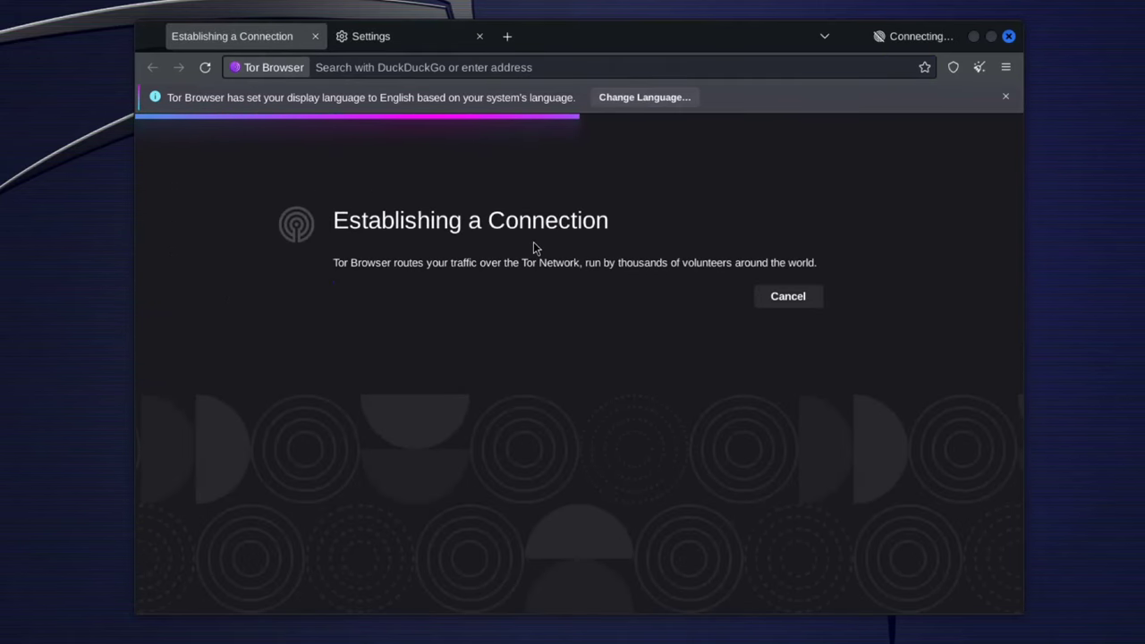
click(480, 36)
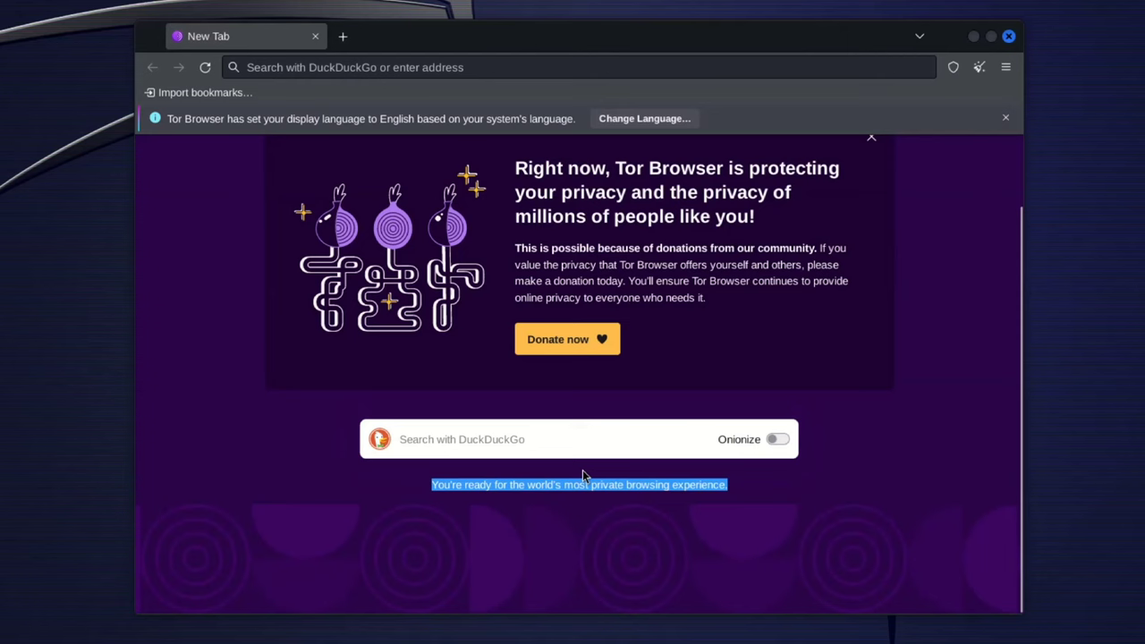
click(871, 138)
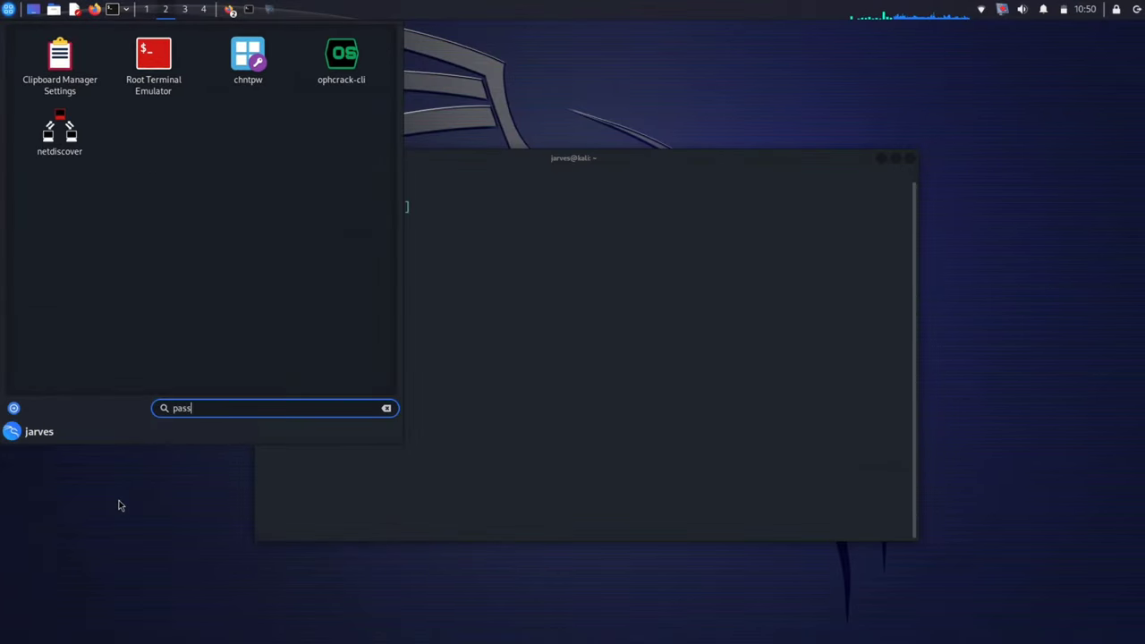
- Install KeePassXC with sudo apt-get install keepassxc, confirming with Y
text(word)
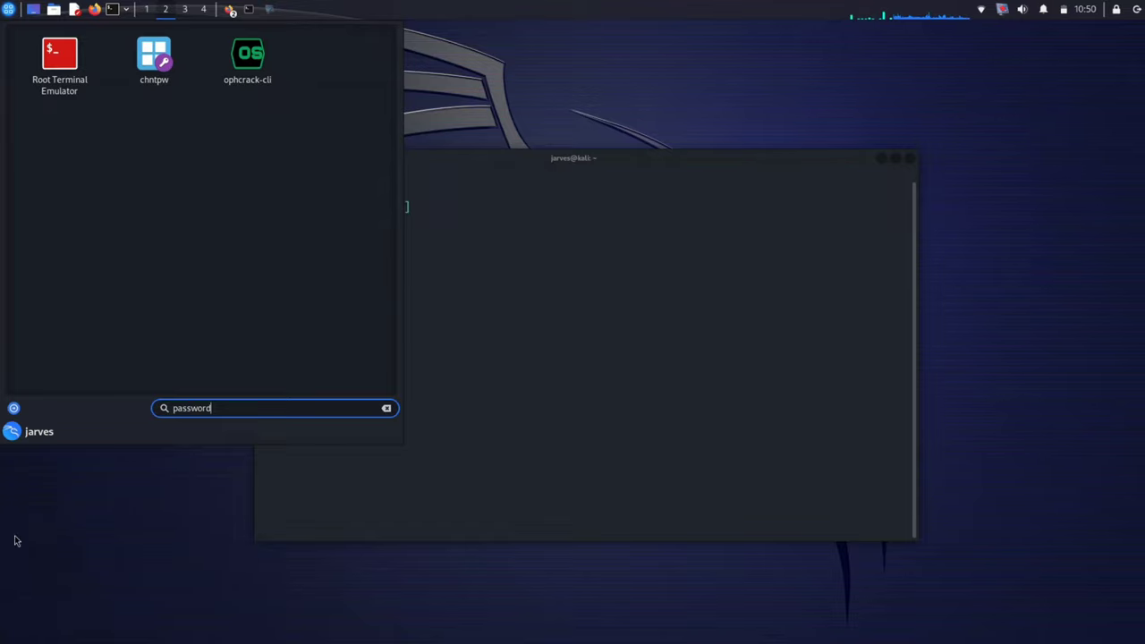
double_click(192, 409)
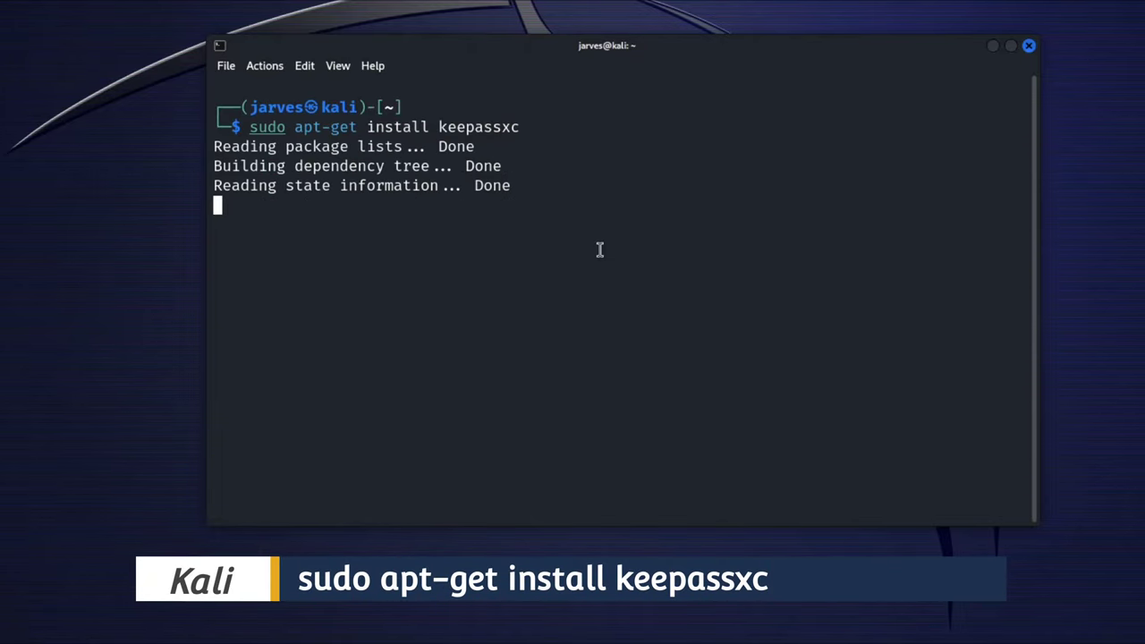
text(Y)
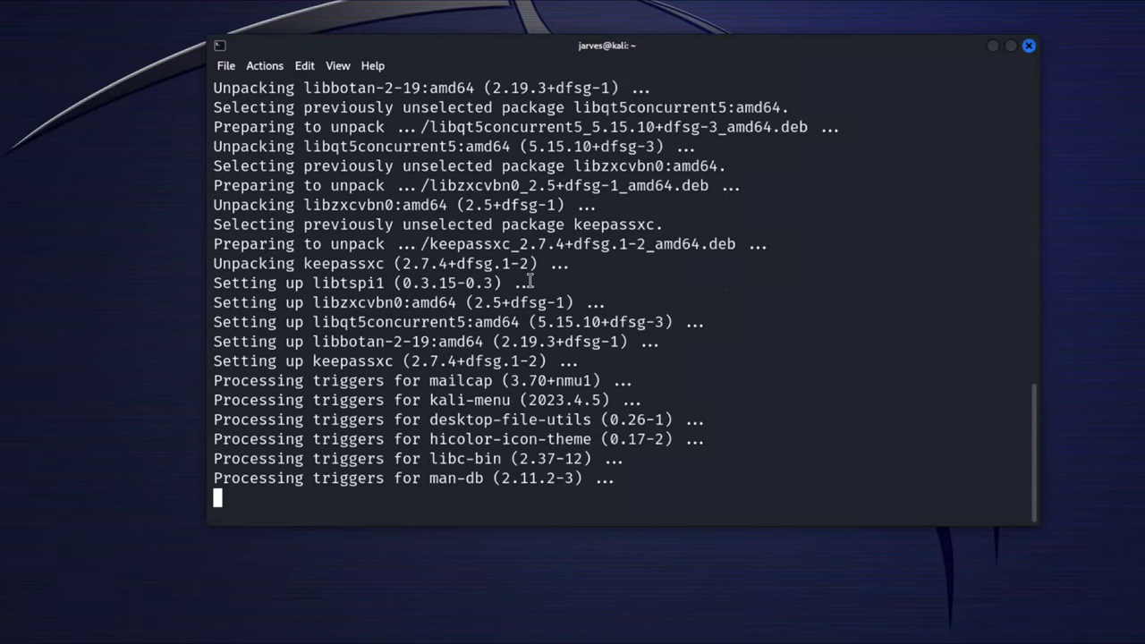
scroll(down, 3)
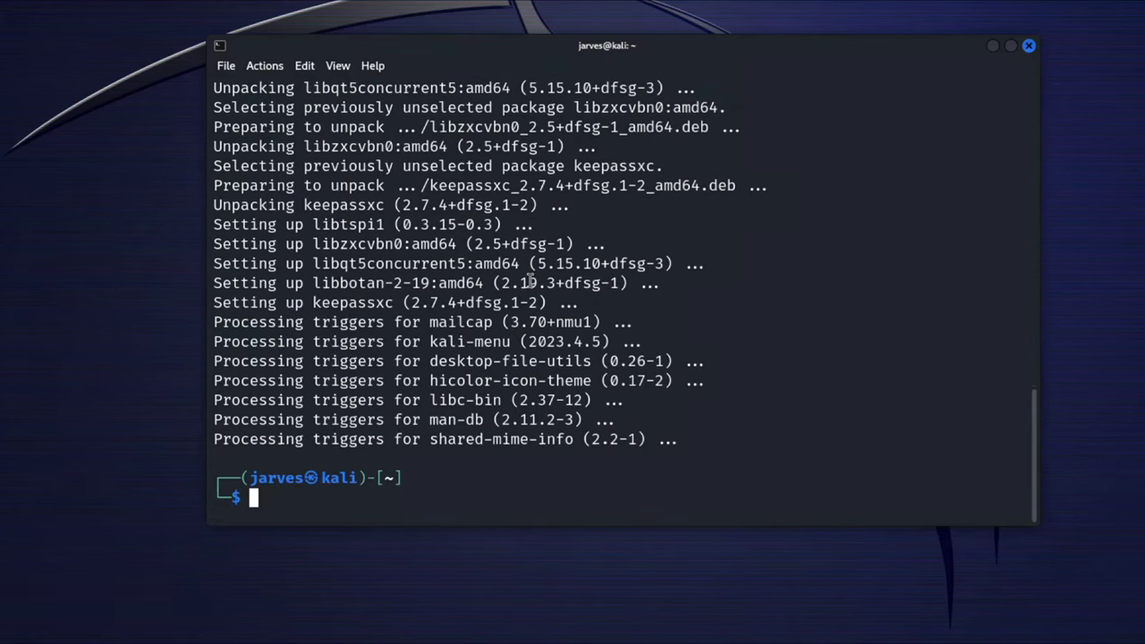
text(sudo apt-get install keepassxc)
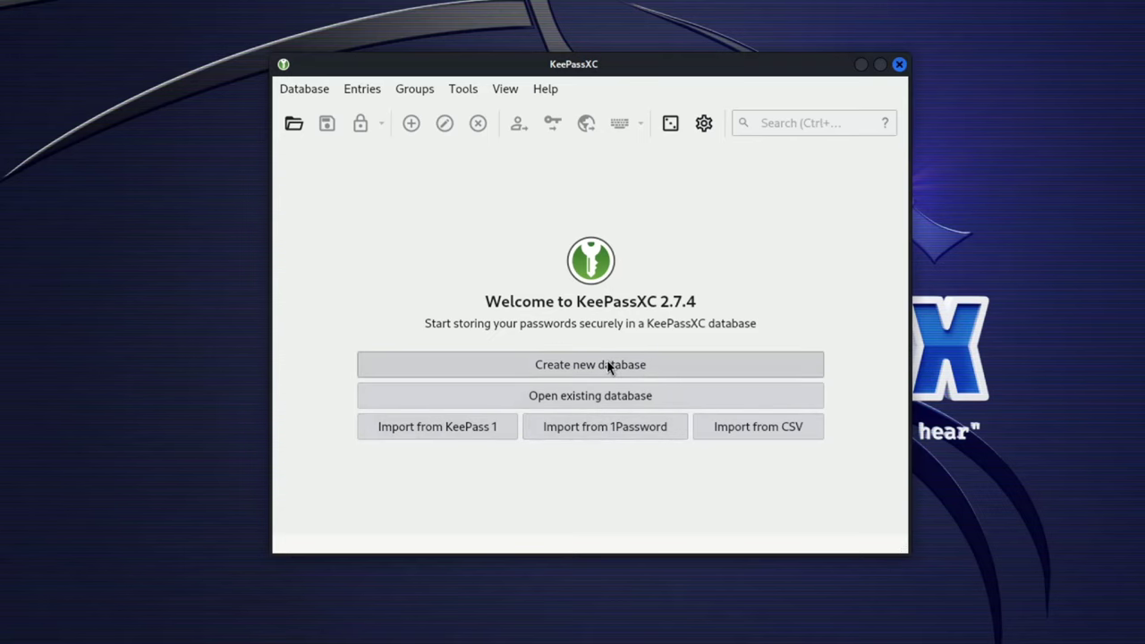
- Start a new KeePassXC database named 'kali Passwords' in KDBX 4 format
click(589, 364)
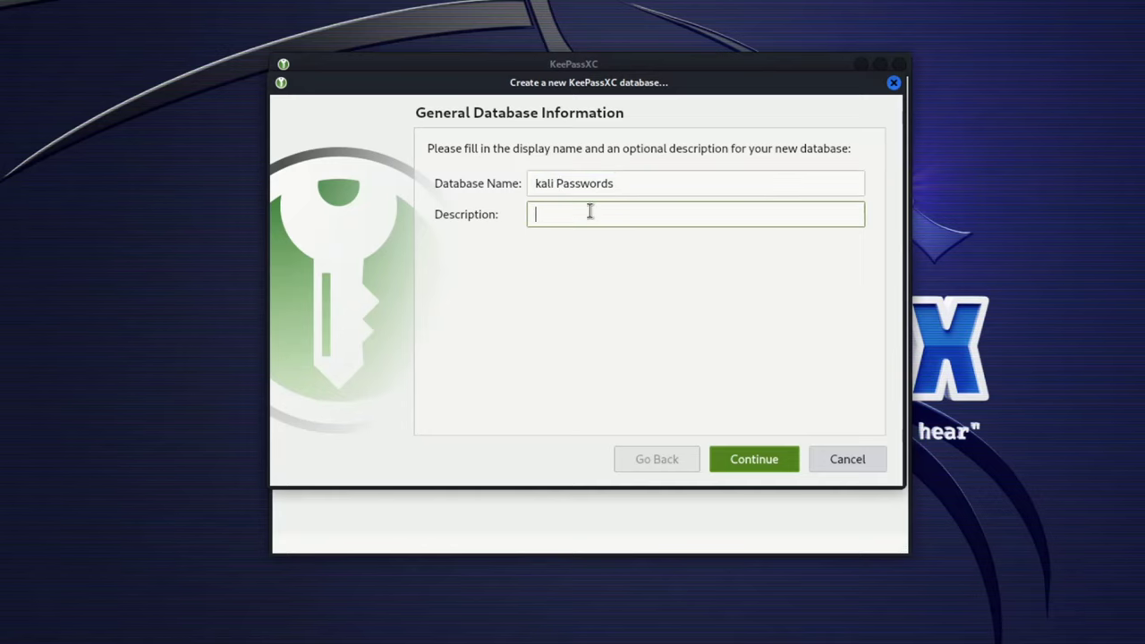
click(753, 459)
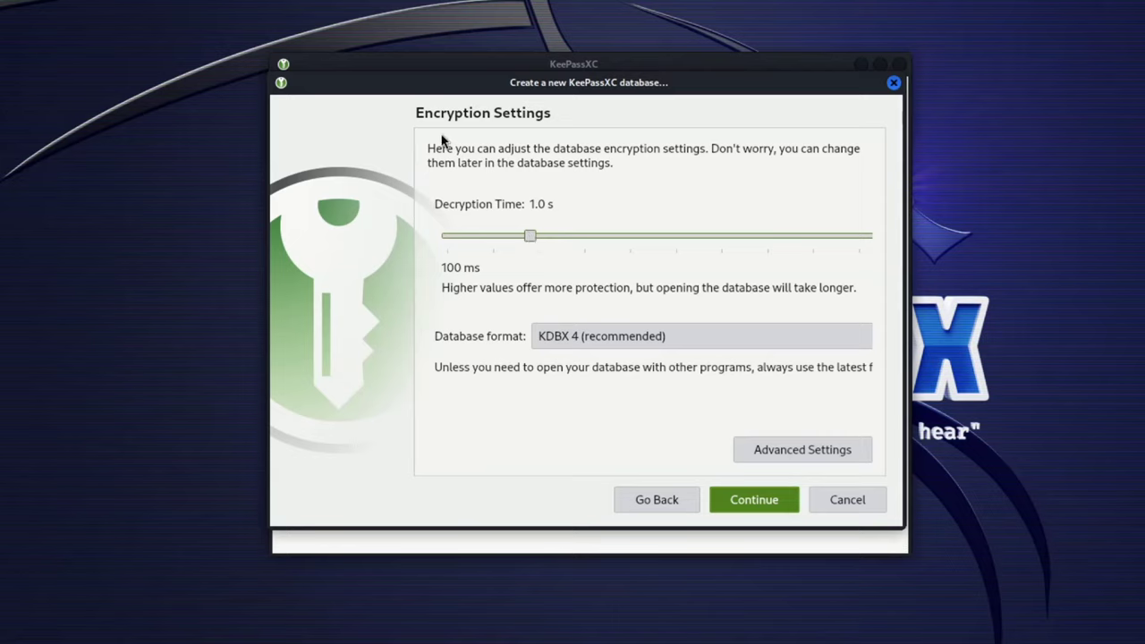
click(700, 336)
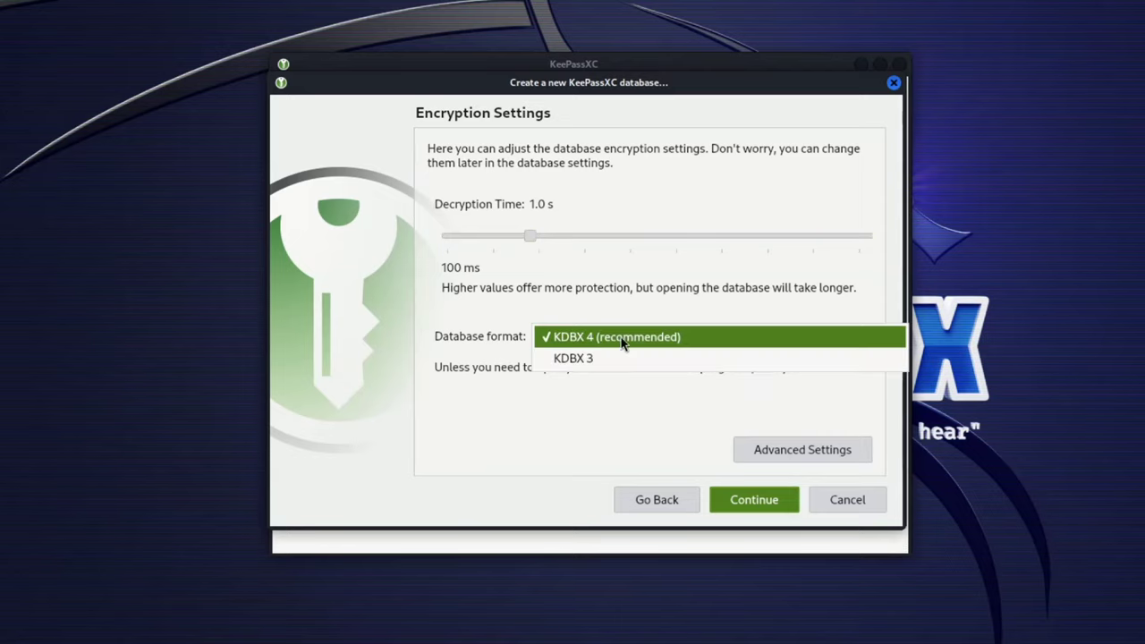
click(616, 336)
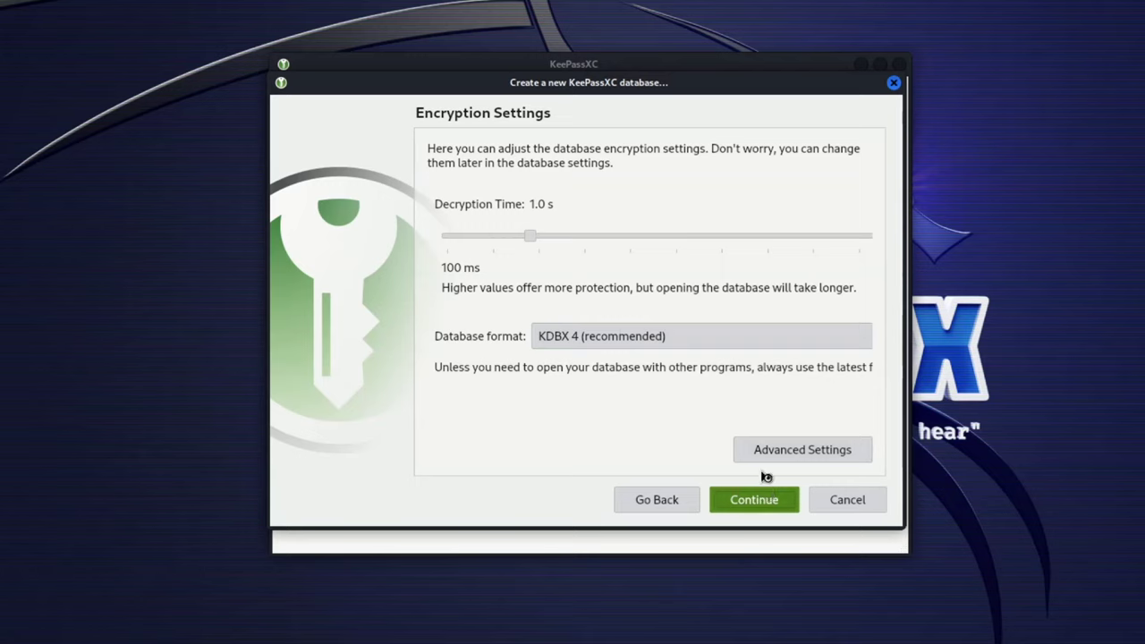
click(754, 500)
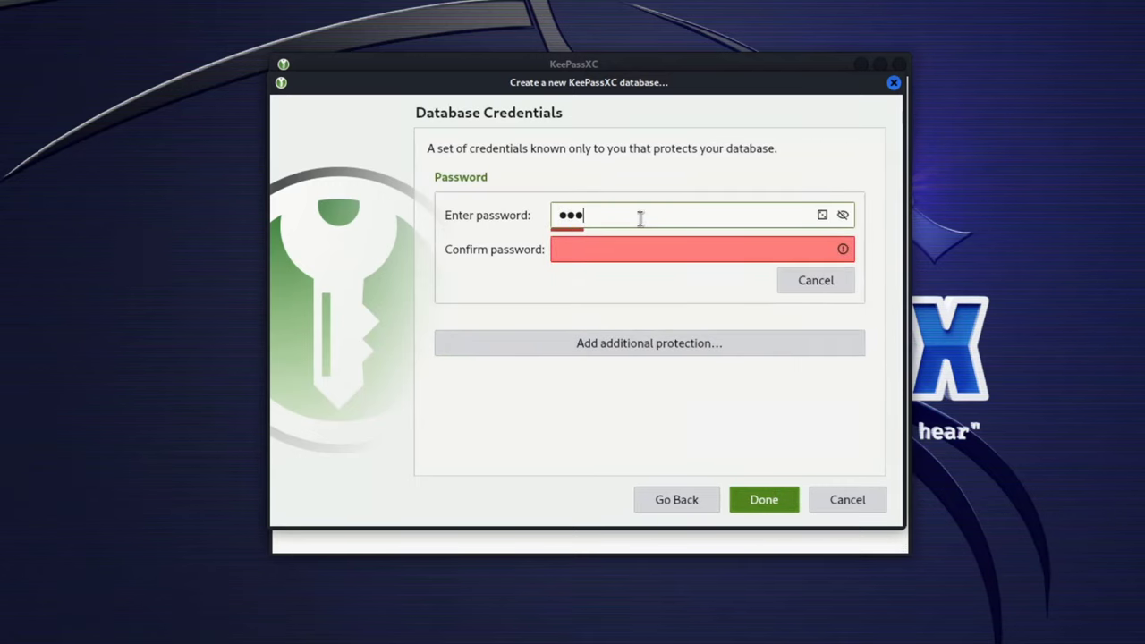
- Set the database password and save it as Passwords.kdbx in Documents
text(•••)
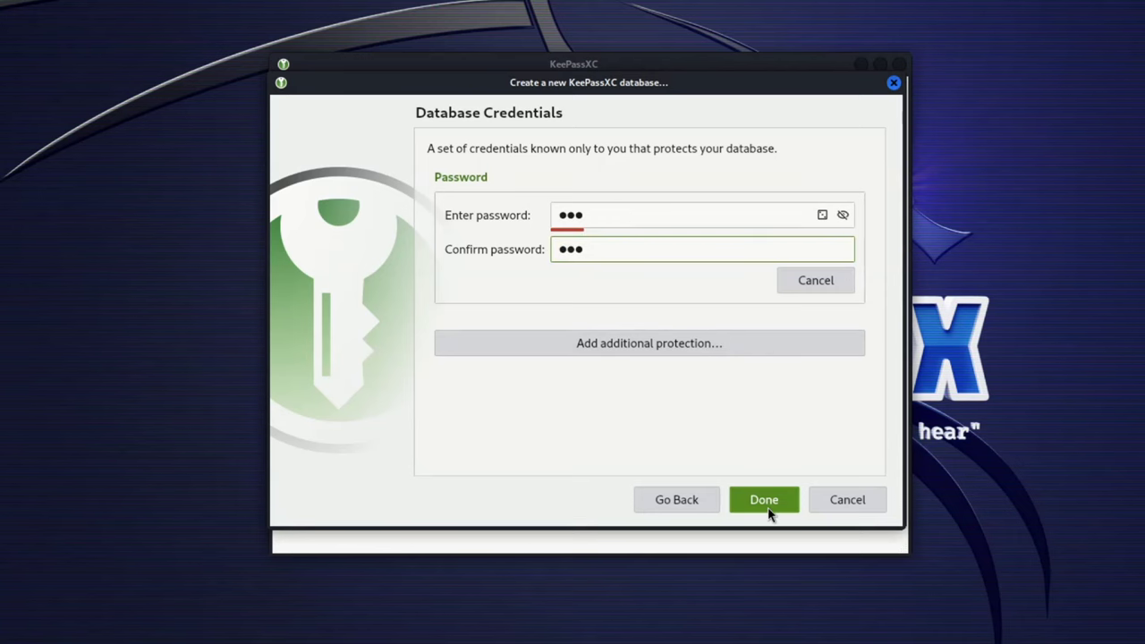
click(763, 499)
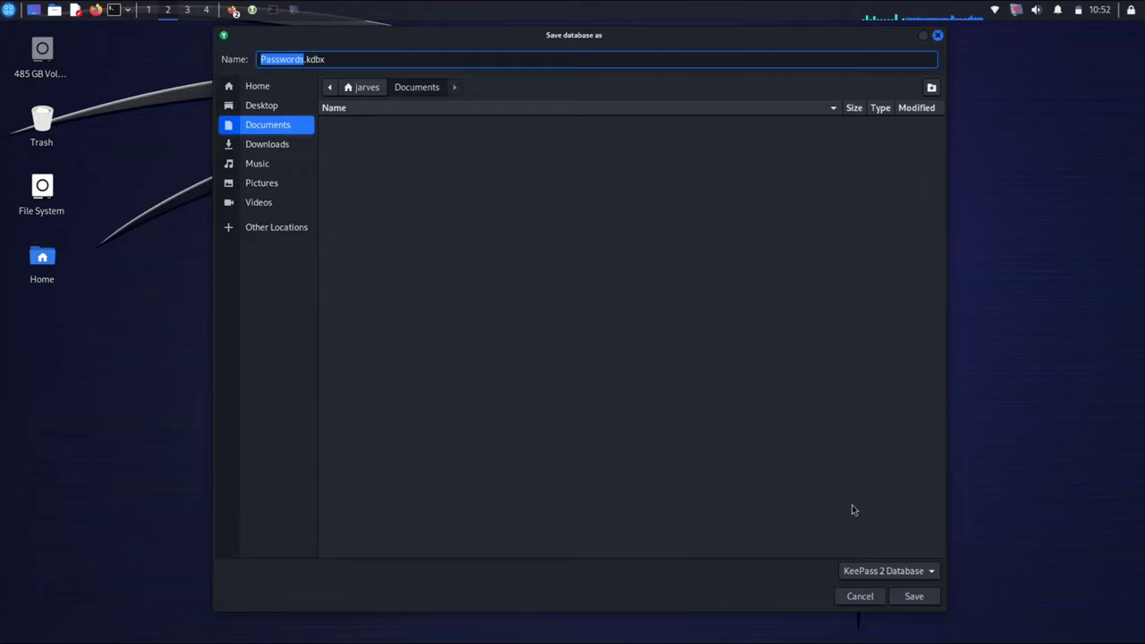
click(914, 596)
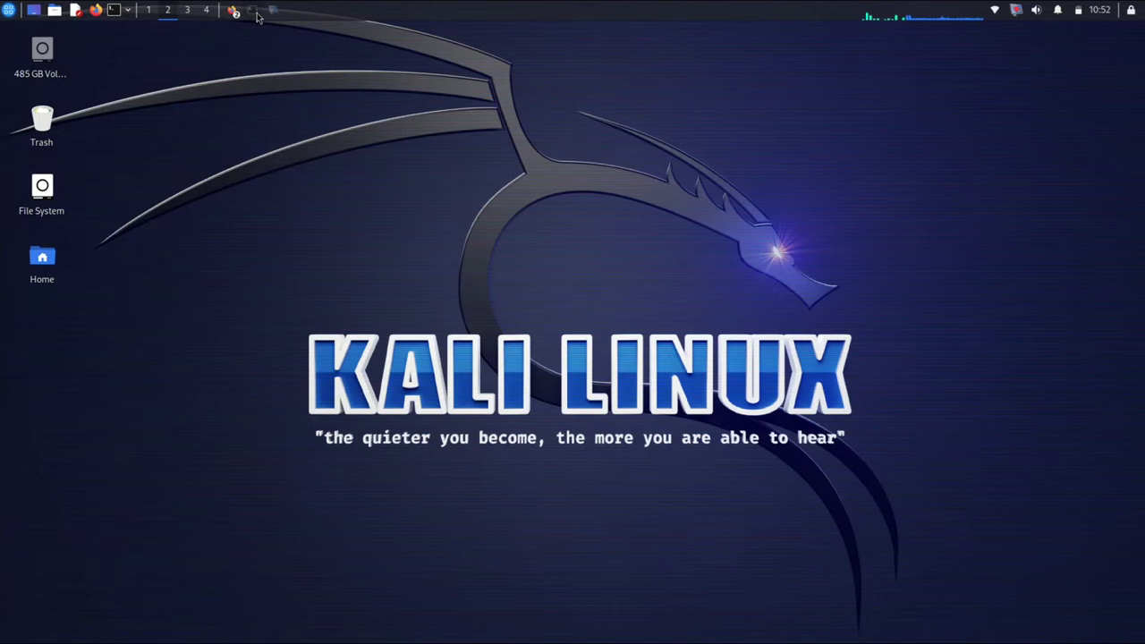
- Install maltego, metasploit-framework and burpsuite via sudo apt-get install, confirming with Y
click(234, 10)
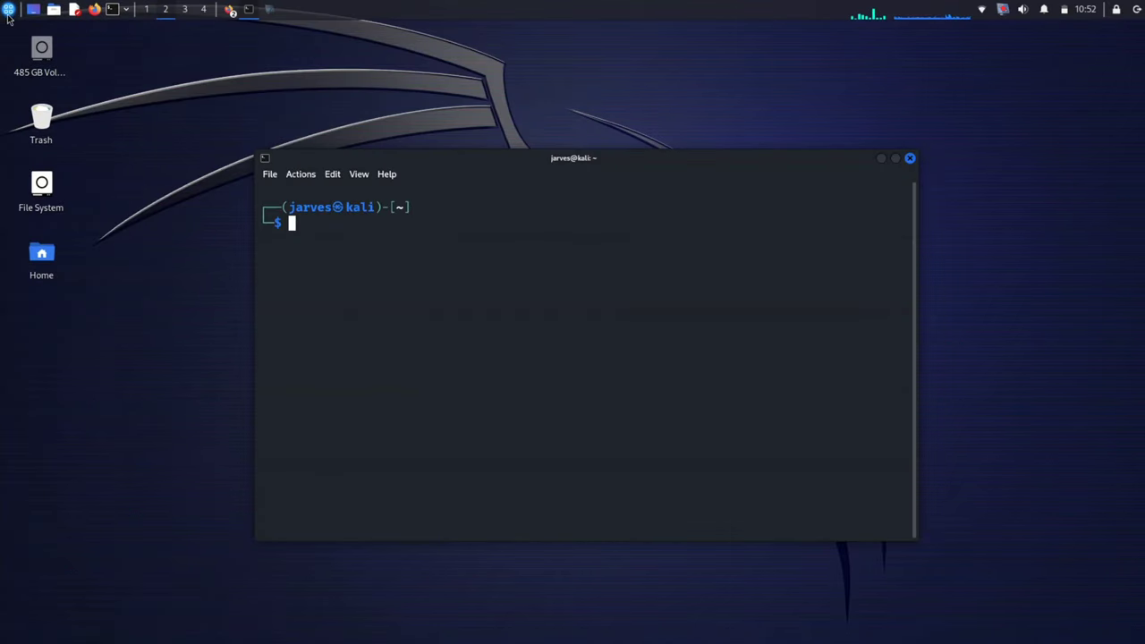
click(9, 9)
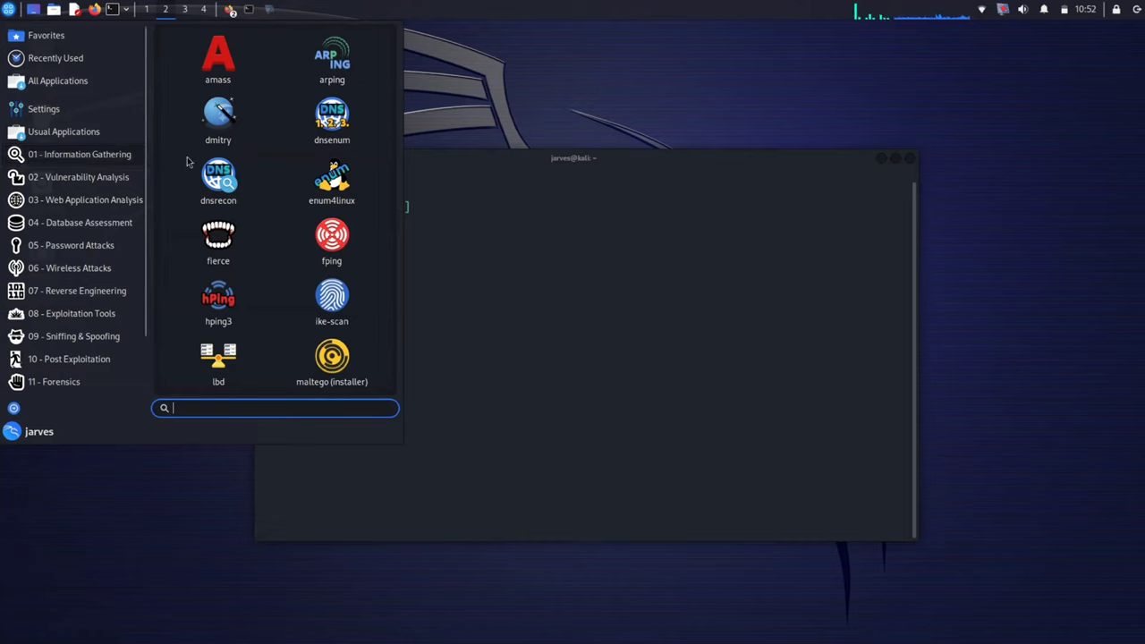
scroll(down, 3)
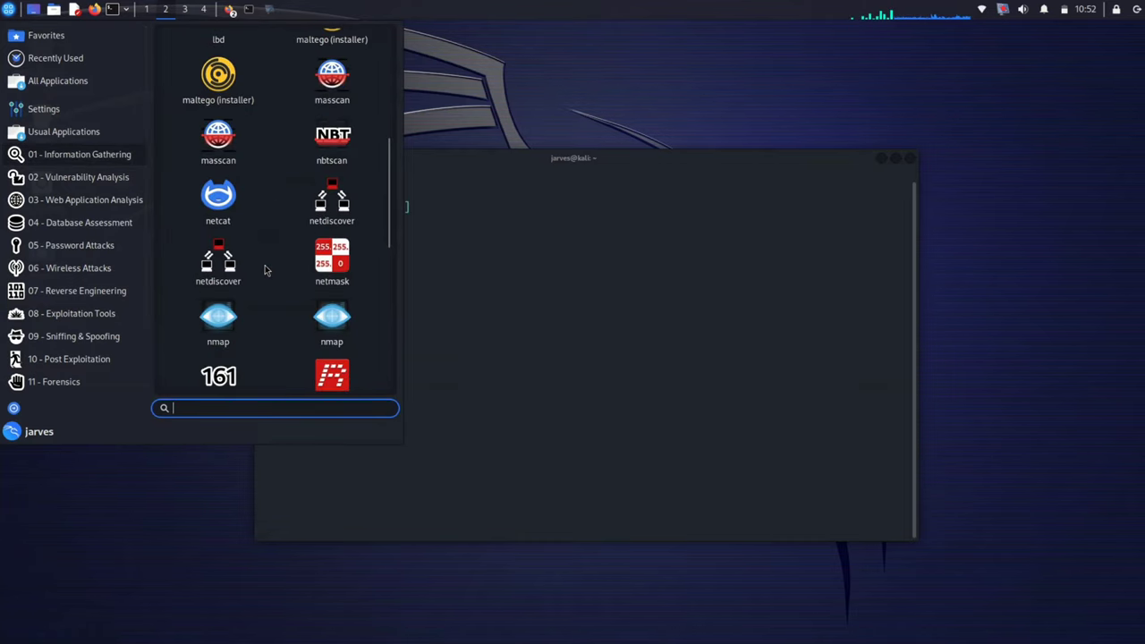
scroll(down, 3)
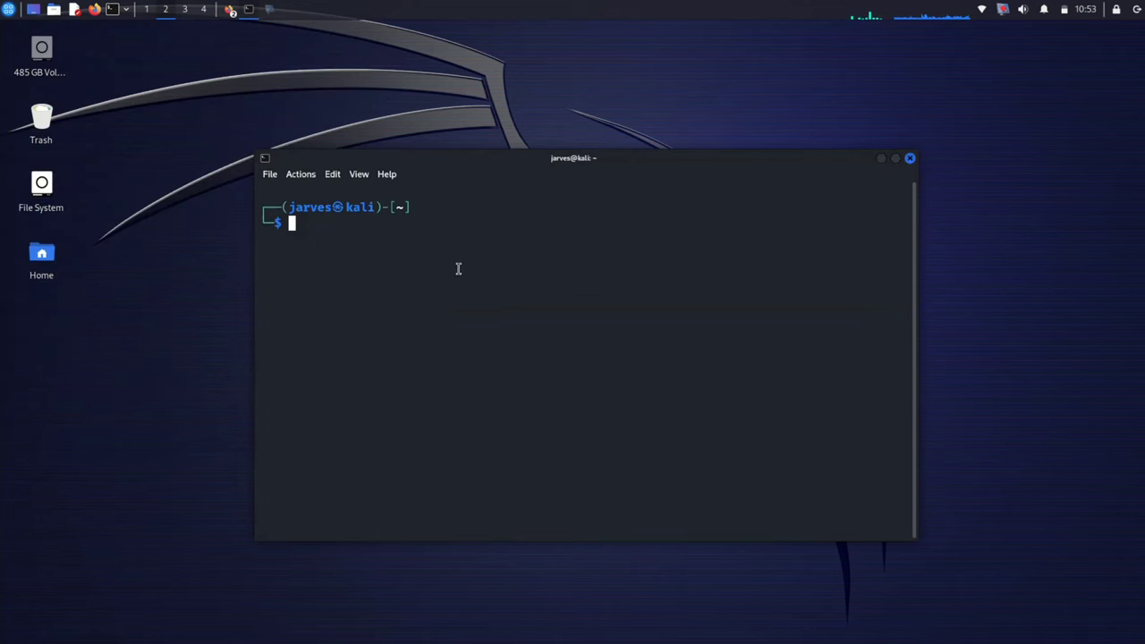
text(sudo apt-get install maltego metasploit-framework burpsuite wireshark aircrack-ng hydra nmap beef-xss nikto)
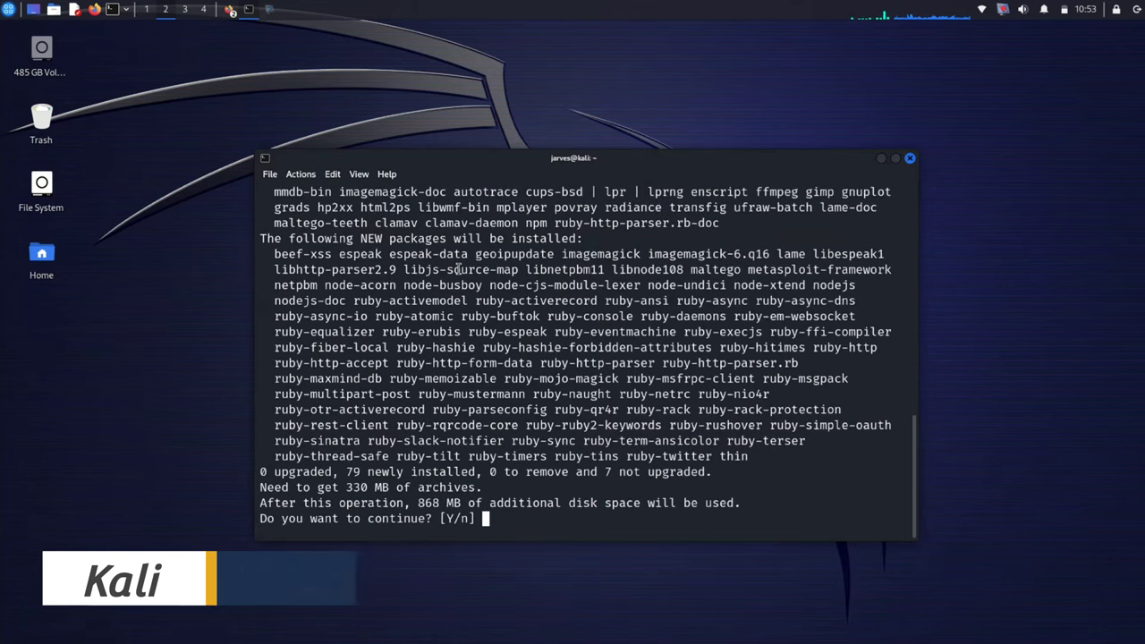
text(Y)
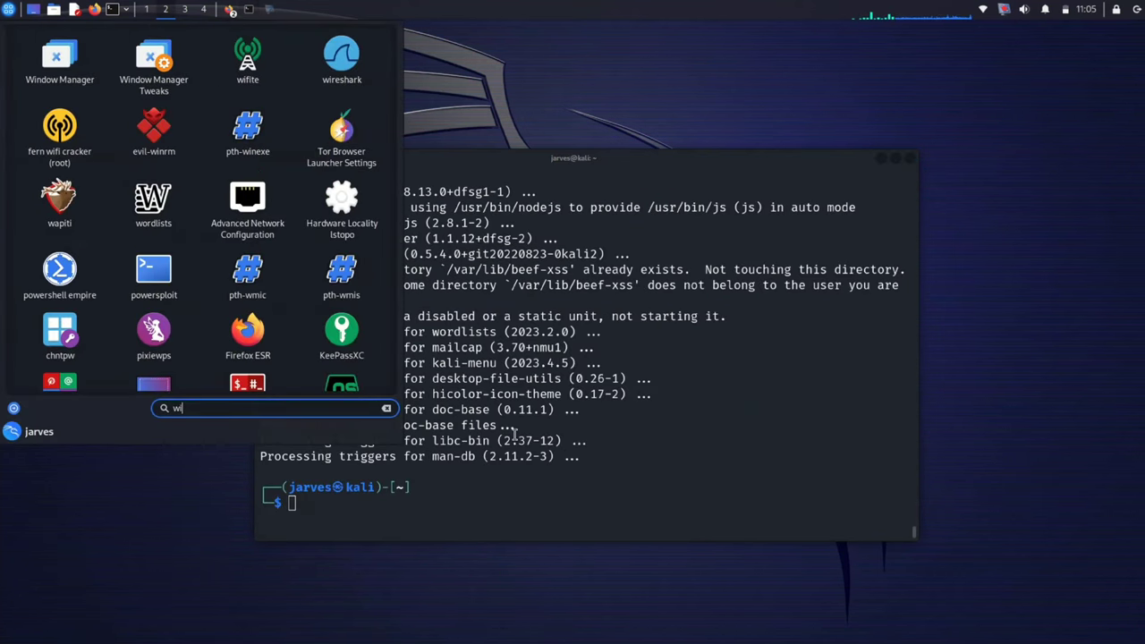
text(ire)
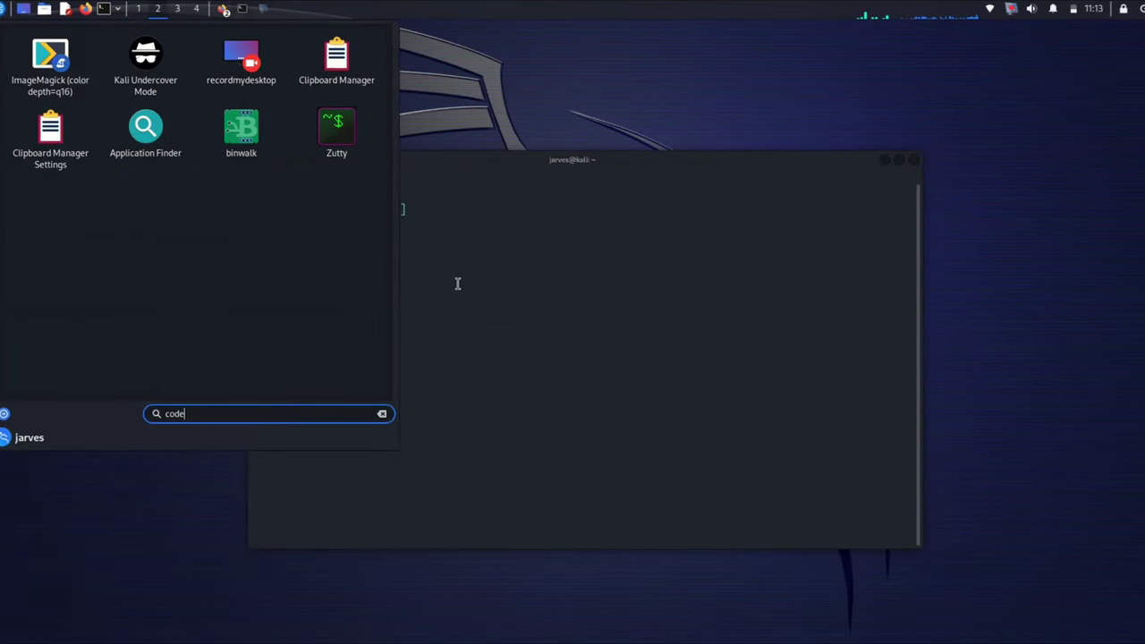
- Search the applications menu for 'text' to list Text Editor, Mousepad and Vim
text(text)
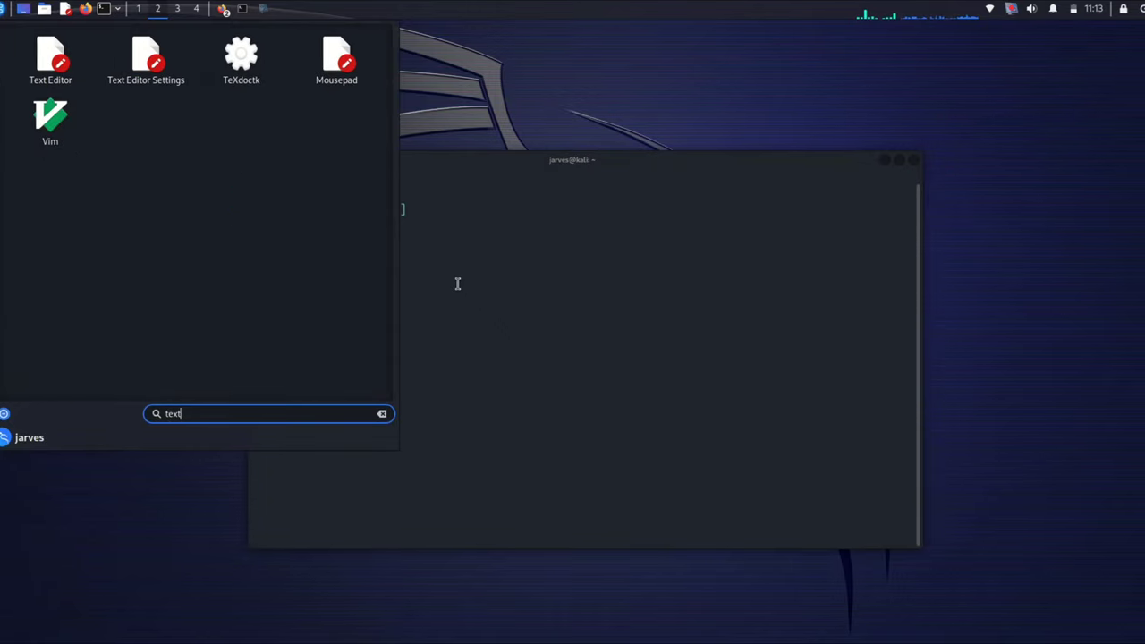
mouse_move(486, 293)
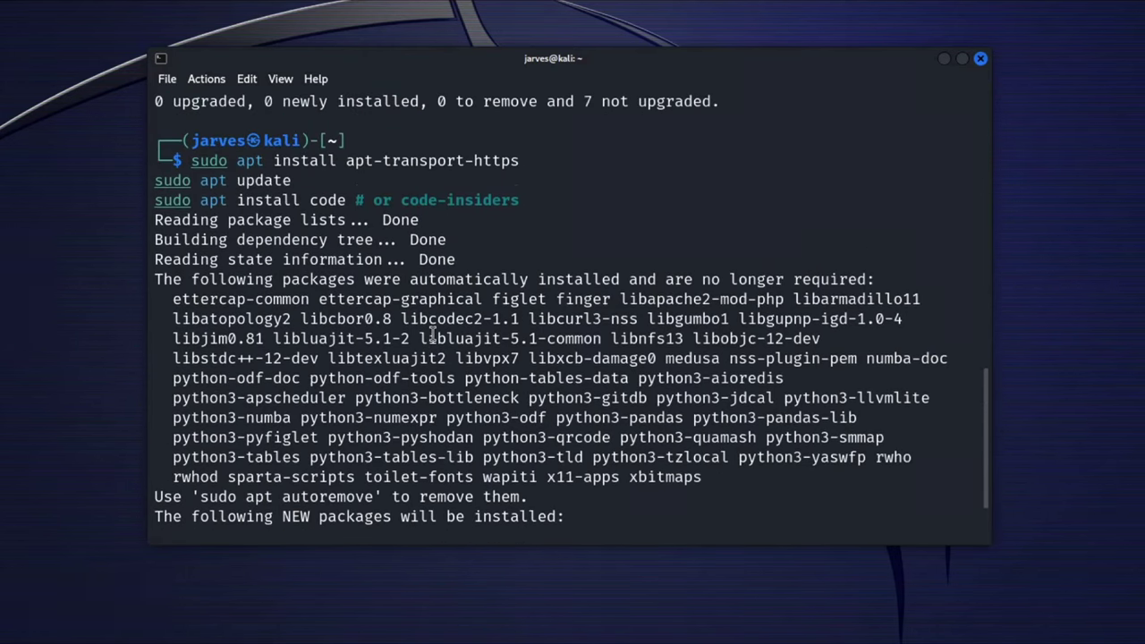
- Launch Visual Studio Code with 'code', view Extensions, close it and return to the terminal
drag(340, 199, 533, 199)
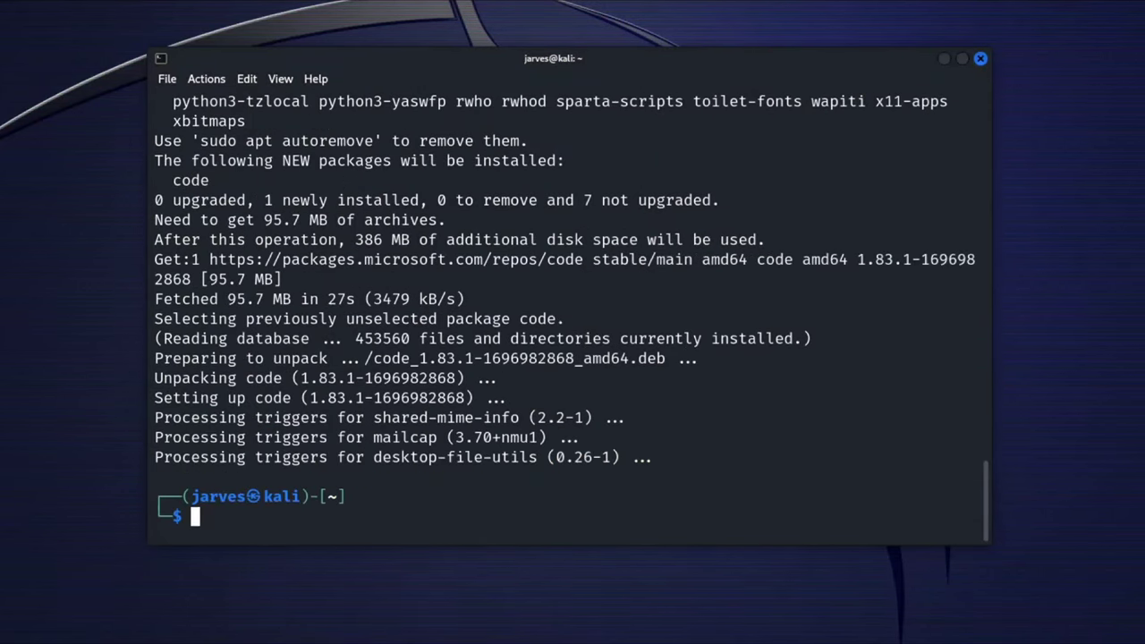
text(code)
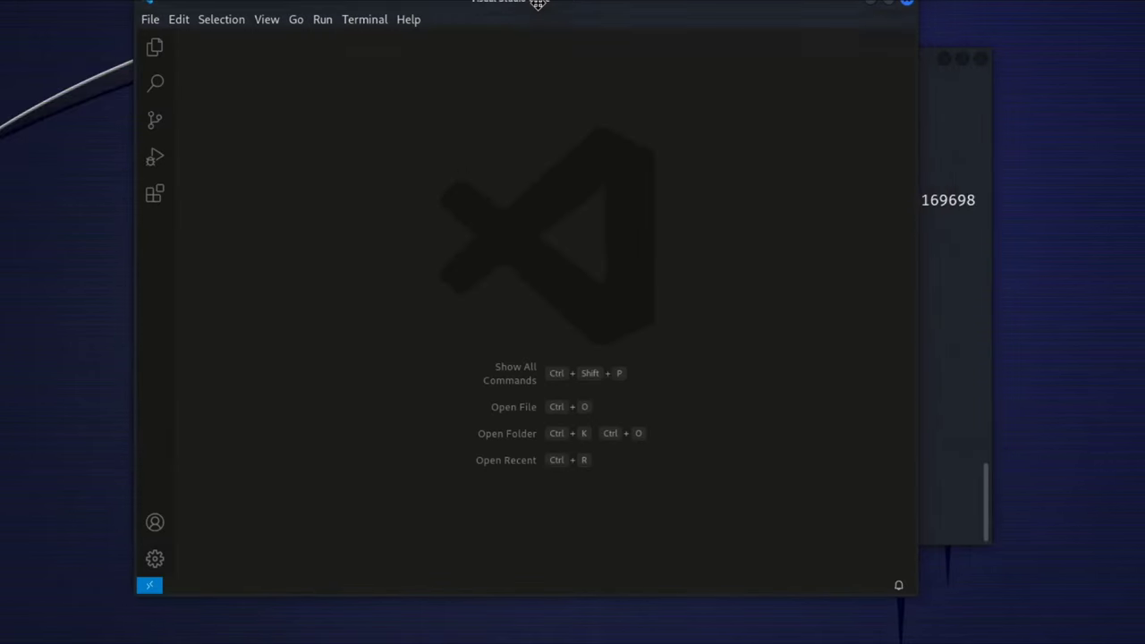
click(154, 194)
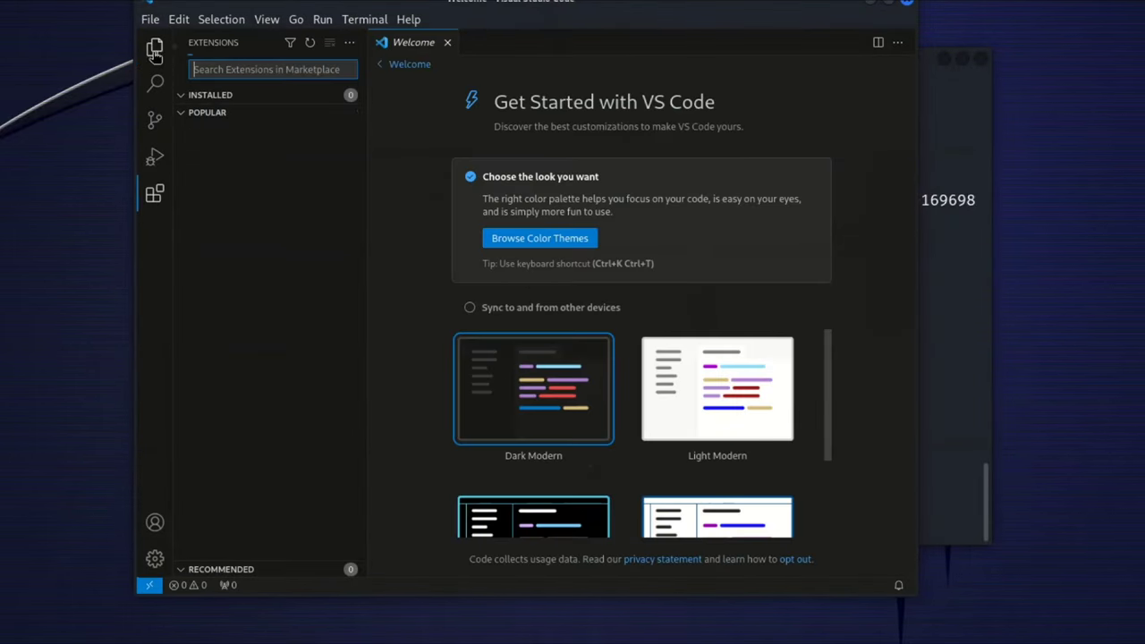
click(155, 48)
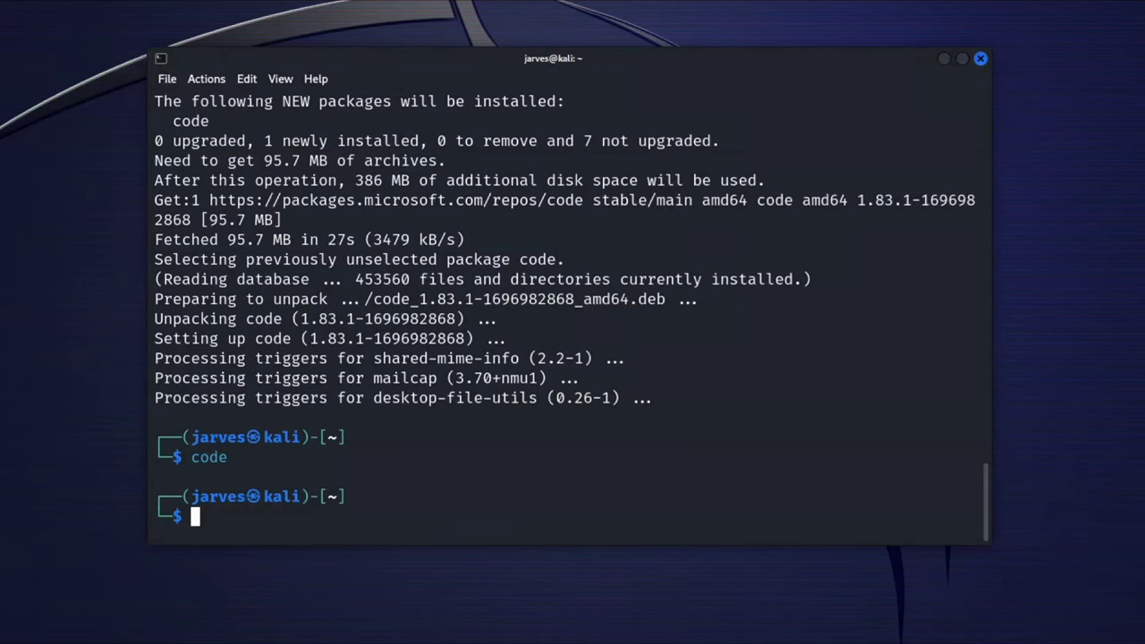
key(Return)
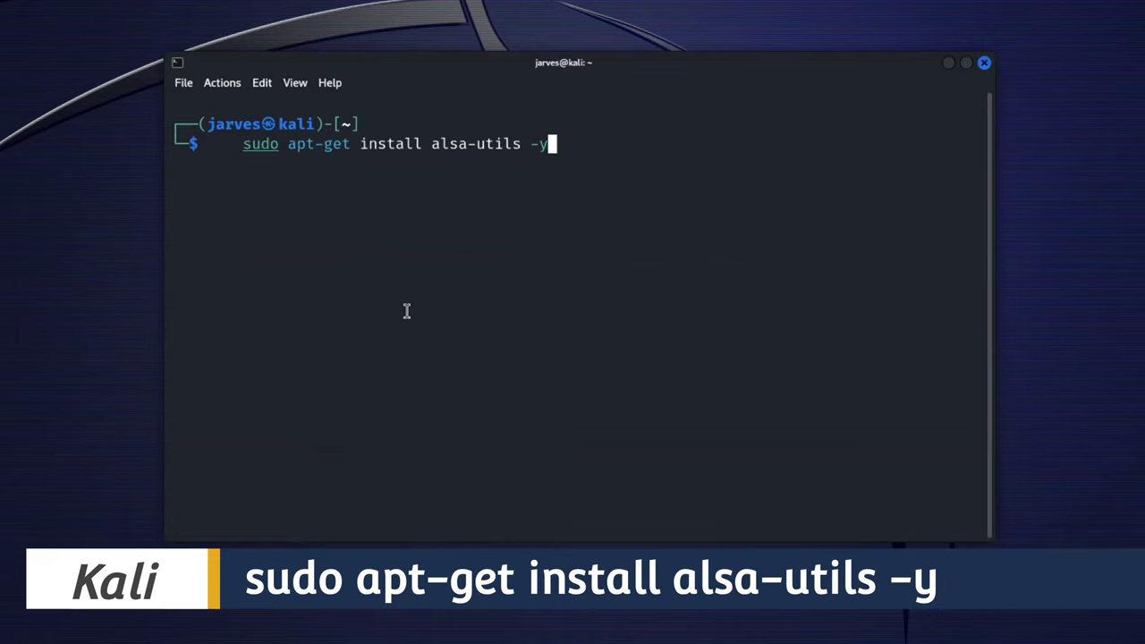
- Run sudo apt-get install alsa-utils -y to install the sound utilities
key(BackSpace)
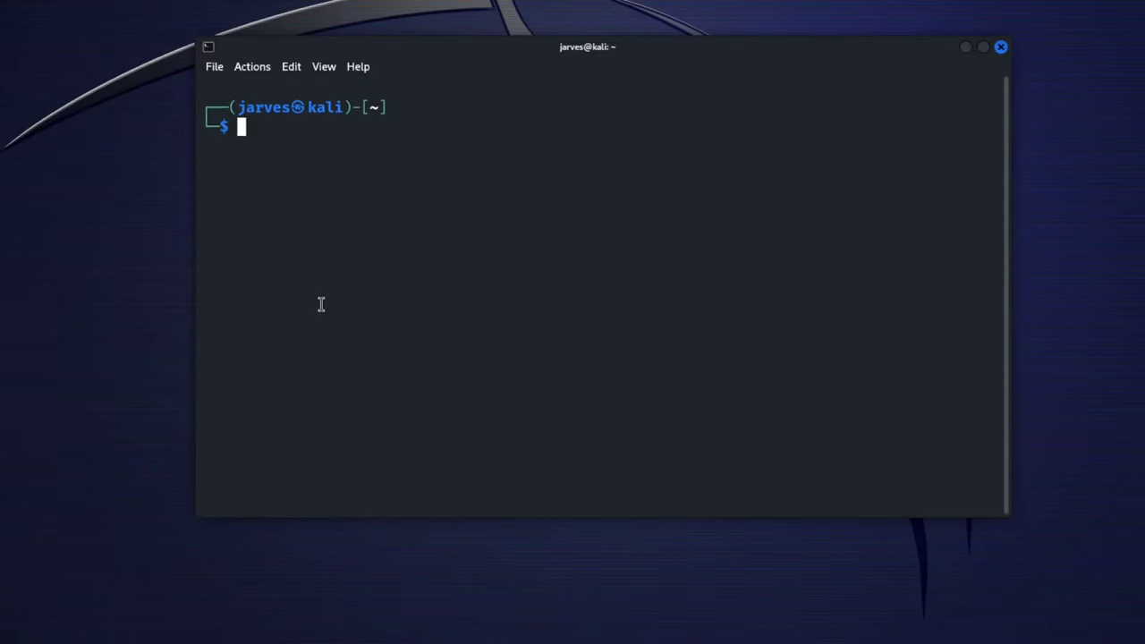
- Open /etc/lightdm/lightdm.conf in nano, reopening it with sudo for write access
text(nano /etc/lightdm/lightdm.conf)
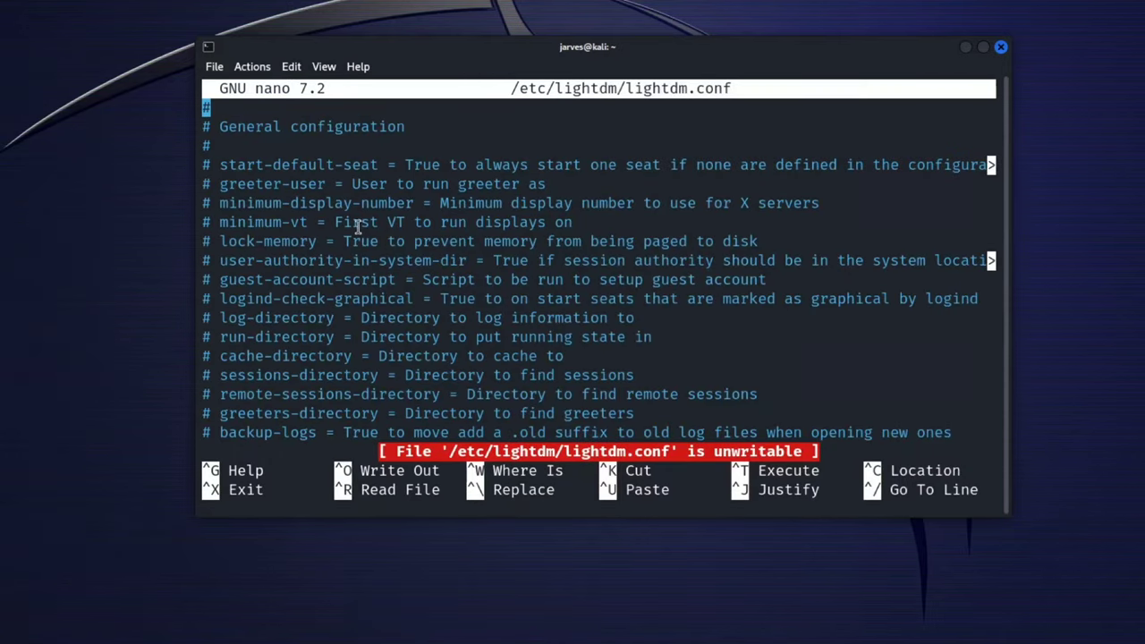
key(ctrl+x)
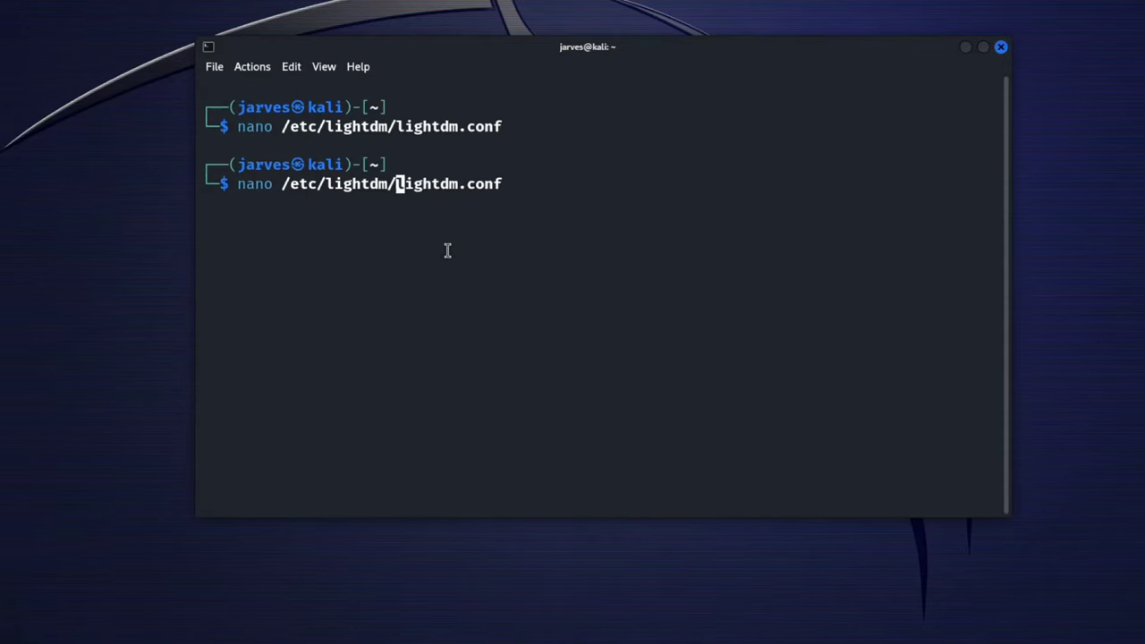
text(sudo)
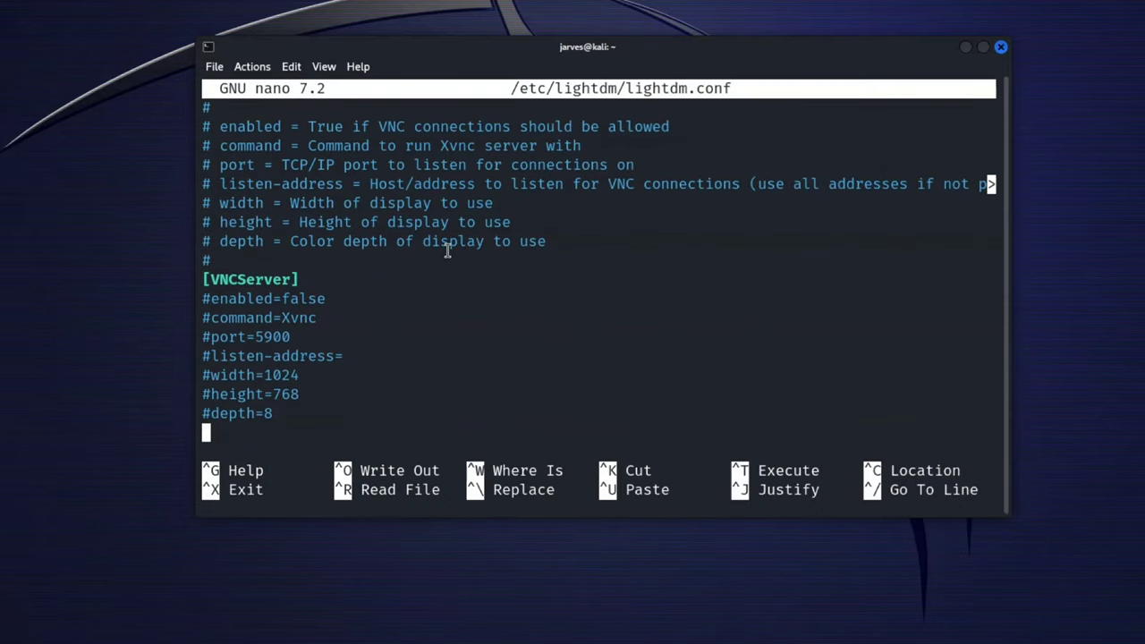
scroll(down, 3)
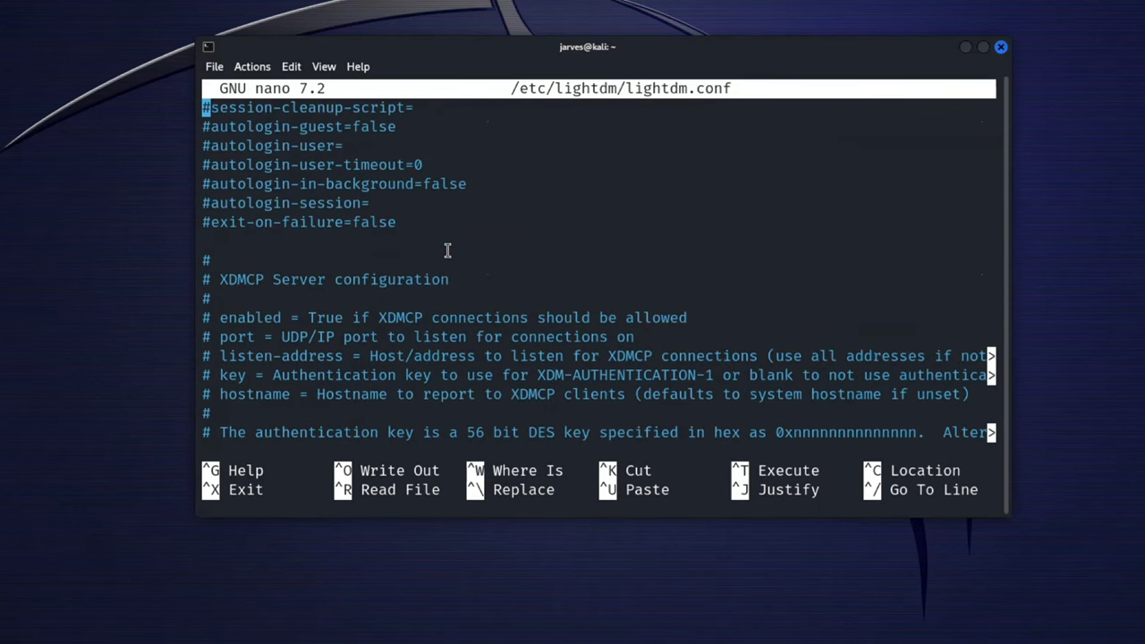
- Uncomment autologin settings with user jarves, exit nano, and print the file with cat
key(Delete)
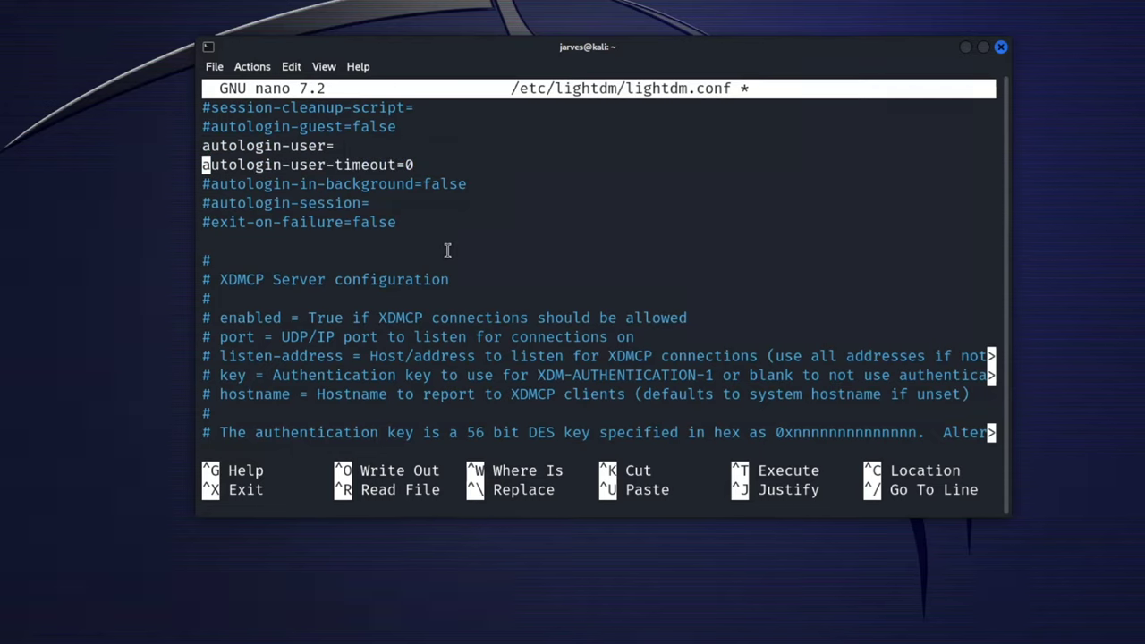
text(jarves)
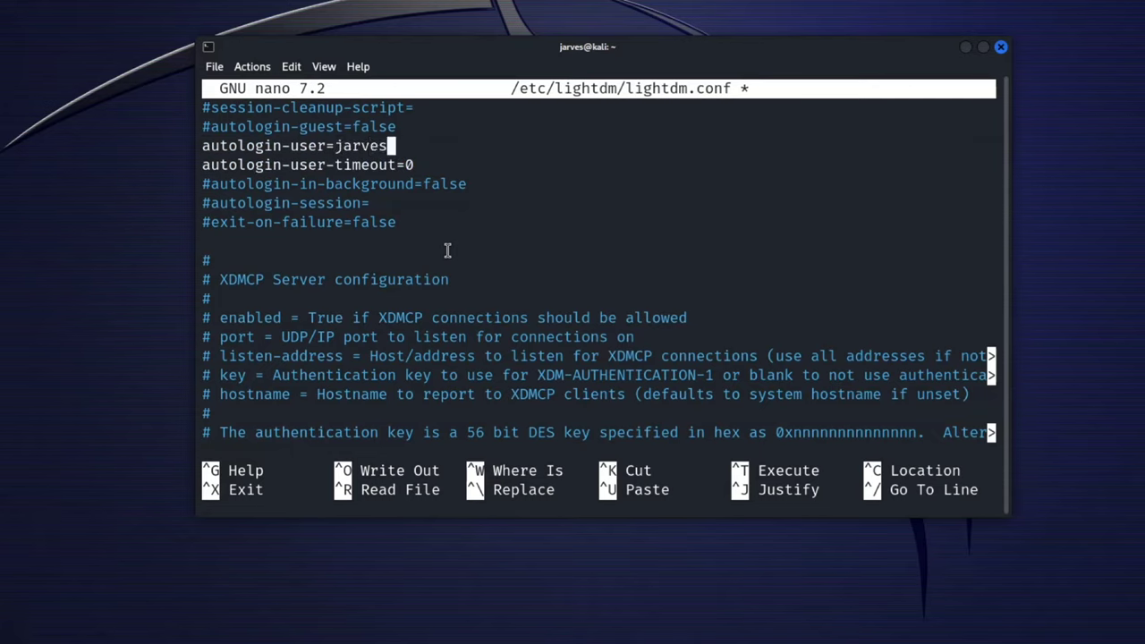
key(Down)
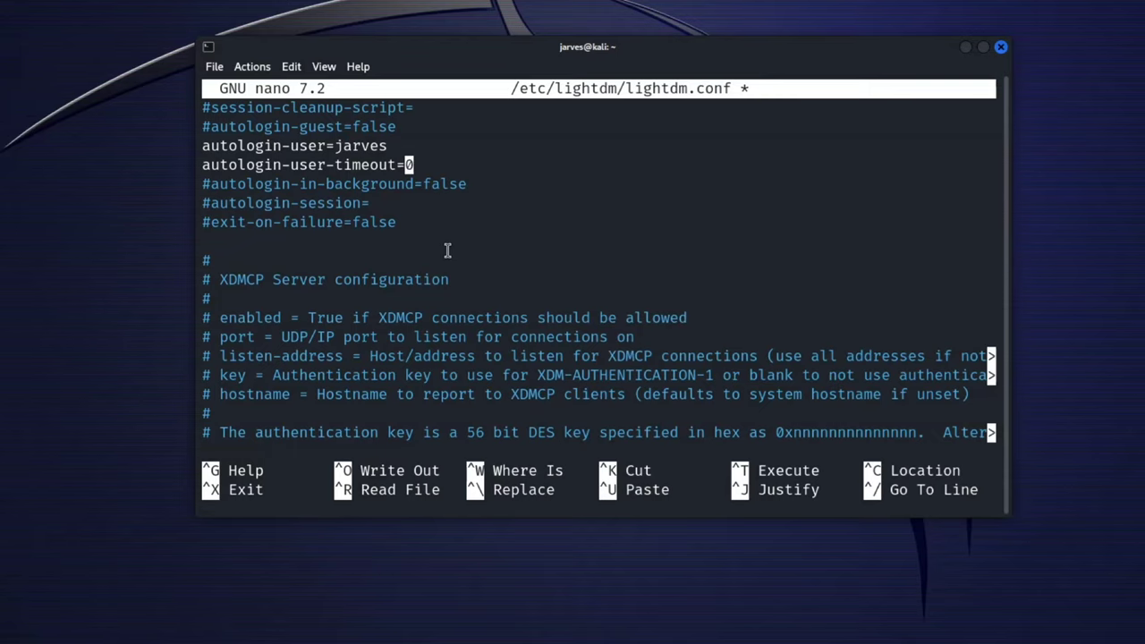
key(ctrl+x)
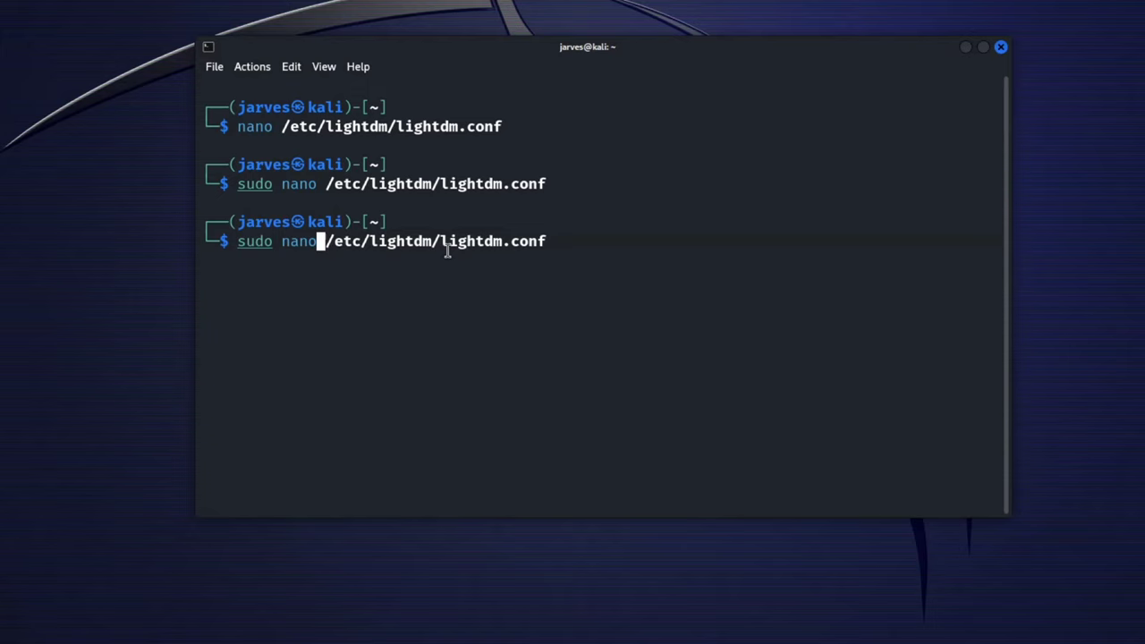
text(cat)
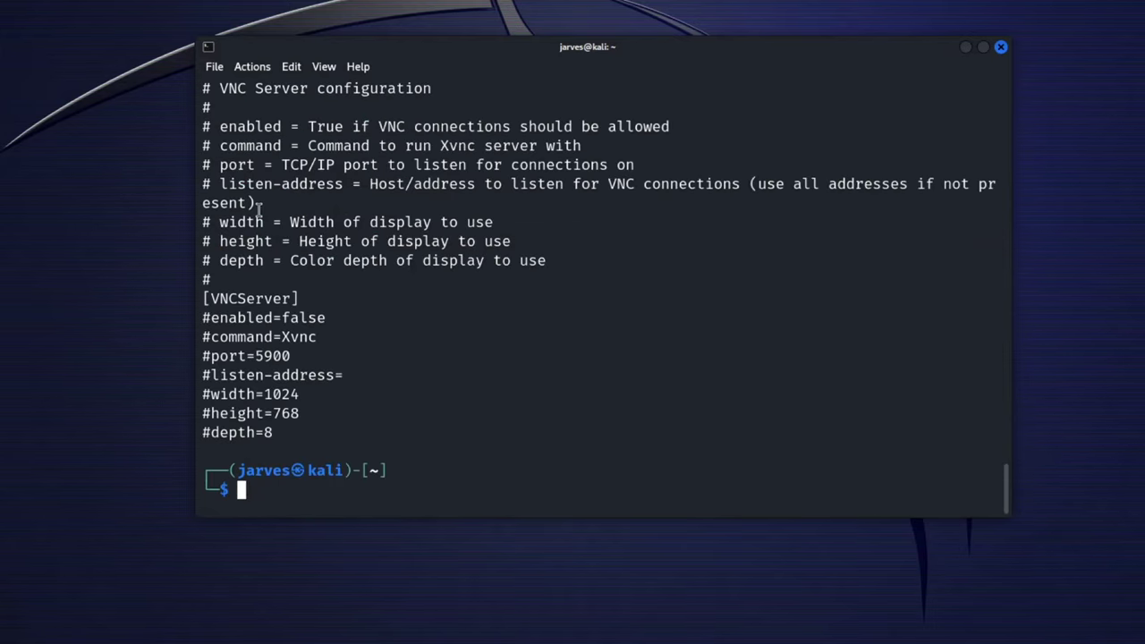
scroll(down, 3)
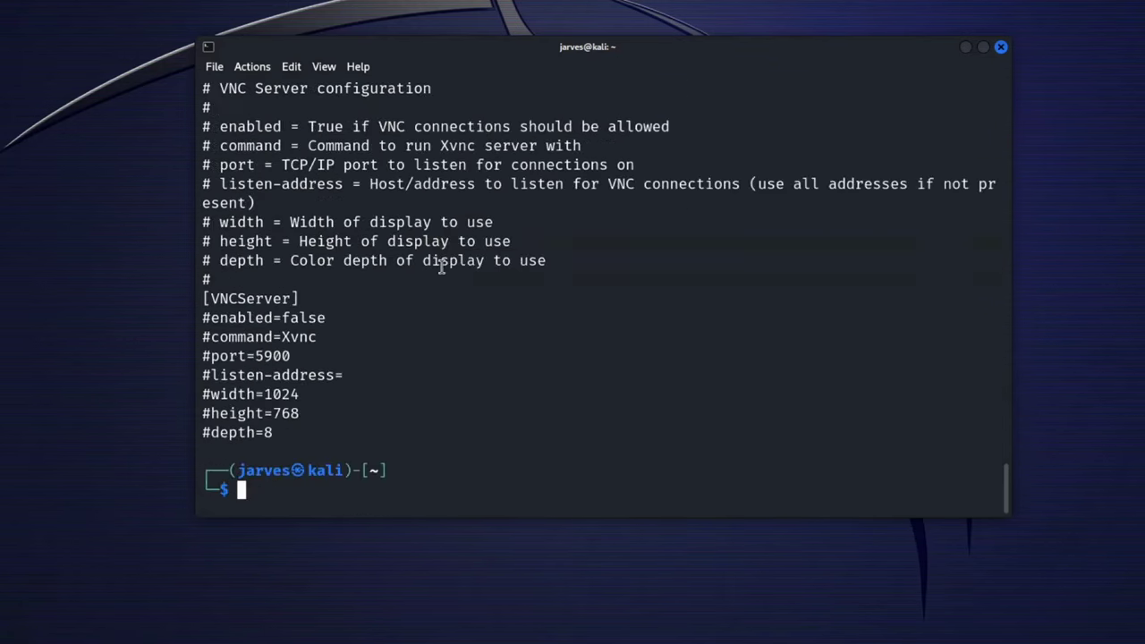
mouse_move(526, 323)
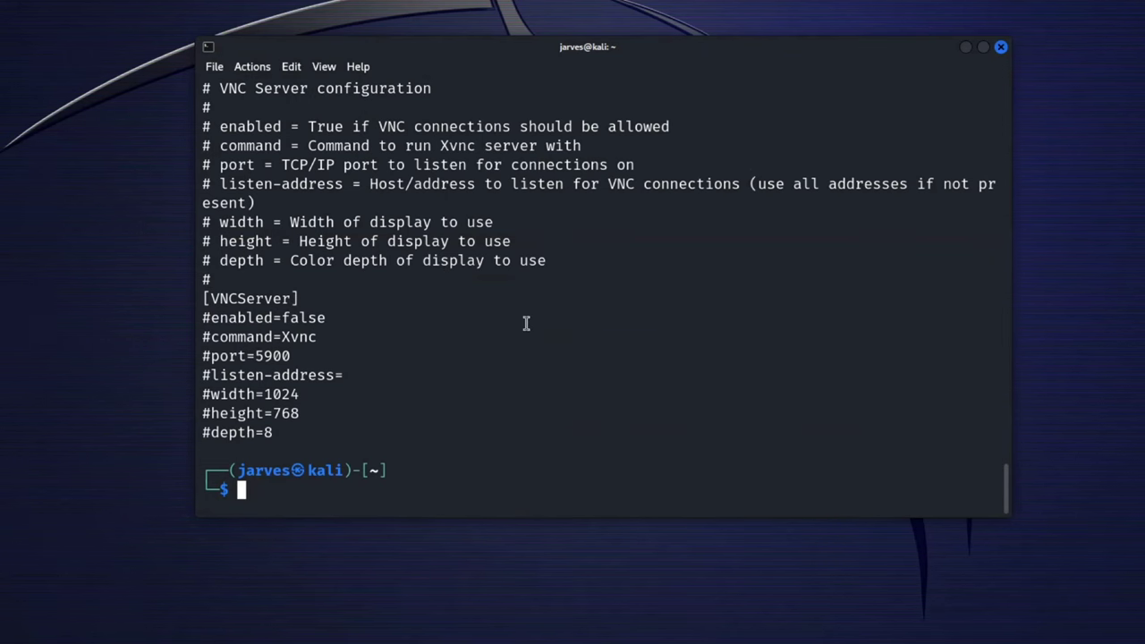
- Comment out the root-blocking line in /etc/pam.d/lightdm-autologin with sudo nano and save
text(cd /etc/pam.d/)
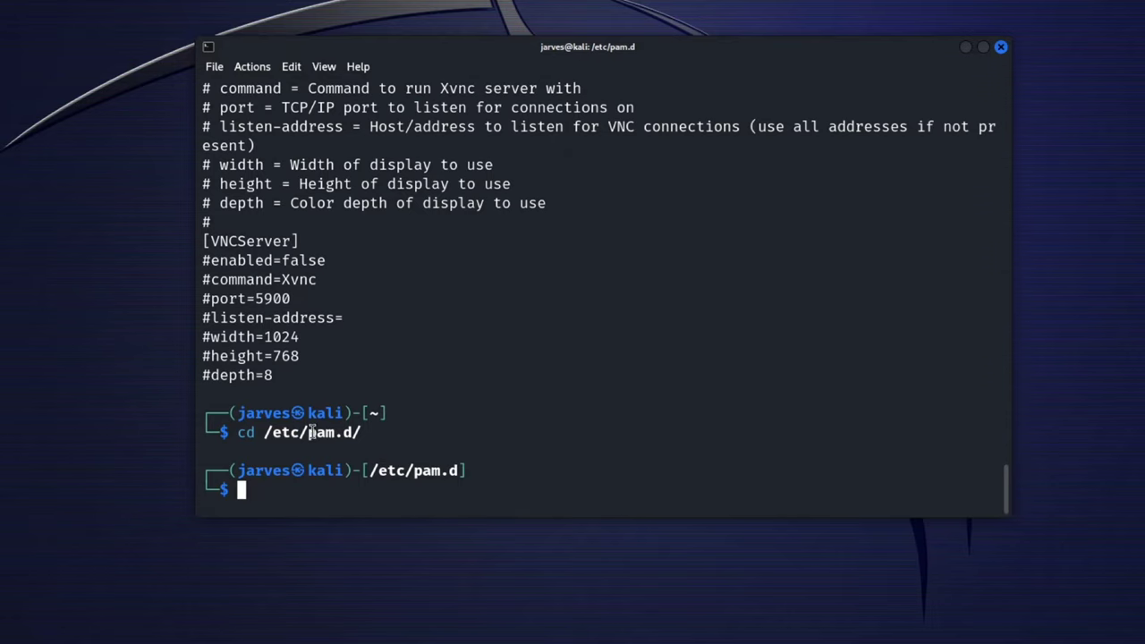
text(nano lightdm-autologin)
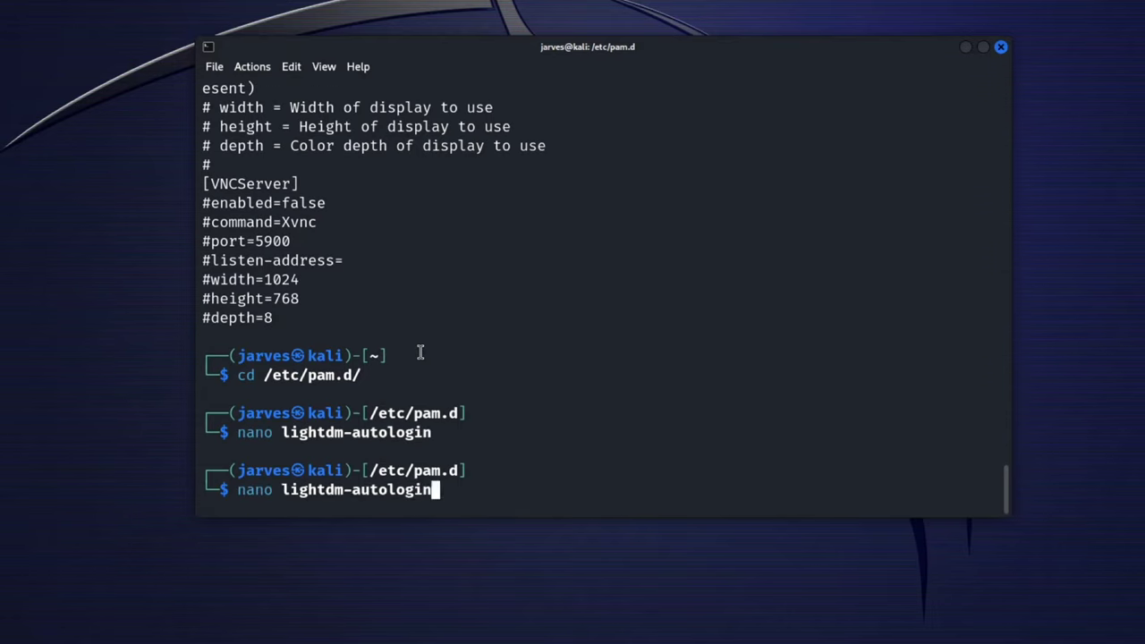
text(sudo)
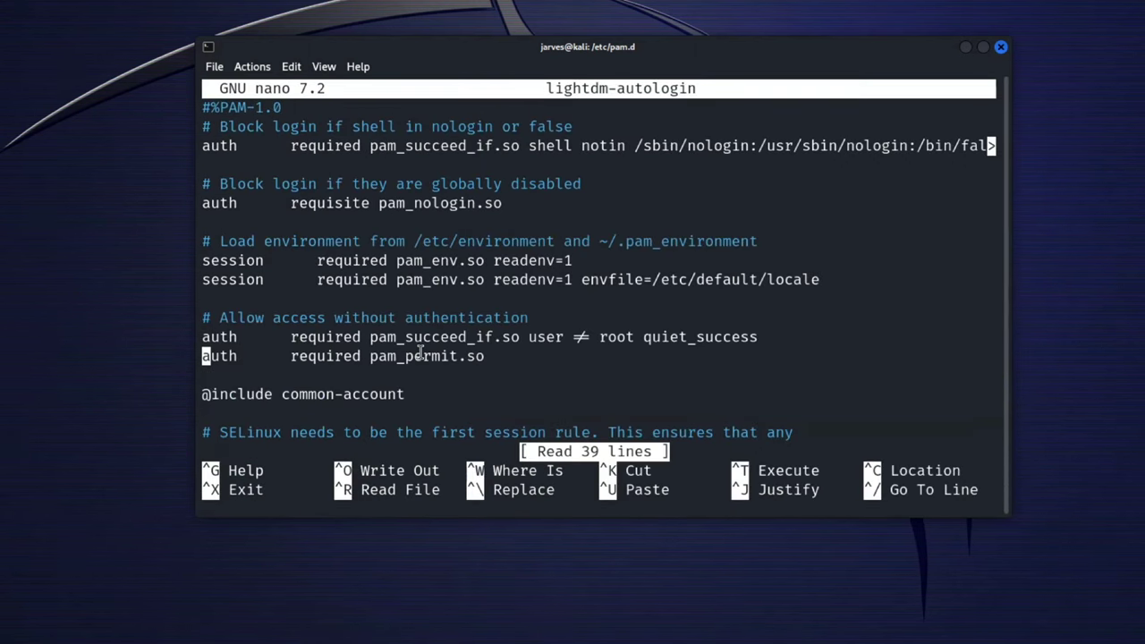
text(#)
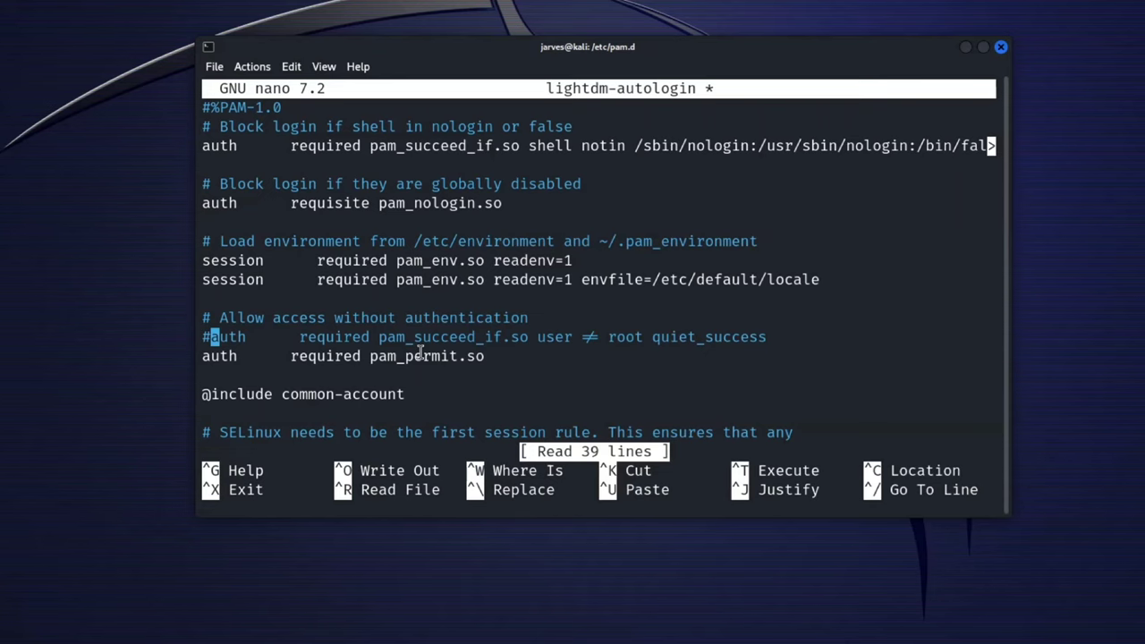
key(ctrl+x)
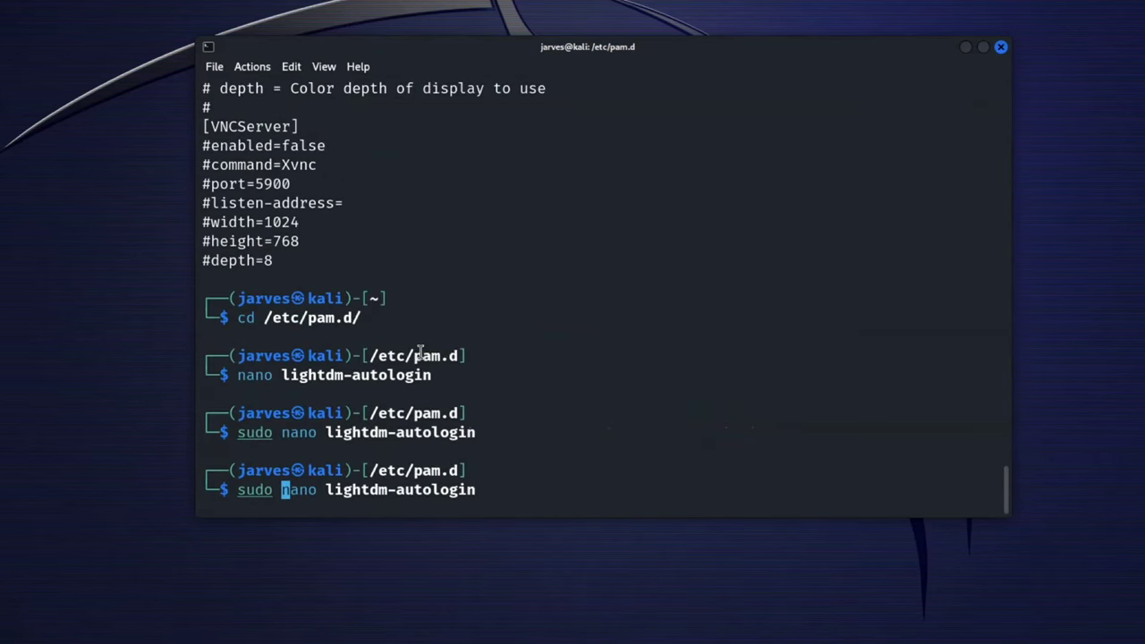
- Display the edited file with cat, then reboot the system
text(cat)
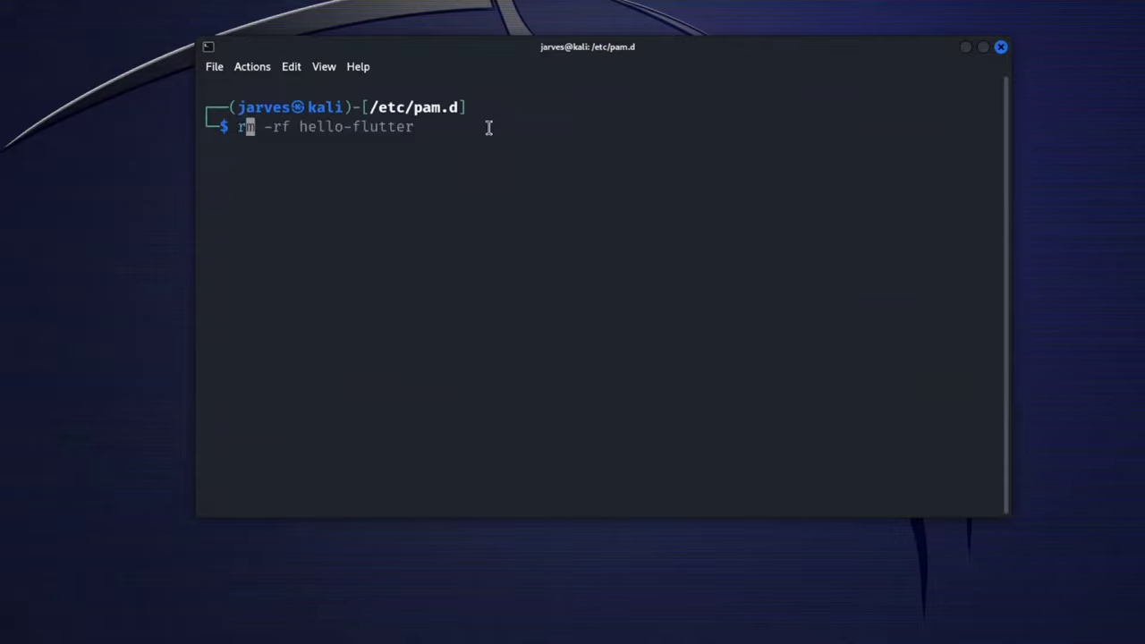
text(reboot)
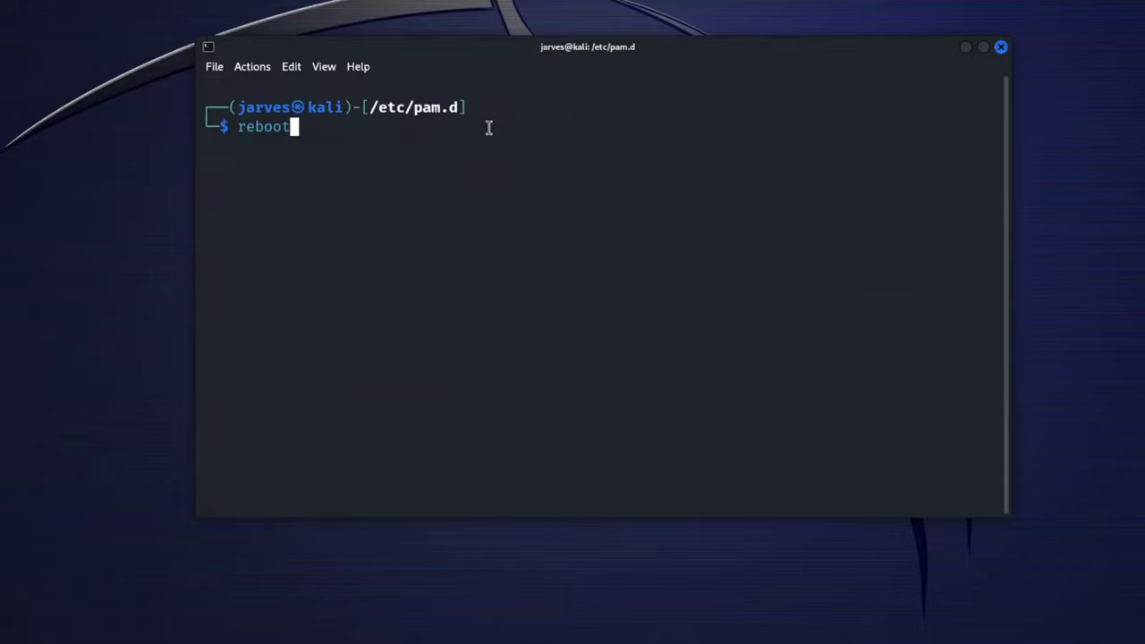
key(BackSpace)
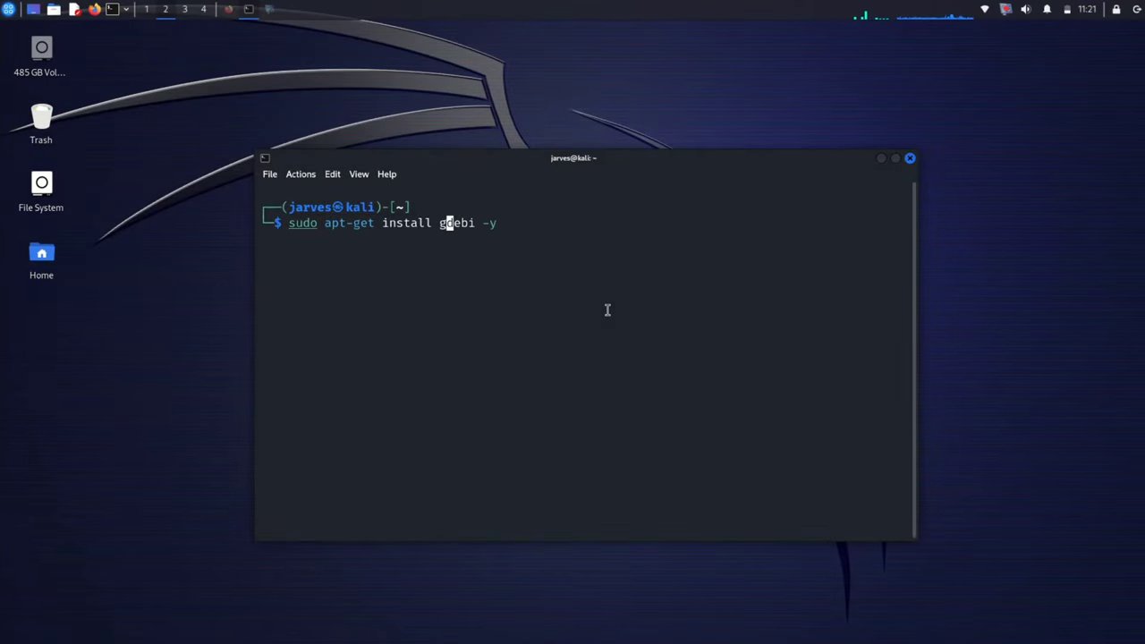
- Install GDebi with sudo apt-get install gdebi -y
key(Return)
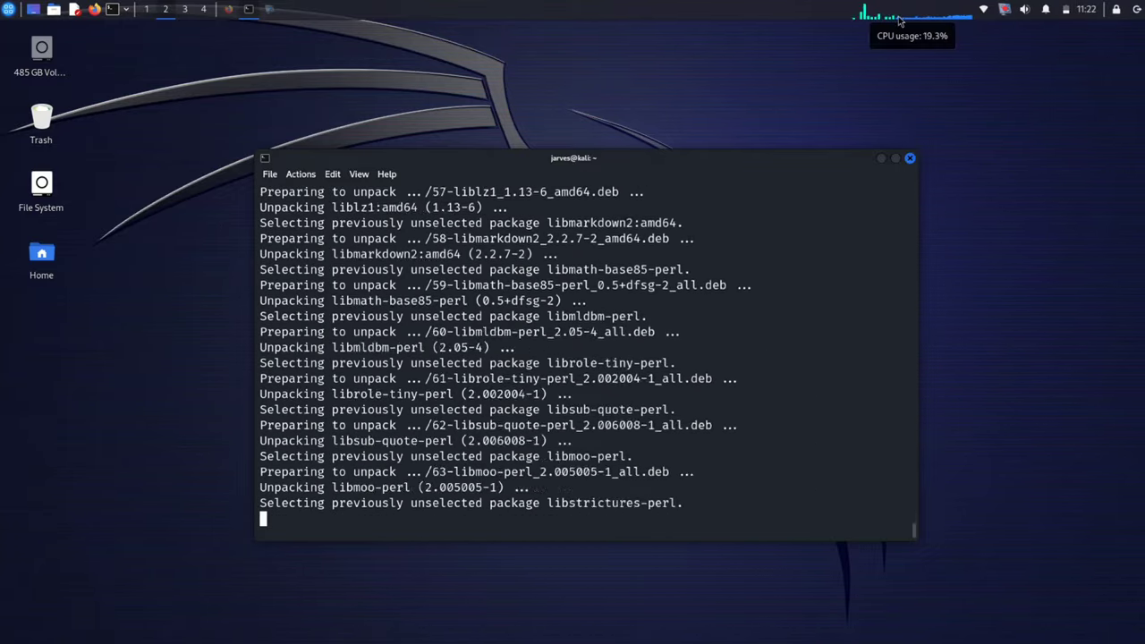
text(sudo apt-get install gdebi -y)
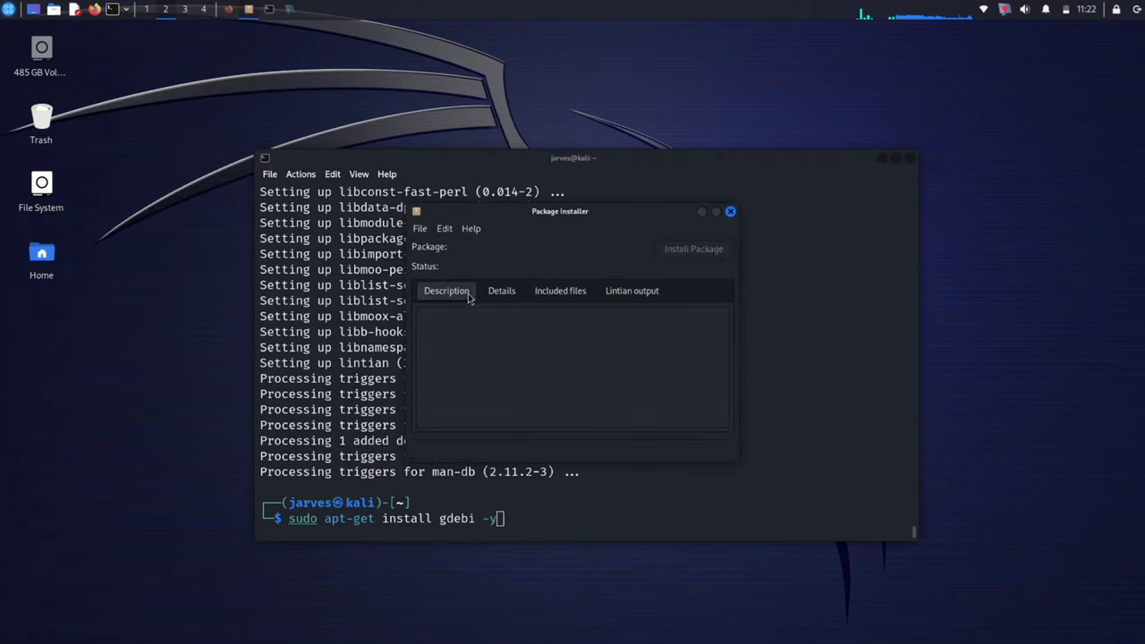
- Install the google-chrome-stable .deb in GDebi with password authentication, then unlock the keyring and accept Chrome's welcome
click(408, 247)
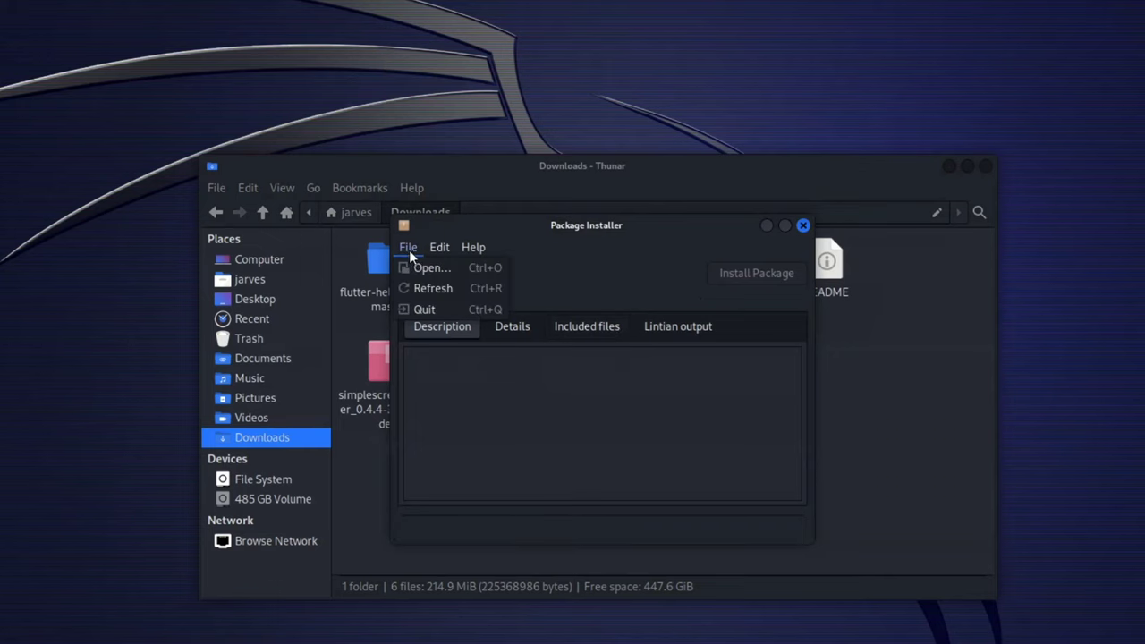
click(432, 267)
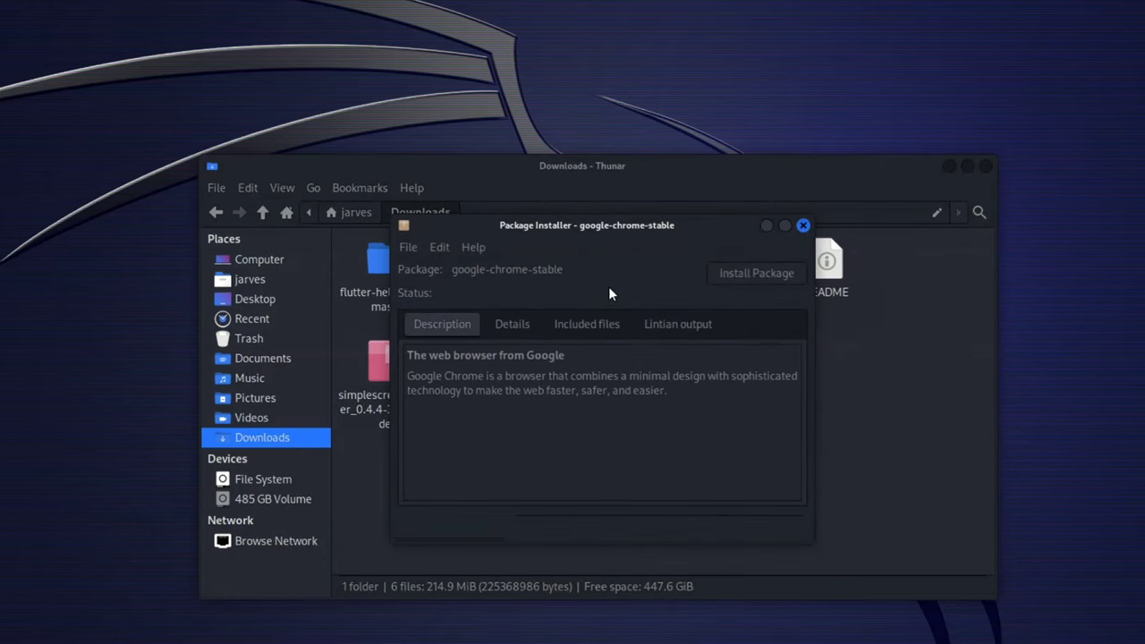
click(756, 273)
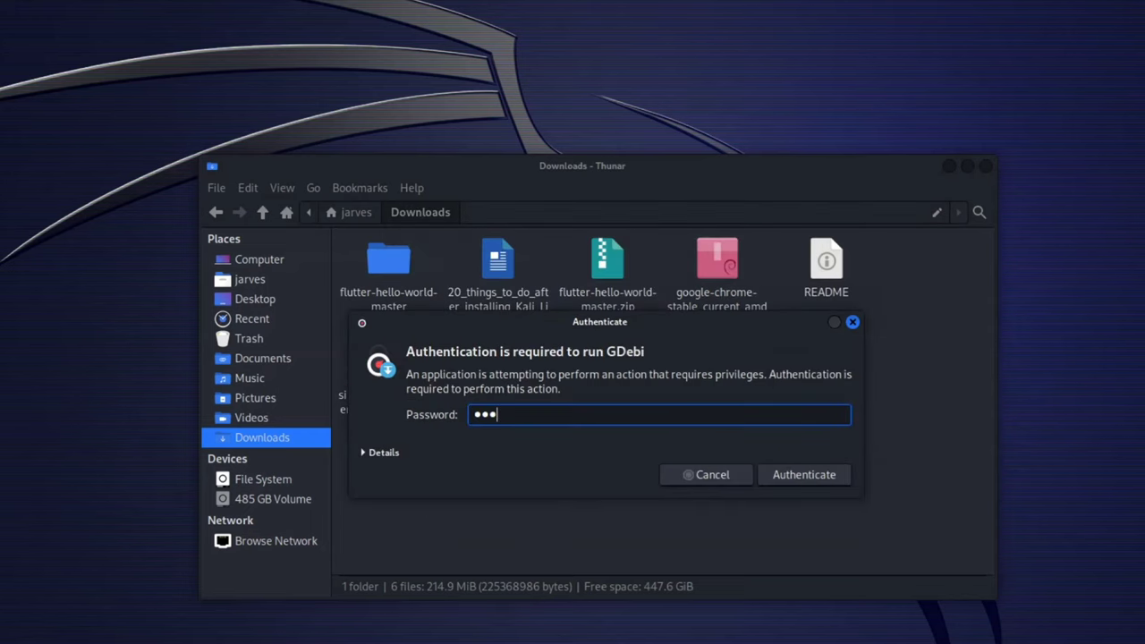
click(803, 475)
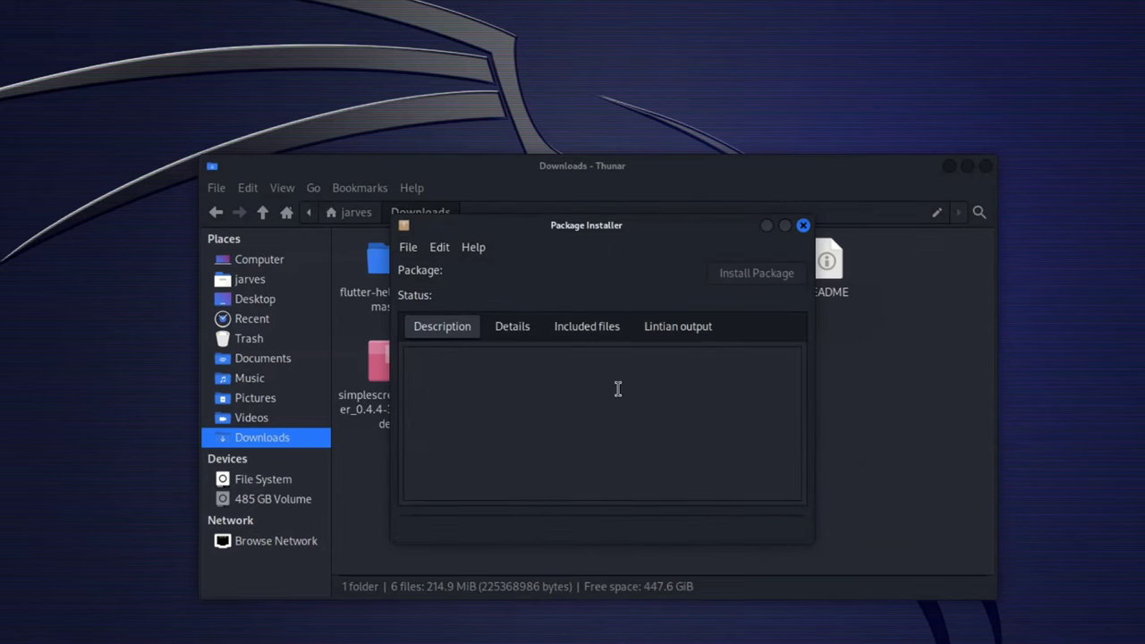
click(756, 273)
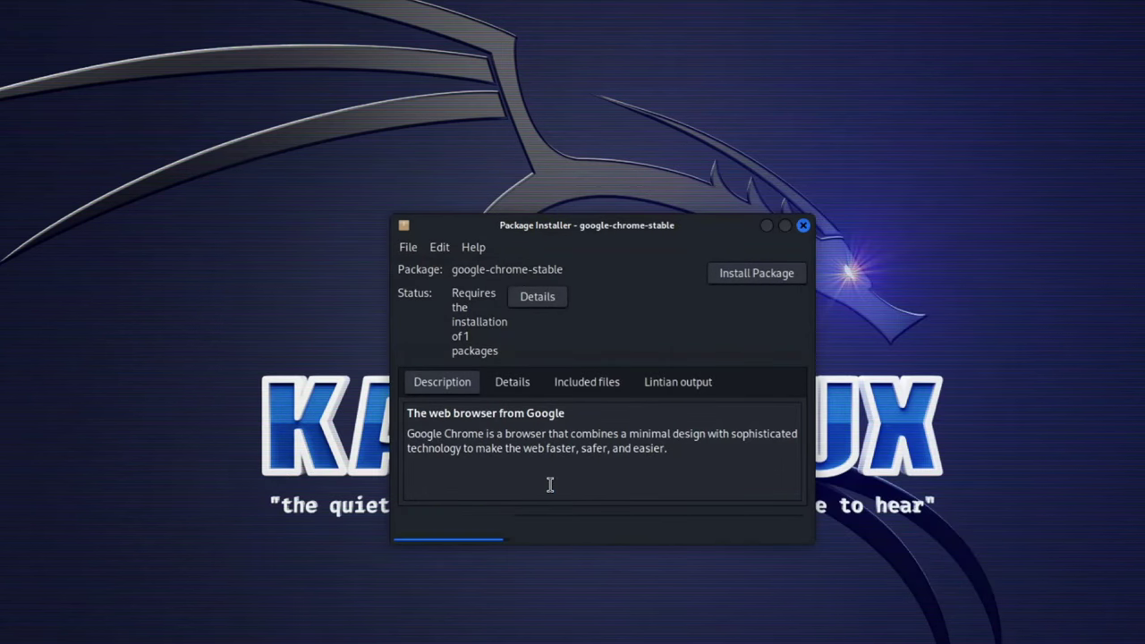
click(757, 273)
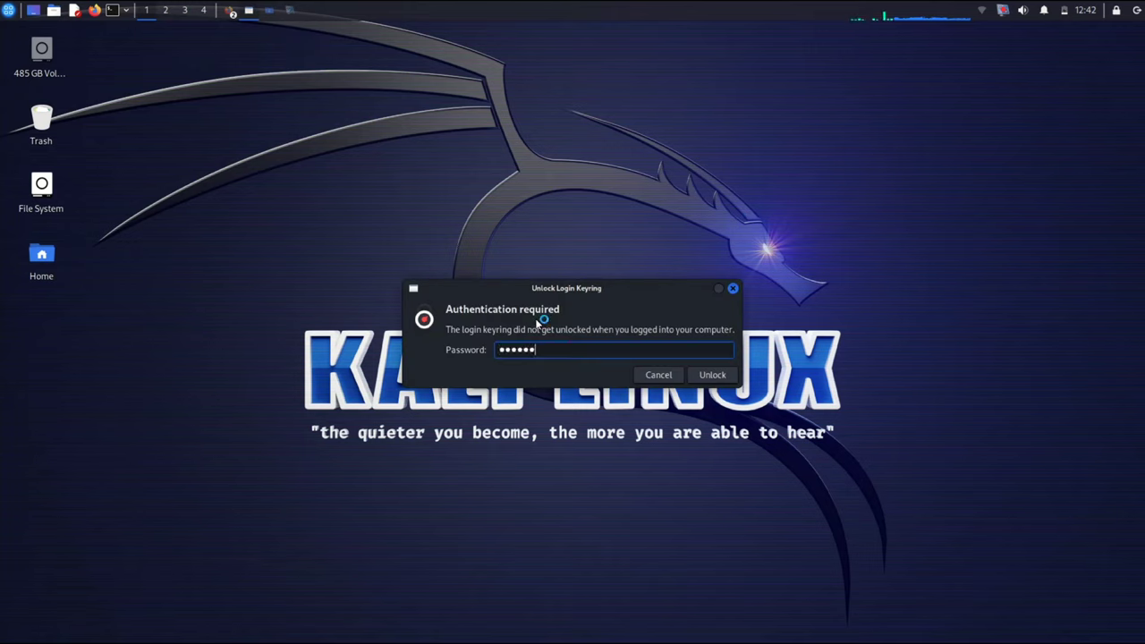
click(713, 374)
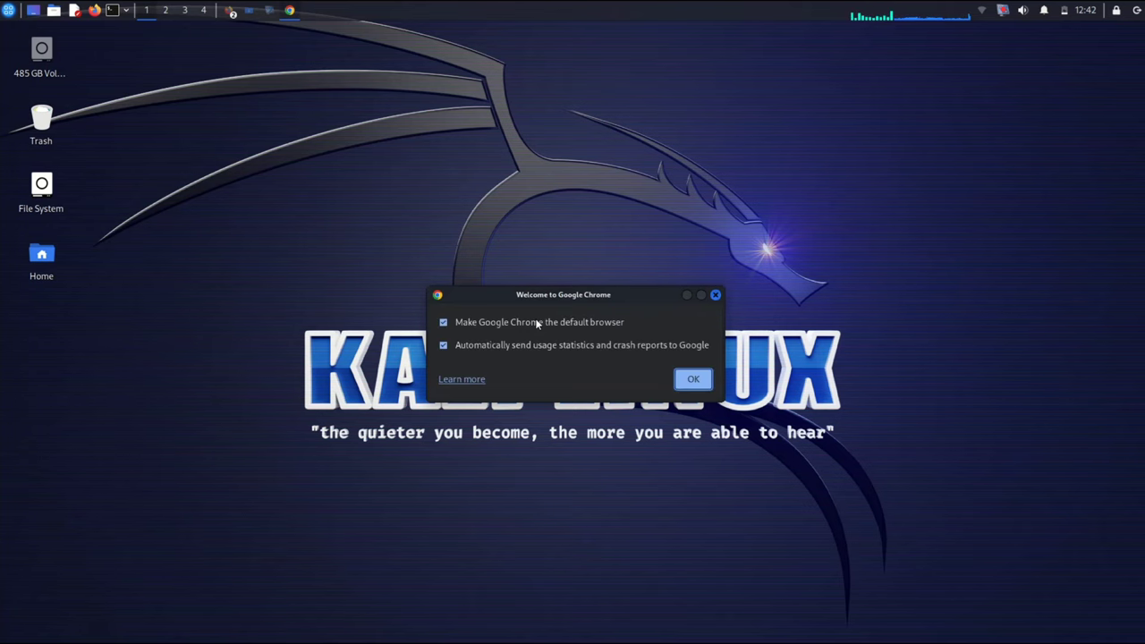
click(694, 379)
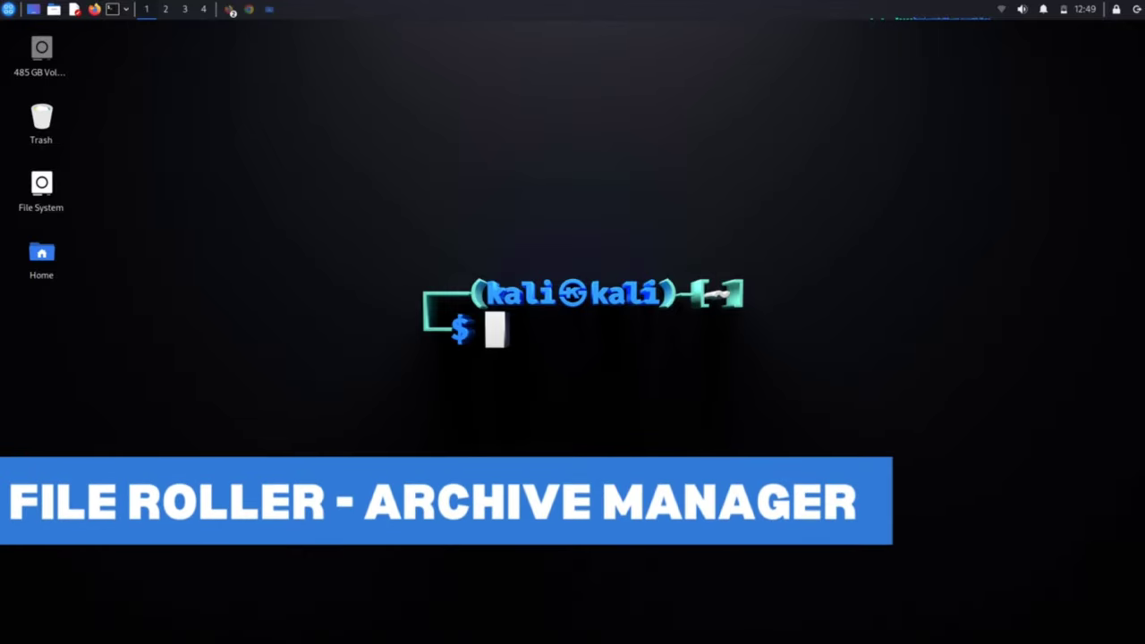
- Try Create Archive and Extract on flutter-hello-world-master.zip, dismissing both failure dialogs
right_click(551, 215)
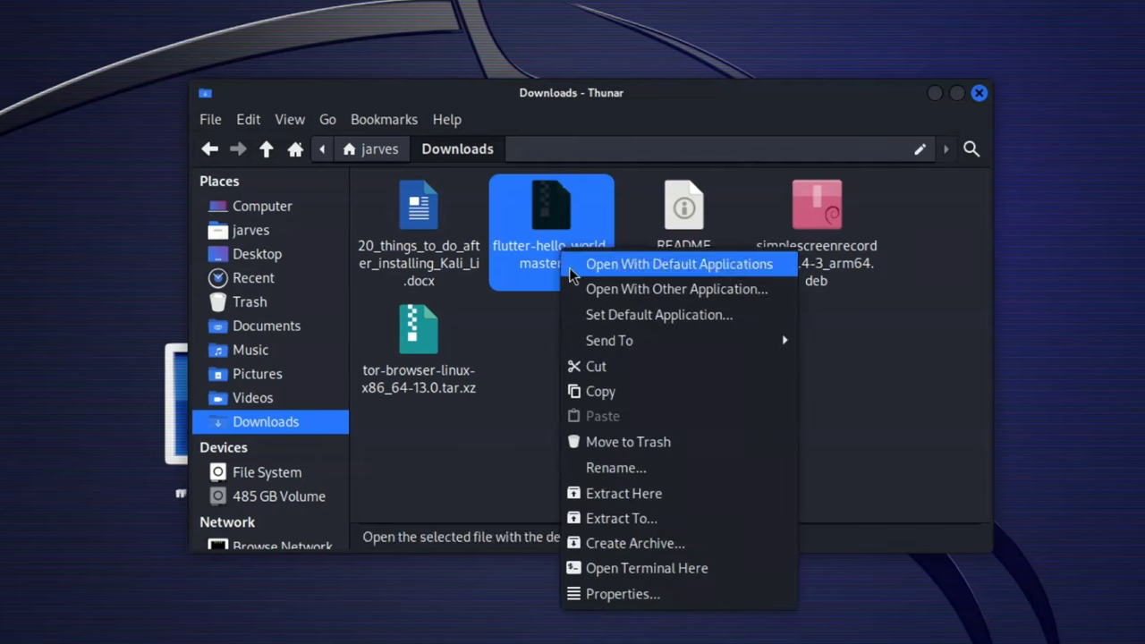
mouse_move(658, 544)
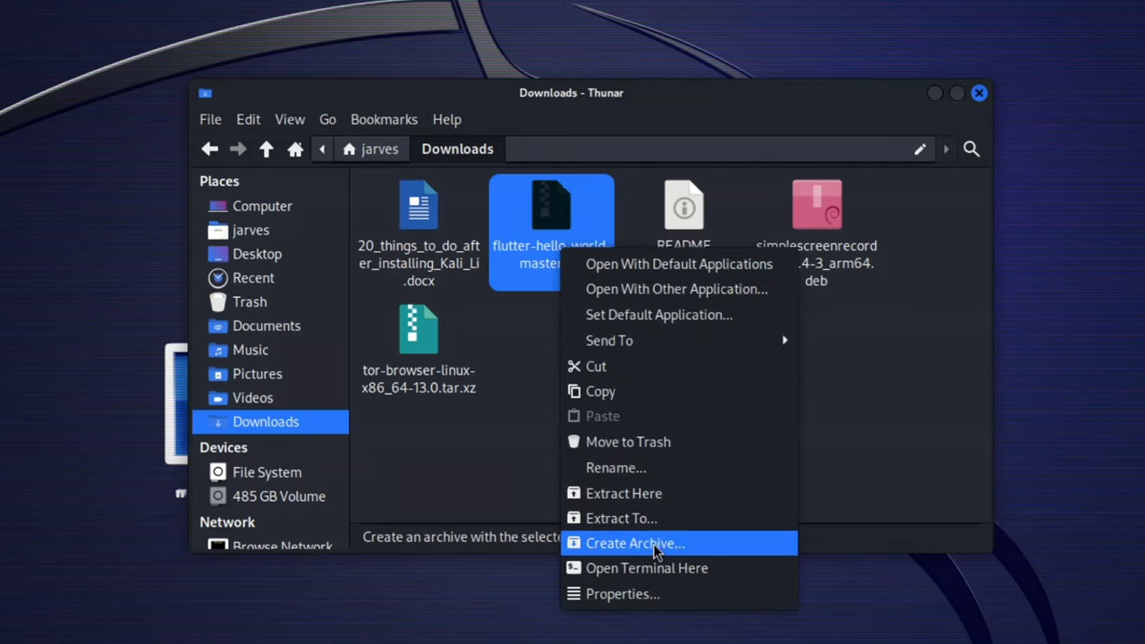
click(635, 543)
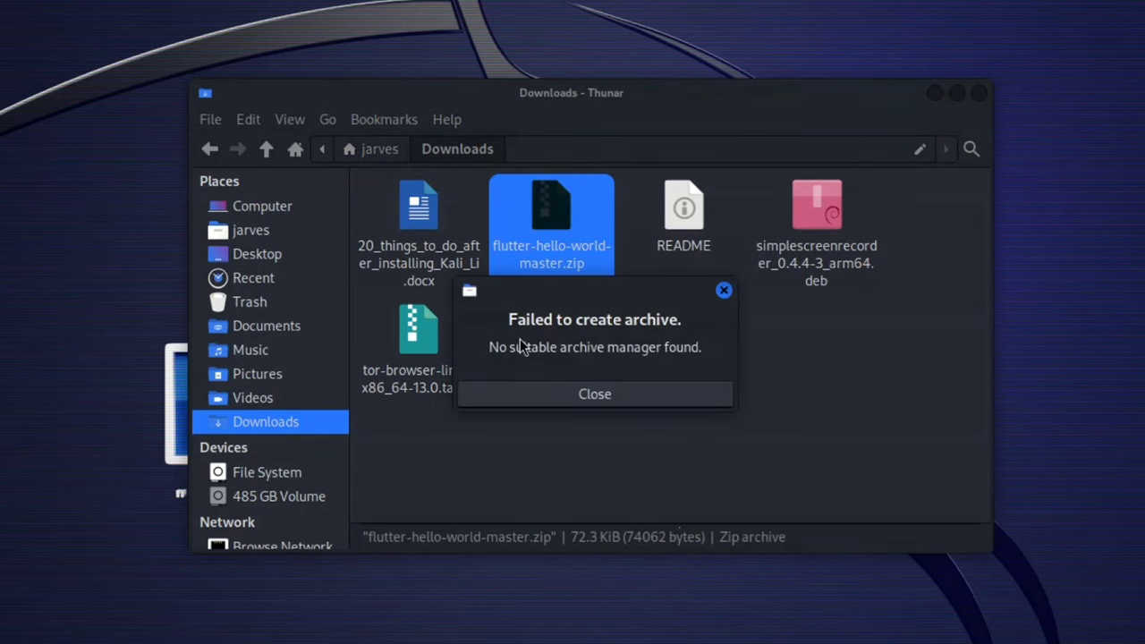
click(595, 394)
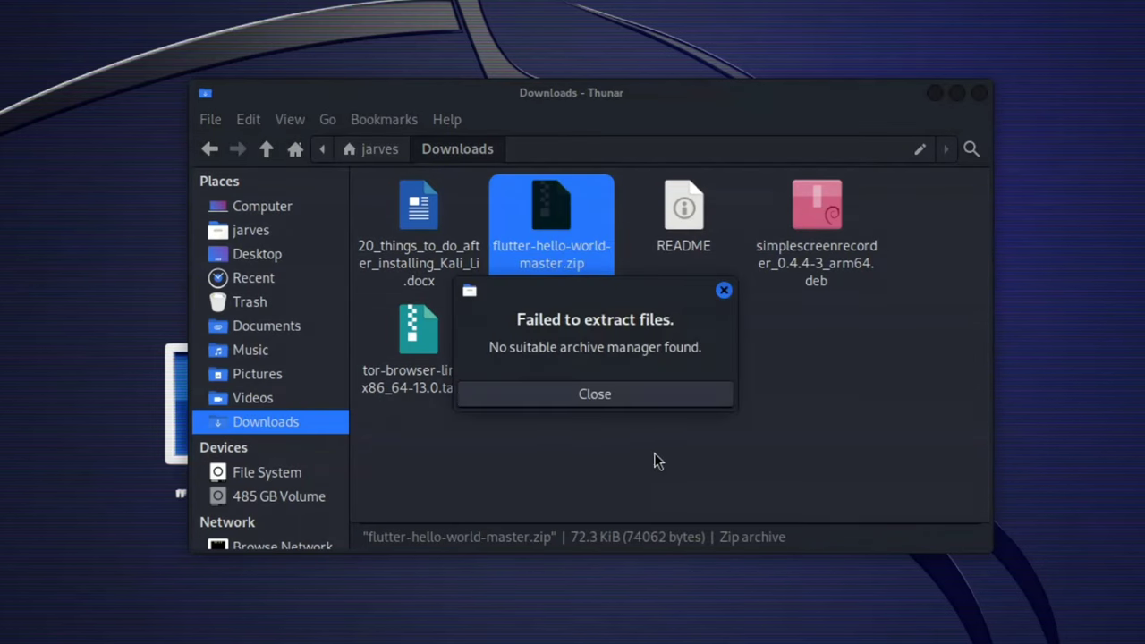
click(594, 394)
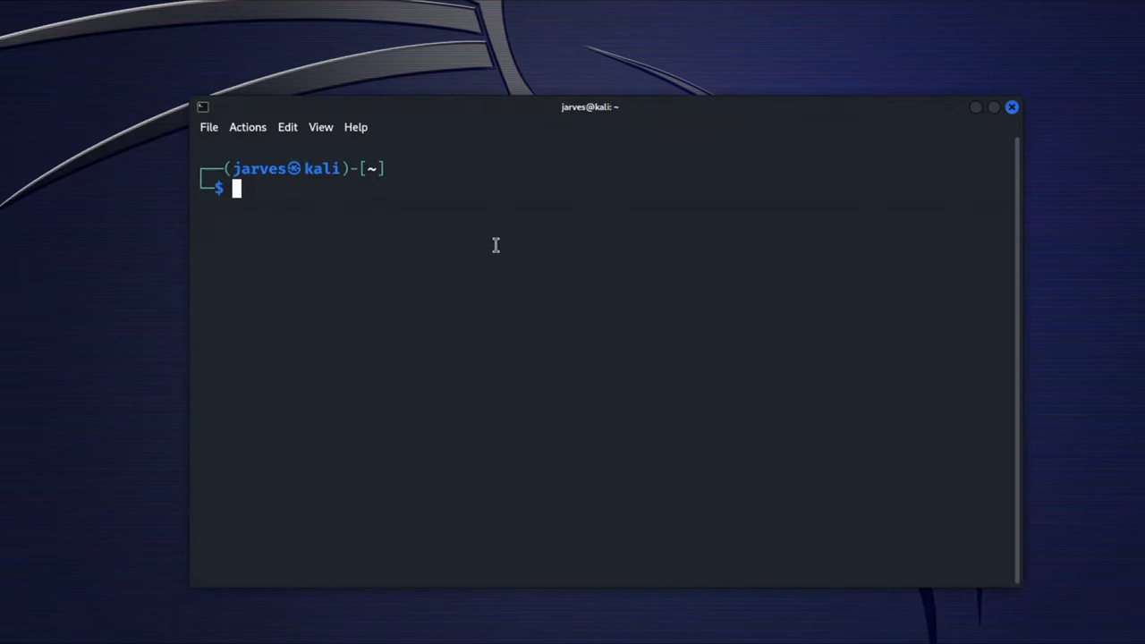
- Run sudo apt-get install for unrar, unace, rar, p7zip, zip, unzip, p7zip-full, p7zip-rar and file-roller
text(sudo apt-get install unrar unace rar unrar p7zip zip unzip p7zip-full p7zip-rar file-roller -y)
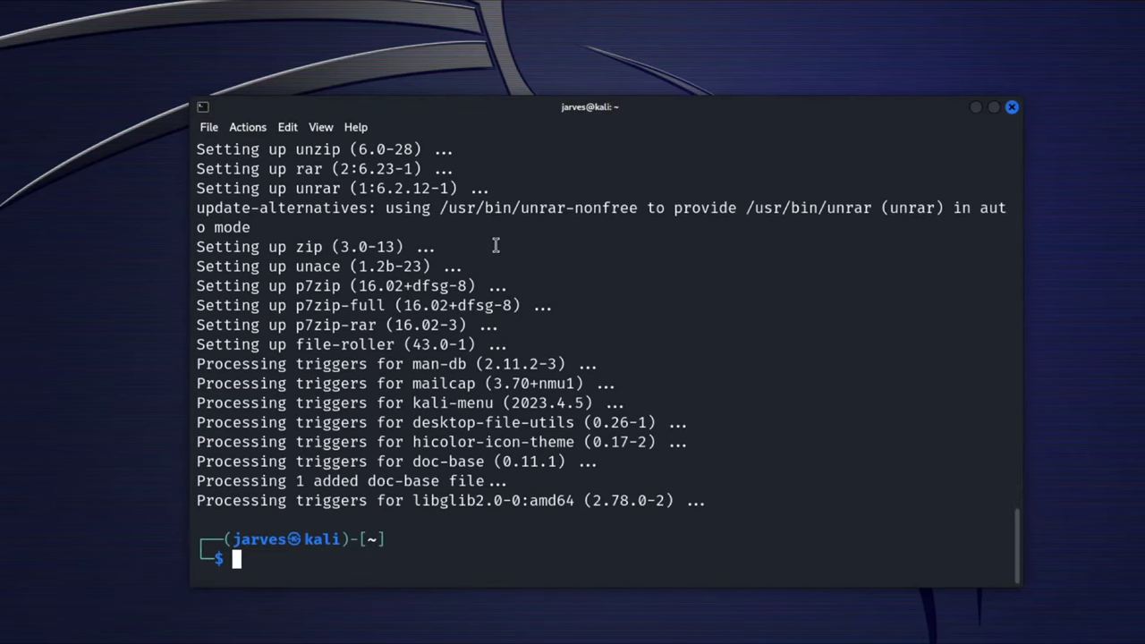
mouse_move(503, 238)
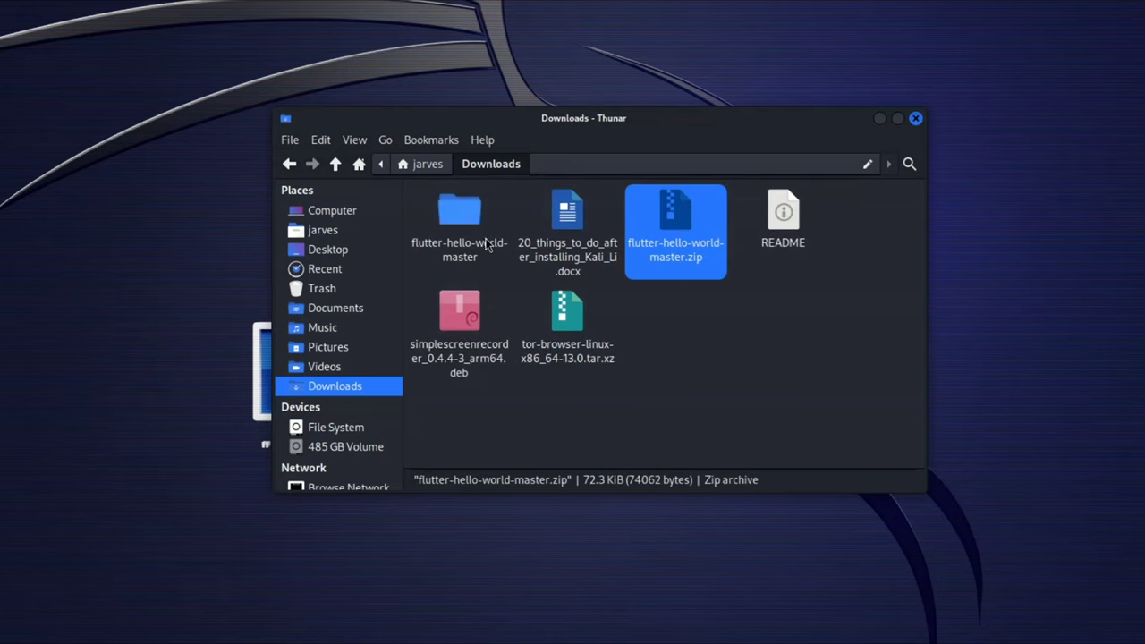
right_click(676, 219)
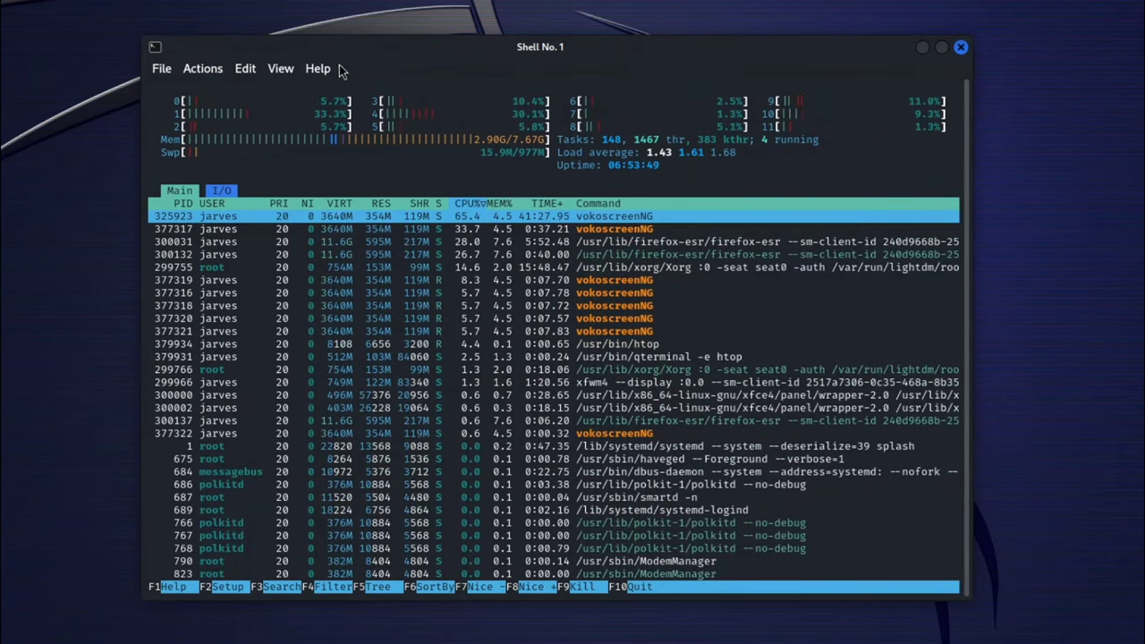
click(161, 68)
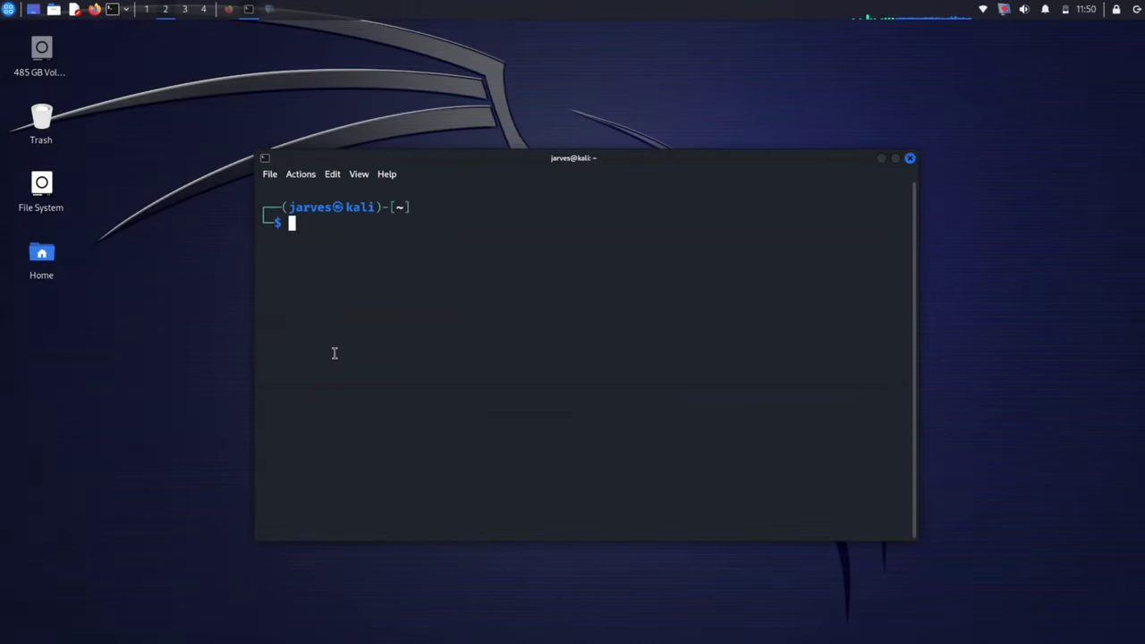
- Install synaptic with apt-get, then launch Synaptic Package Manager and authenticate with the password
text(sudo apt-get install synaptic -y)
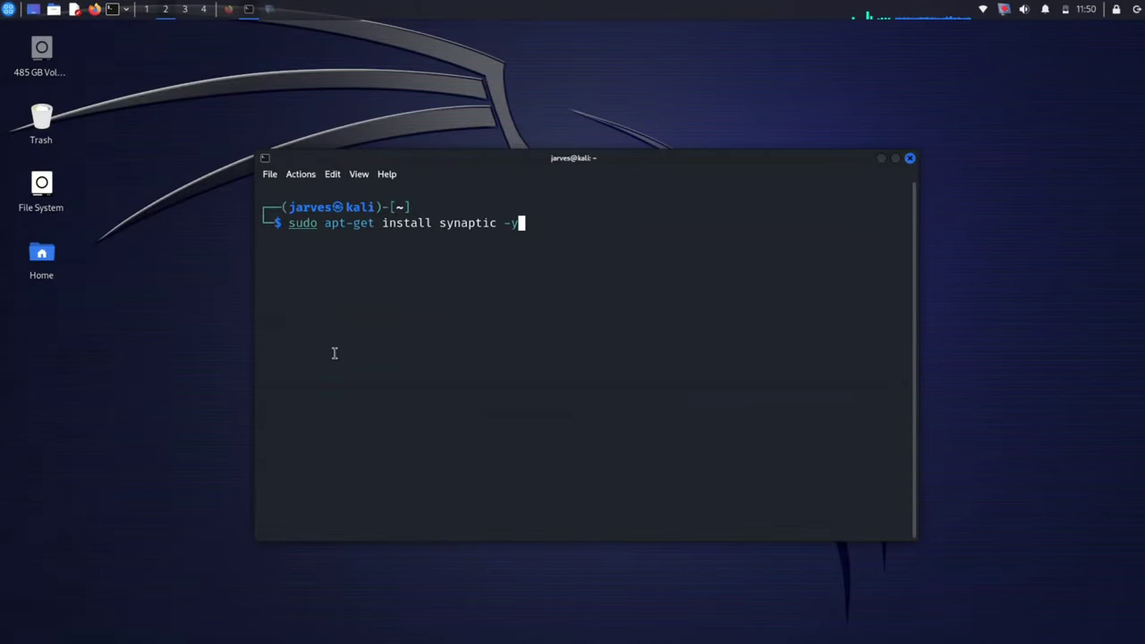
key(Return)
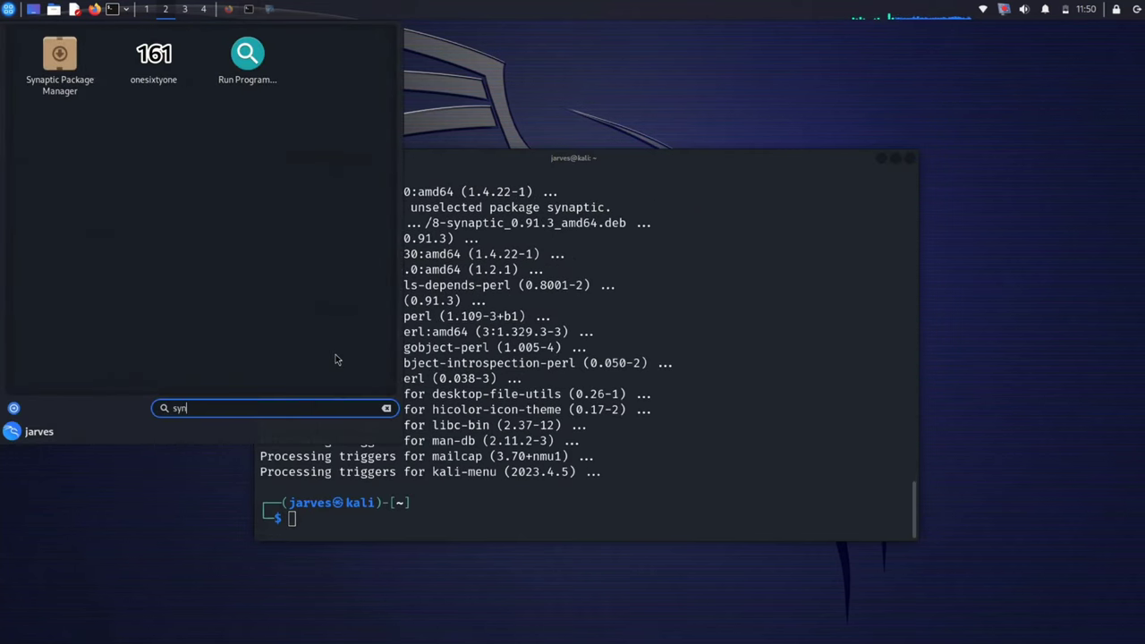
click(60, 54)
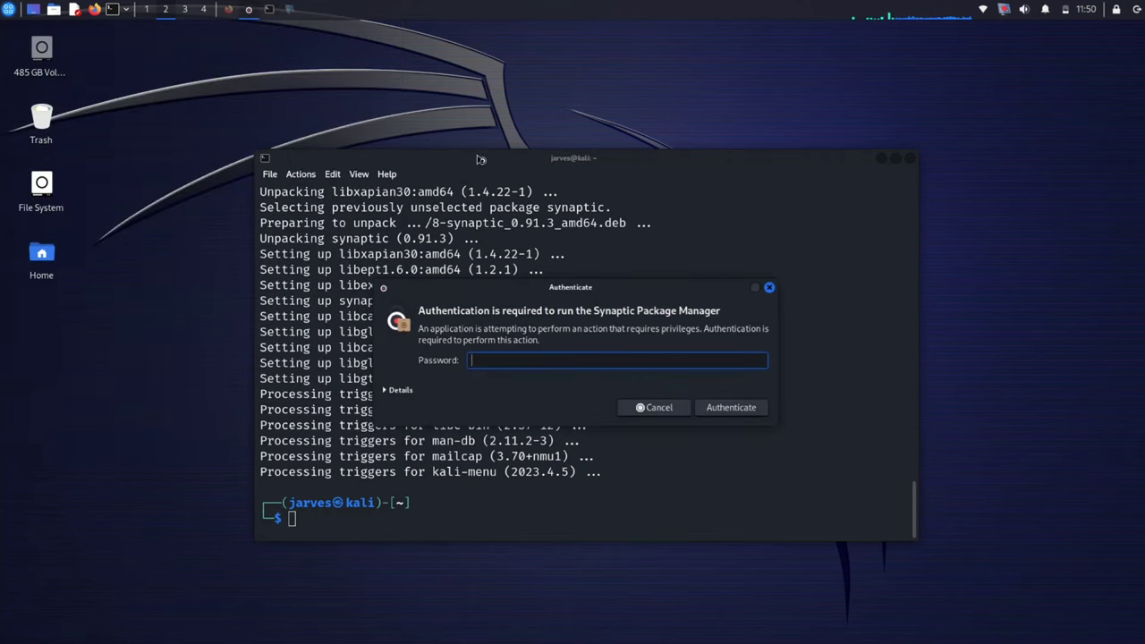
text(password)
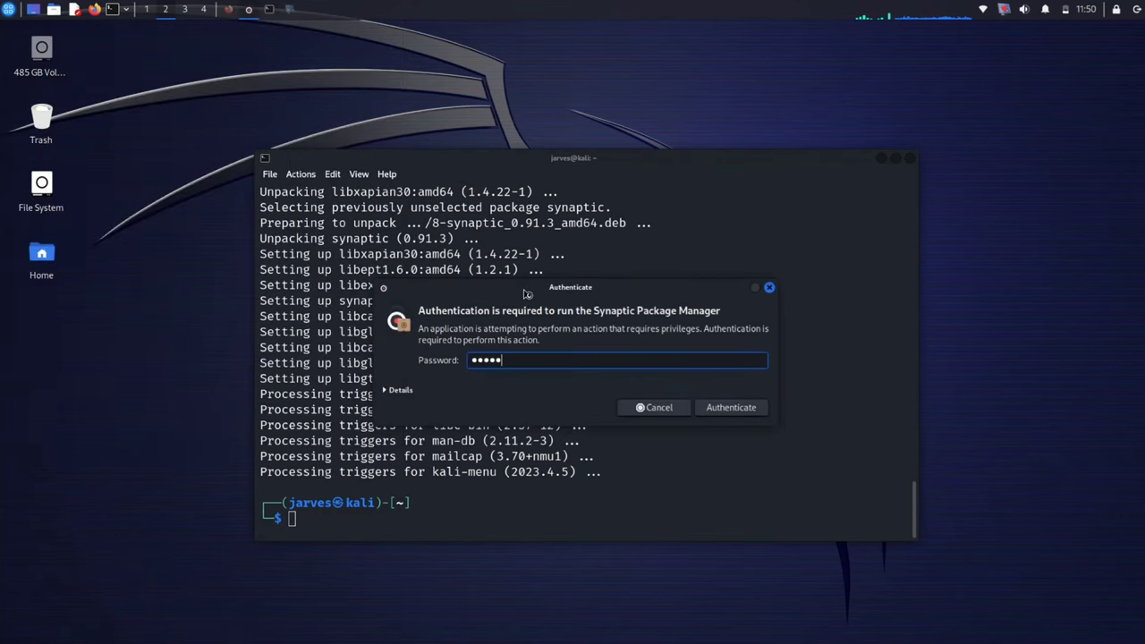
click(731, 407)
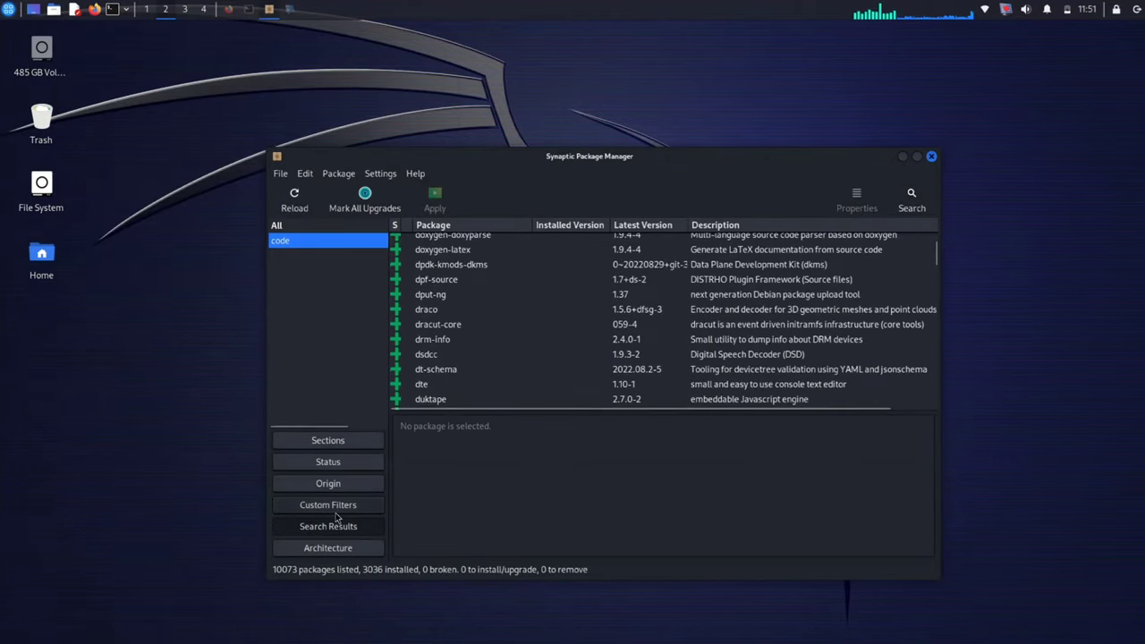
- Select the aac-enc package, try Apply, dismiss the notice, and list packages by Sections
click(295, 196)
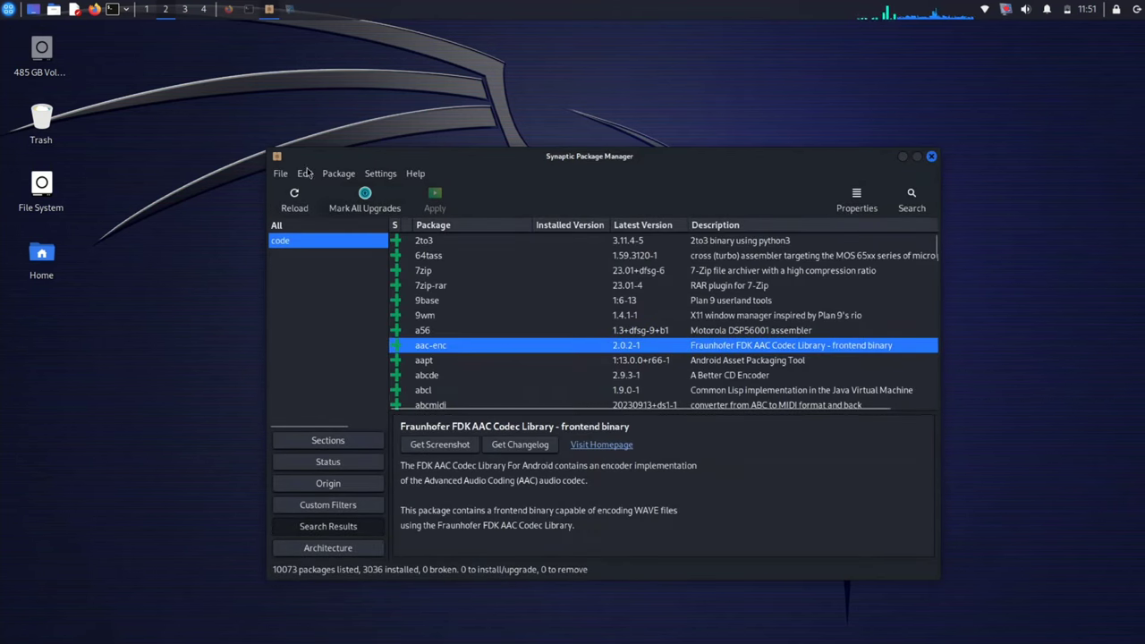
click(434, 197)
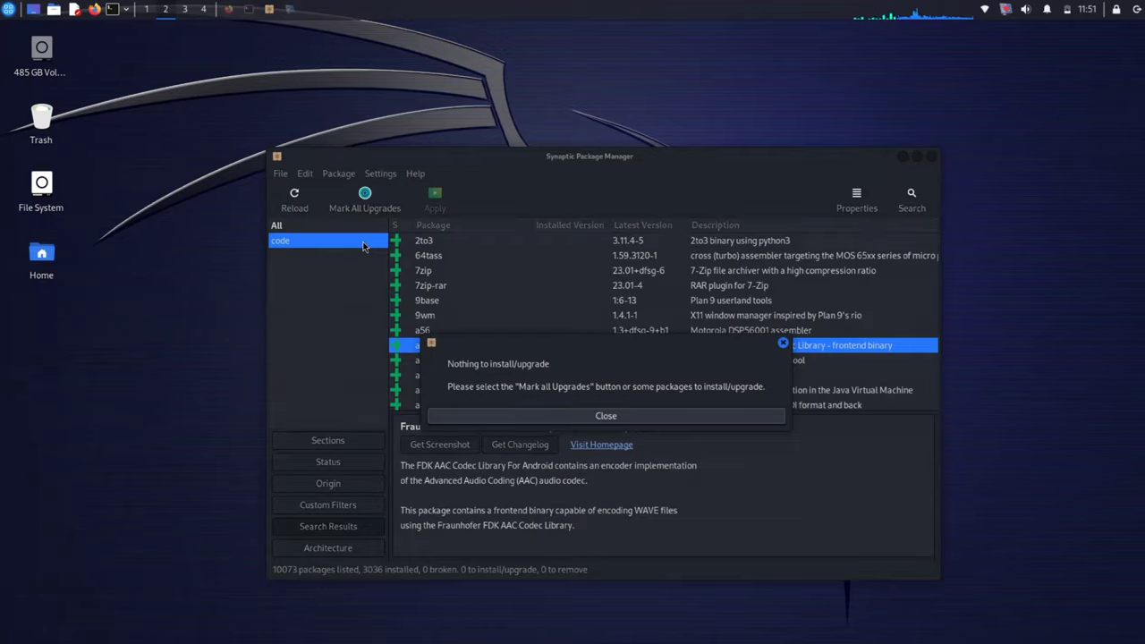
click(606, 415)
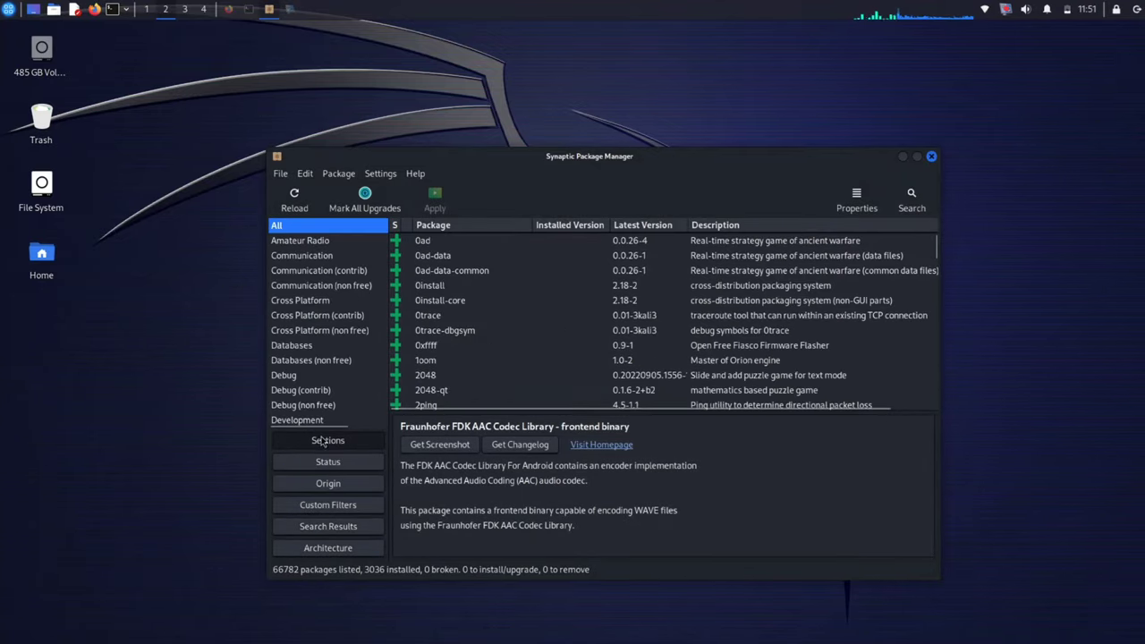
click(300, 270)
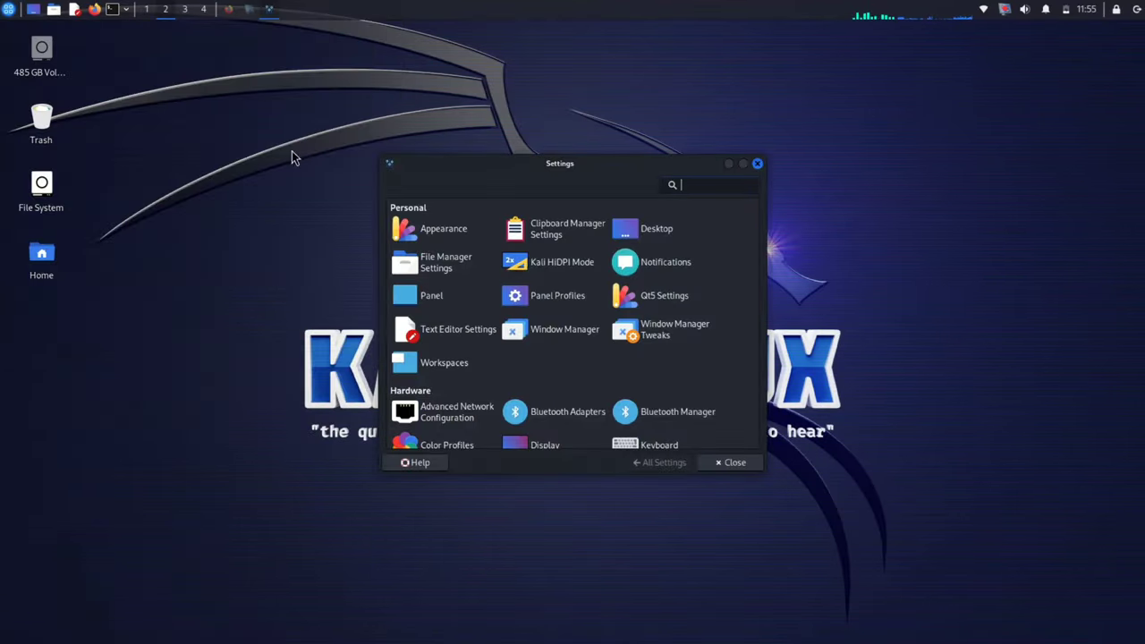
- Set the touchpad acceleration slider to about 5.9
scroll(down, 3)
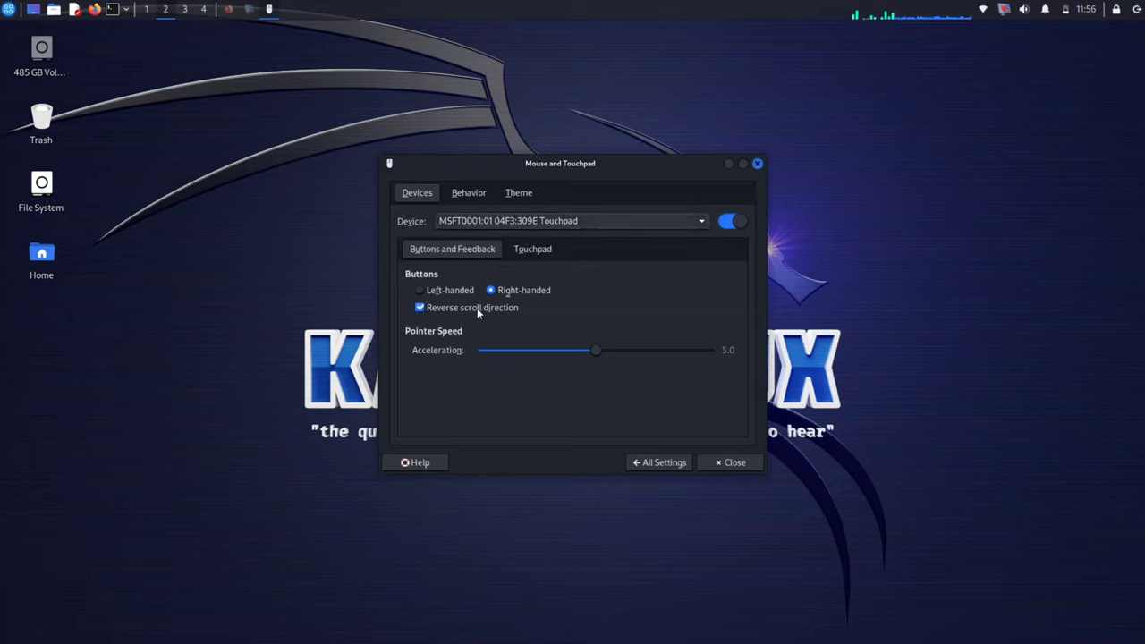
drag(596, 350, 642, 350)
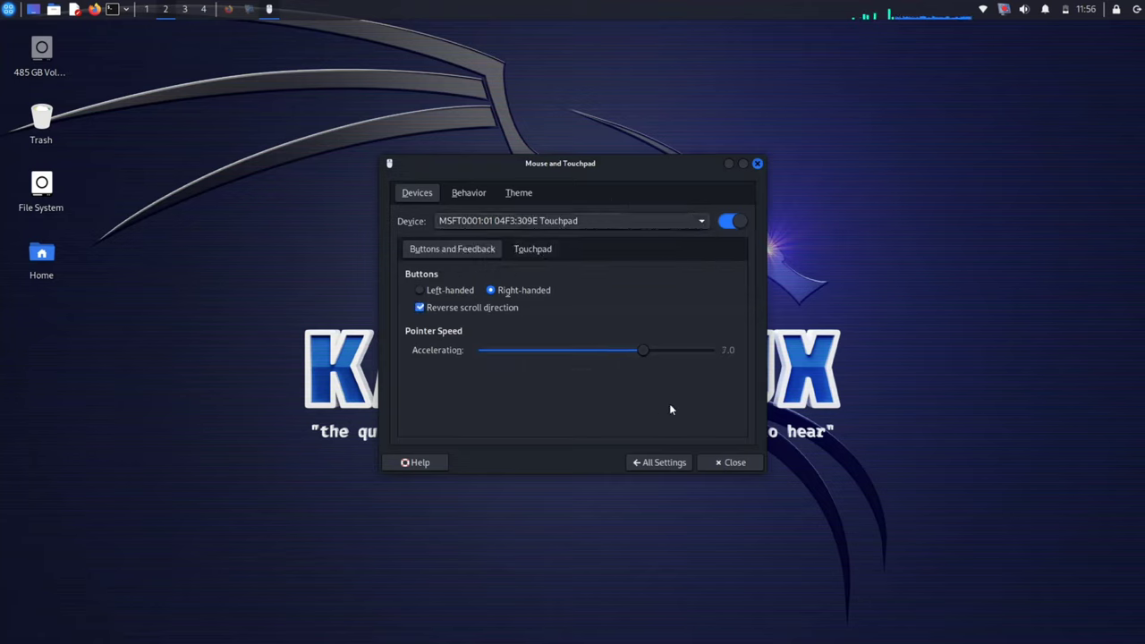
drag(643, 350, 615, 350)
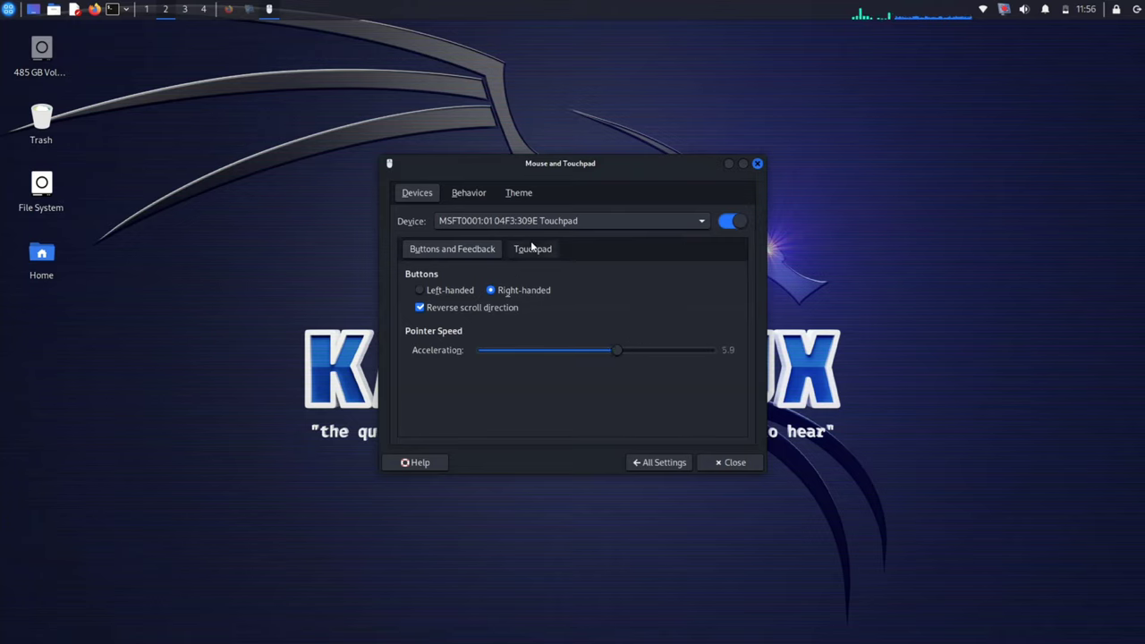
- Switch the touchpad scrolling mode to two-finger scrolling, glance at cursor themes, and return to All Settings
click(532, 249)
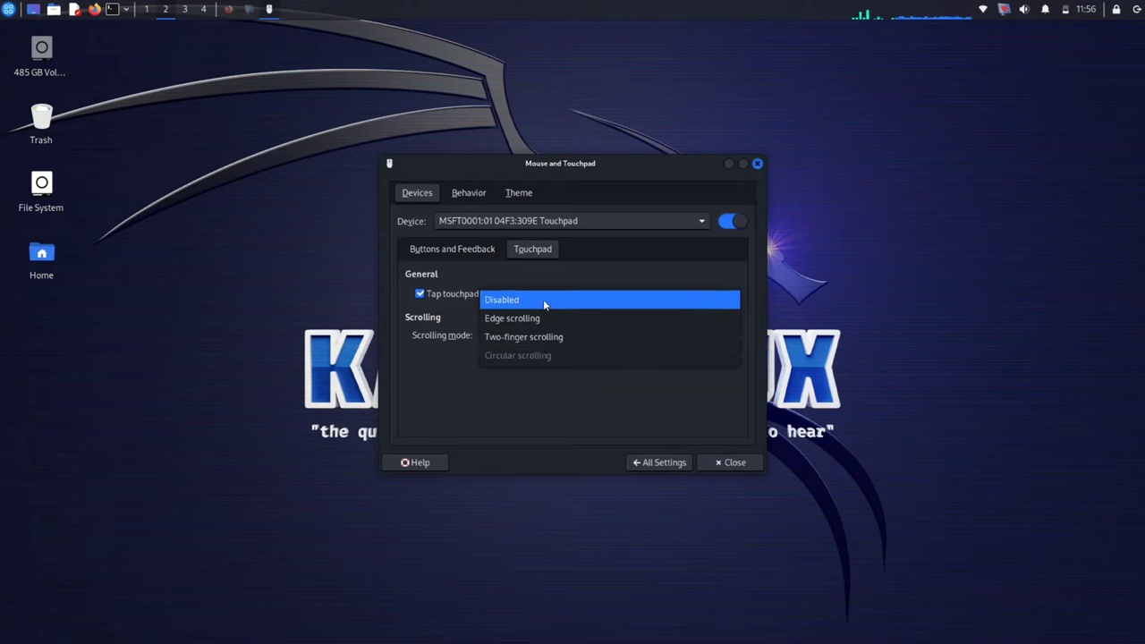
click(511, 318)
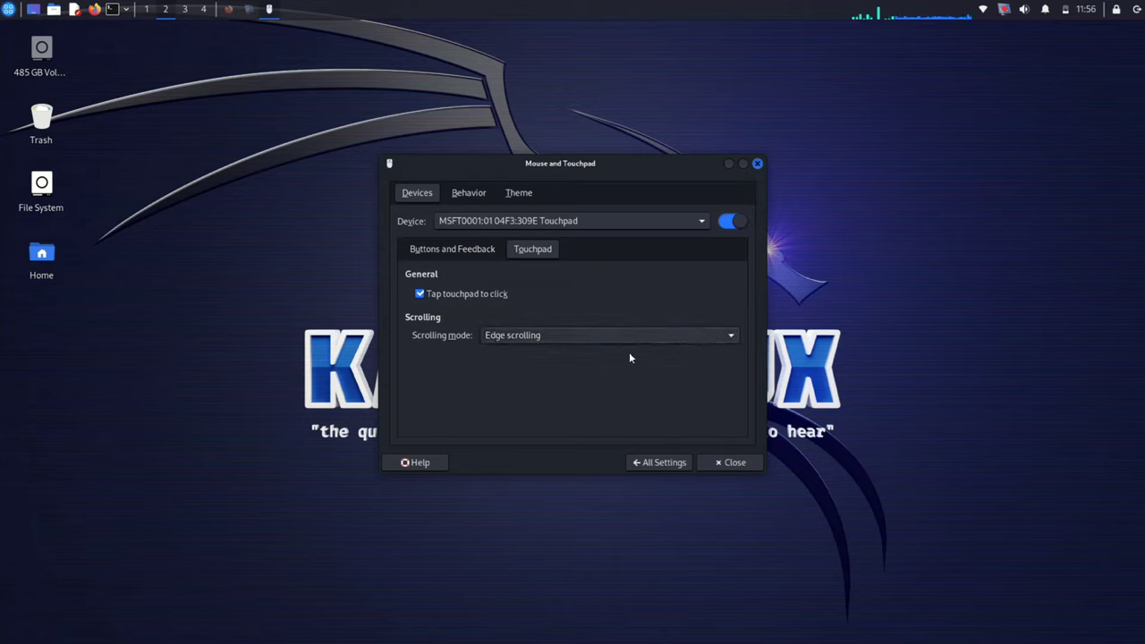
click(609, 334)
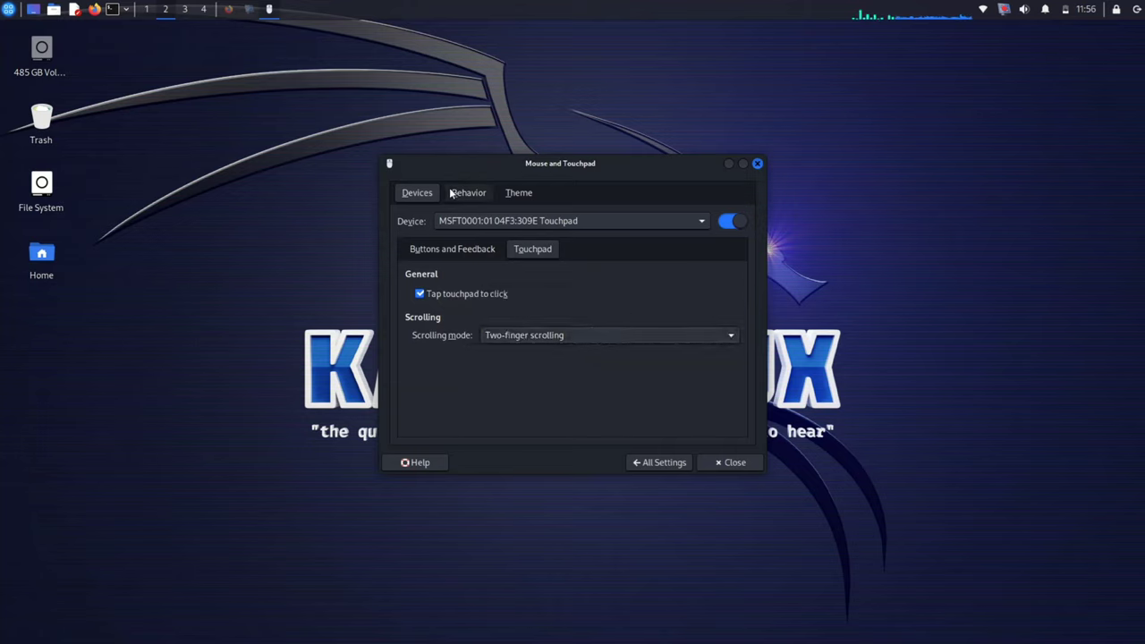
click(519, 192)
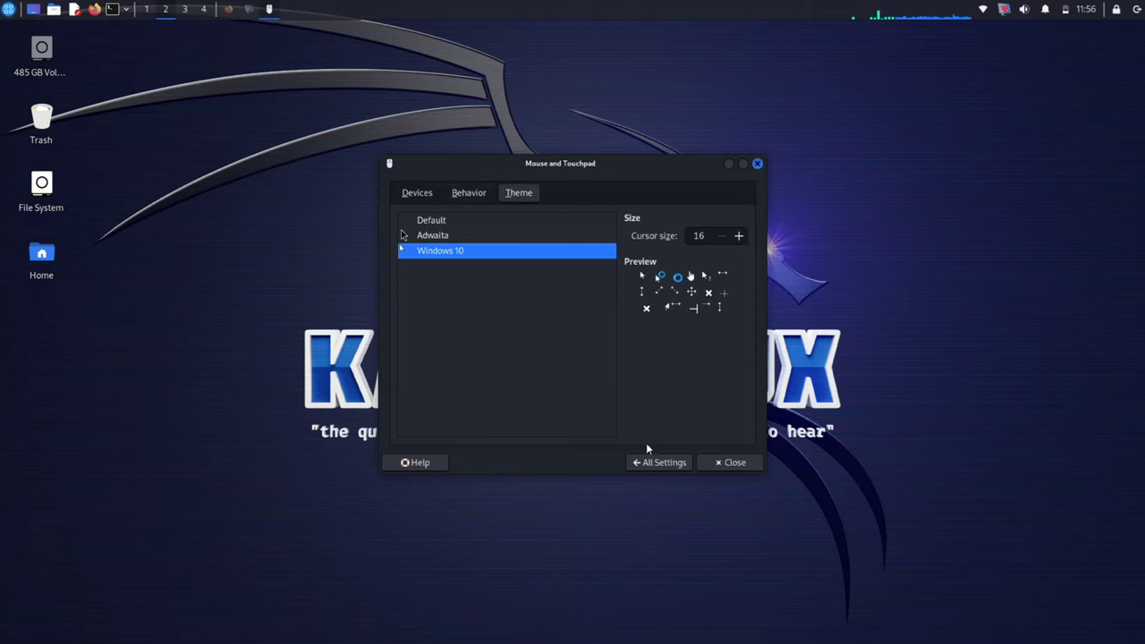
click(659, 462)
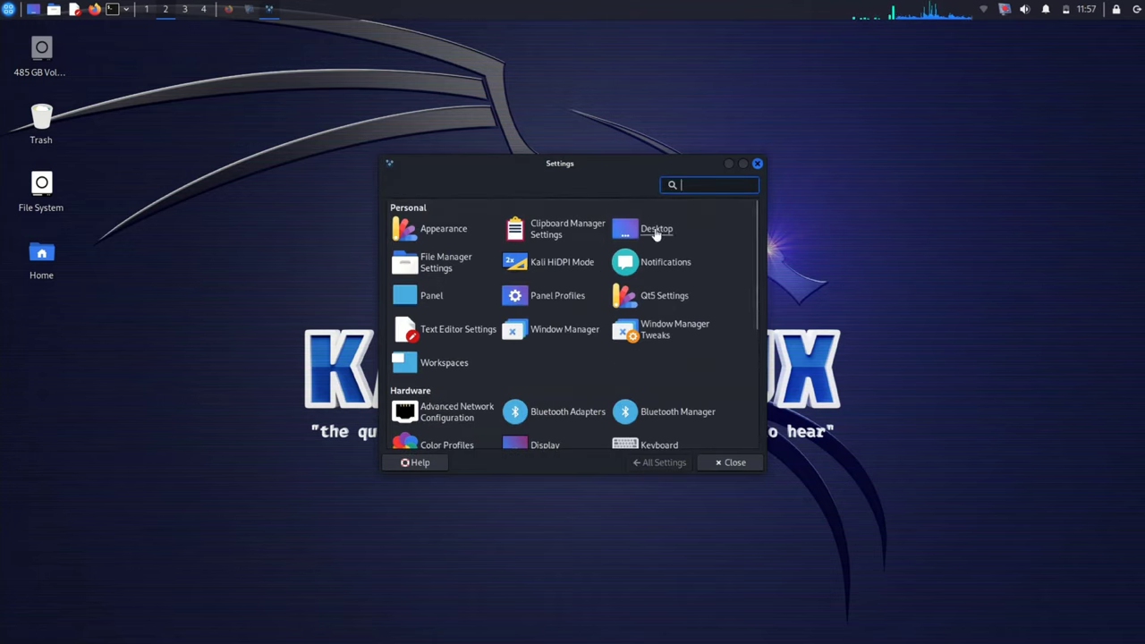
- In Desktop settings, choose the purple Kali wallpaper and adjust its Style dropdown to centered
click(656, 228)
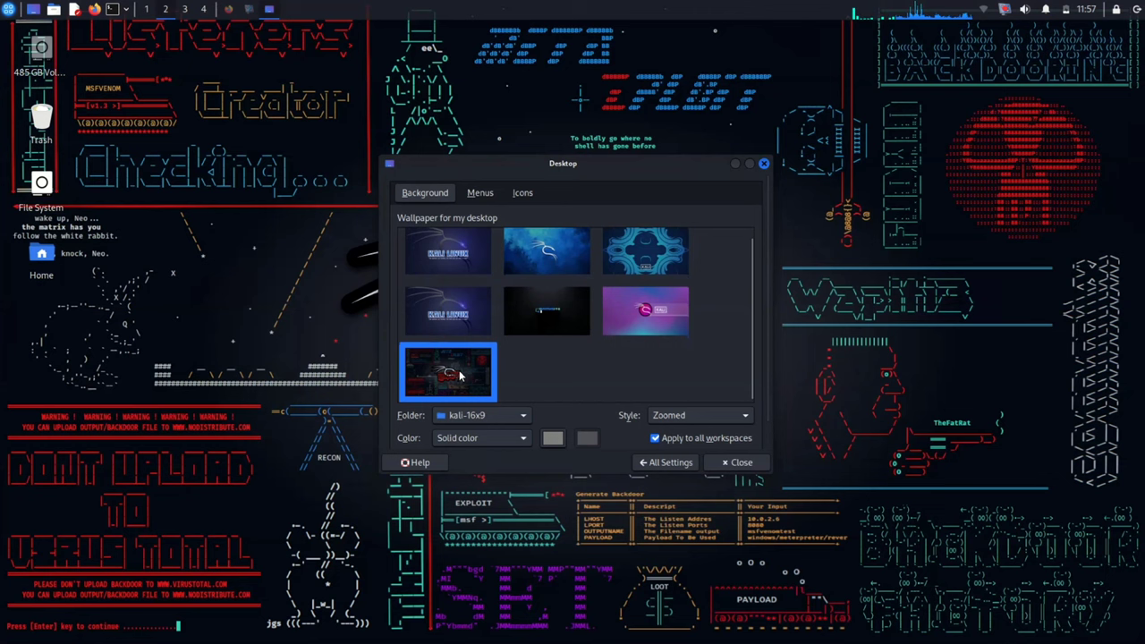
click(547, 257)
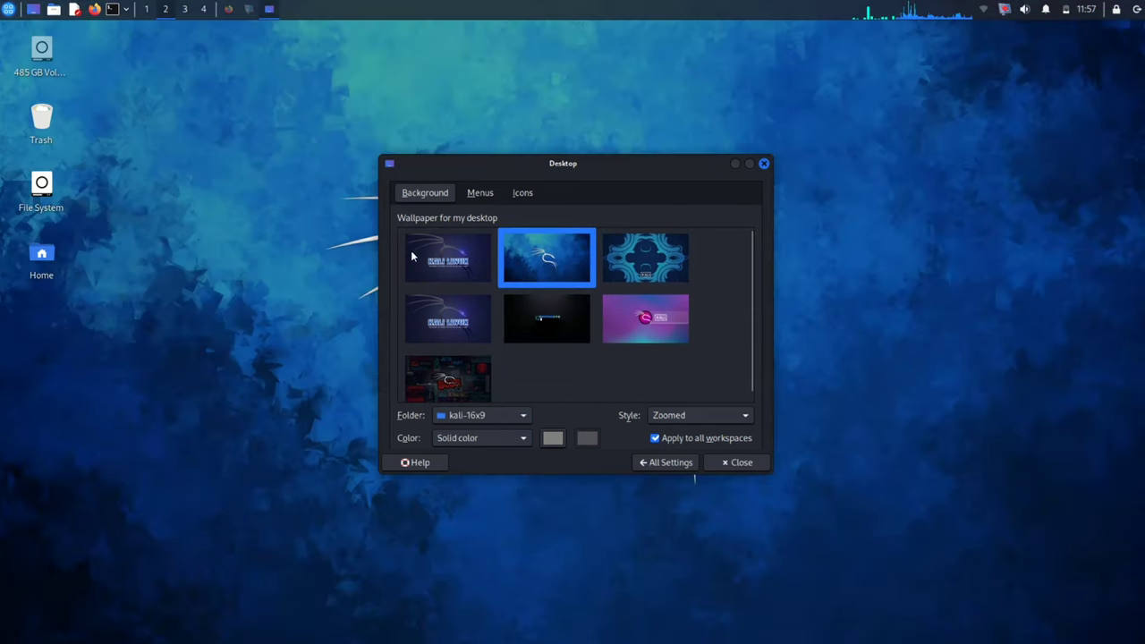
click(645, 318)
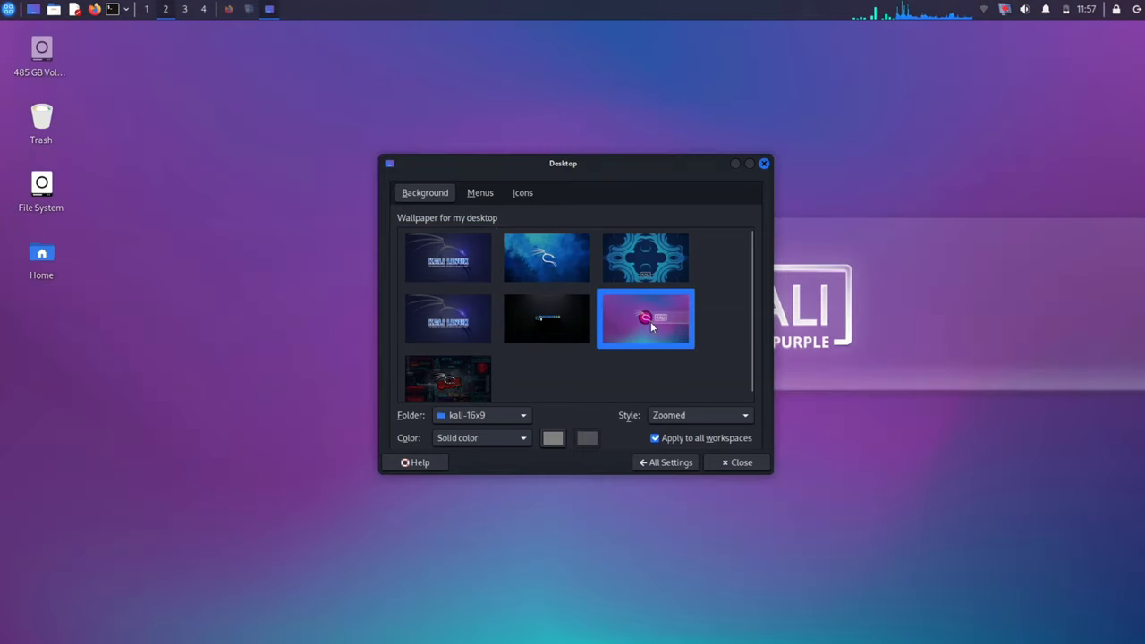
click(699, 414)
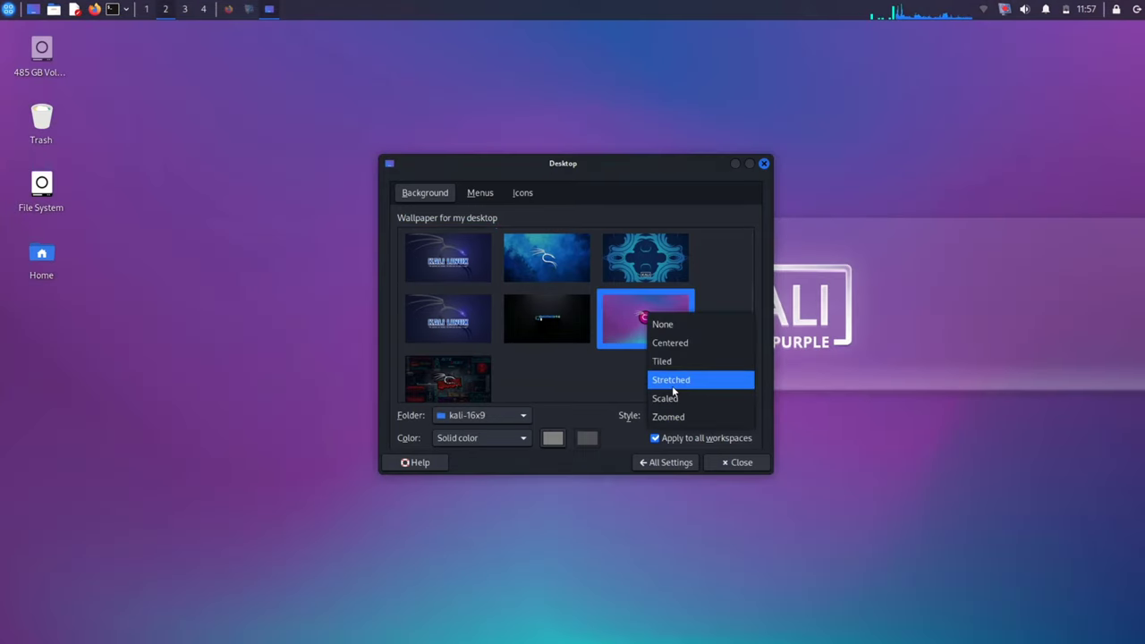
click(670, 343)
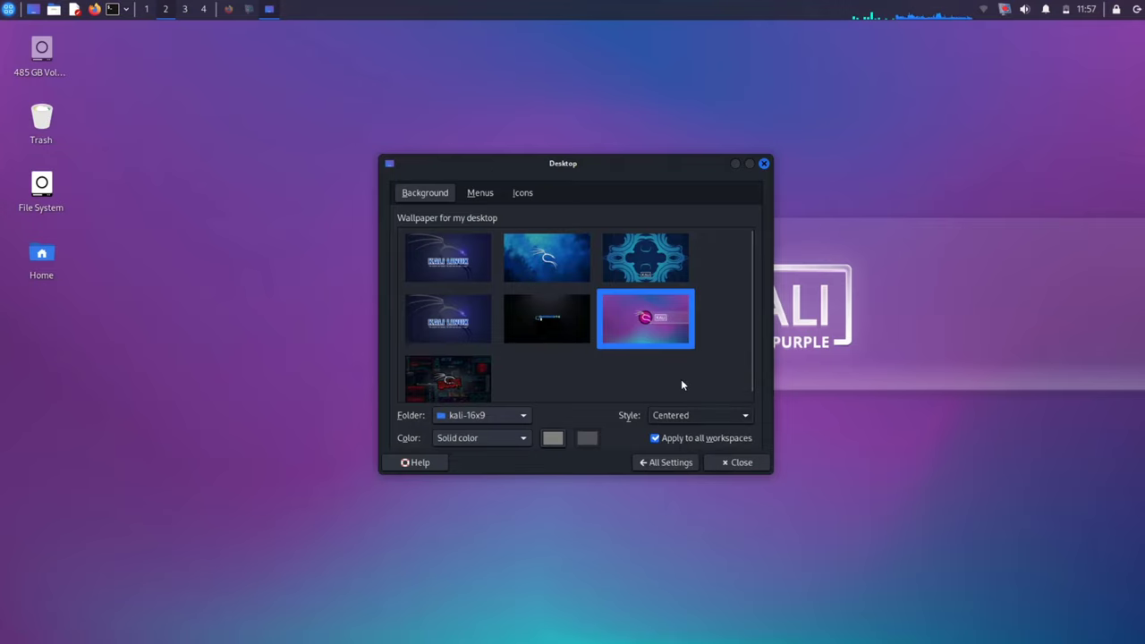
click(701, 414)
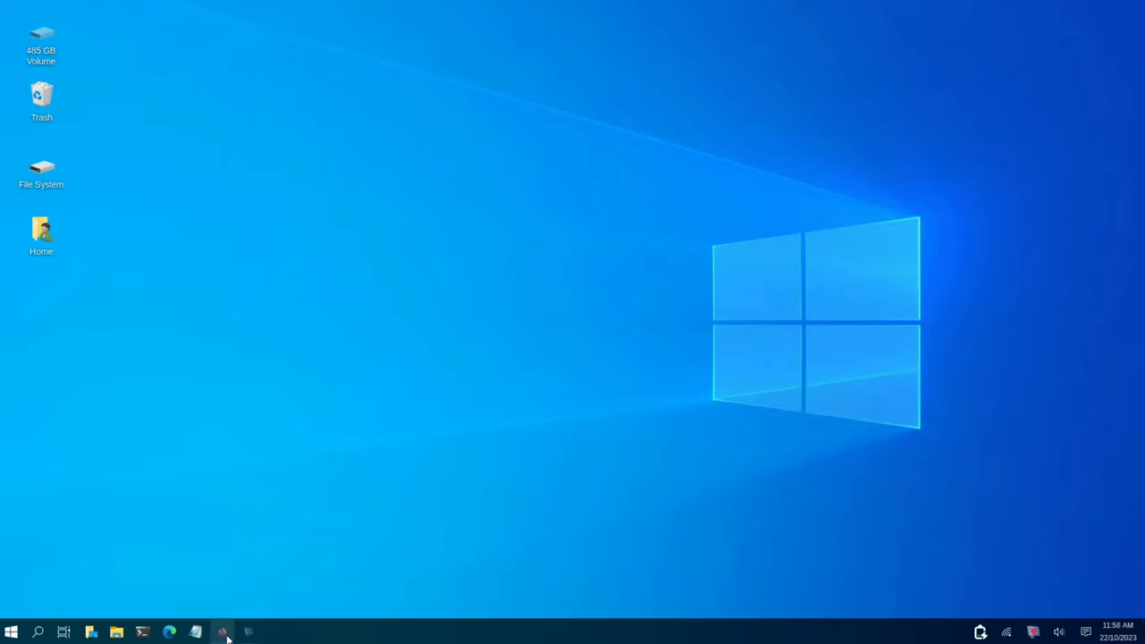
- Open the Windows 10-style start menu and search for cmd
click(12, 632)
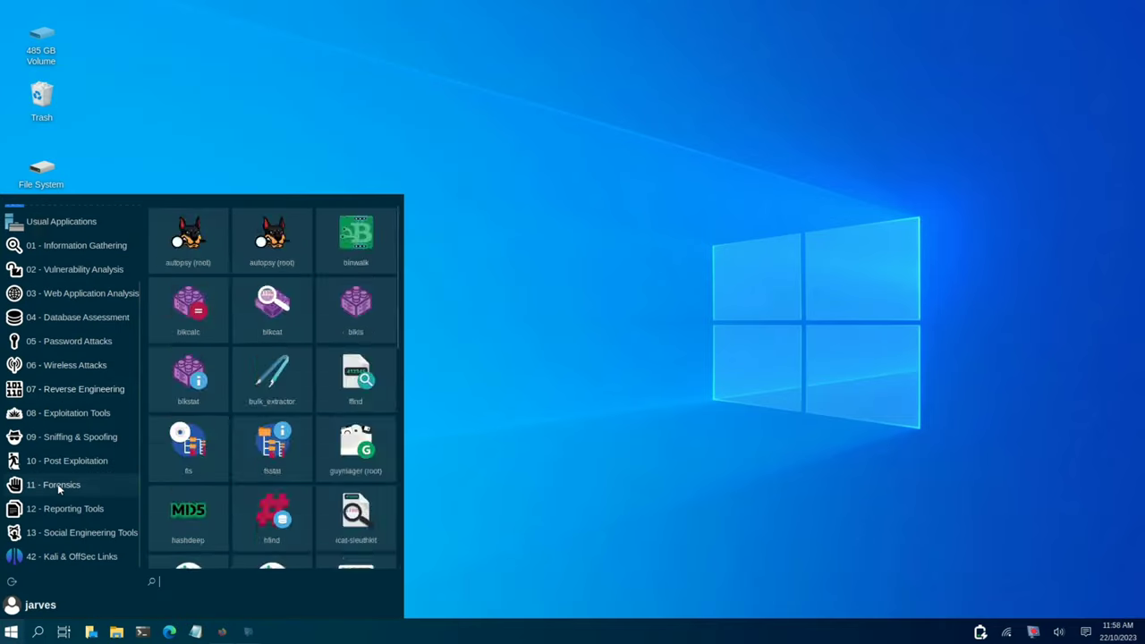
text(cmd)
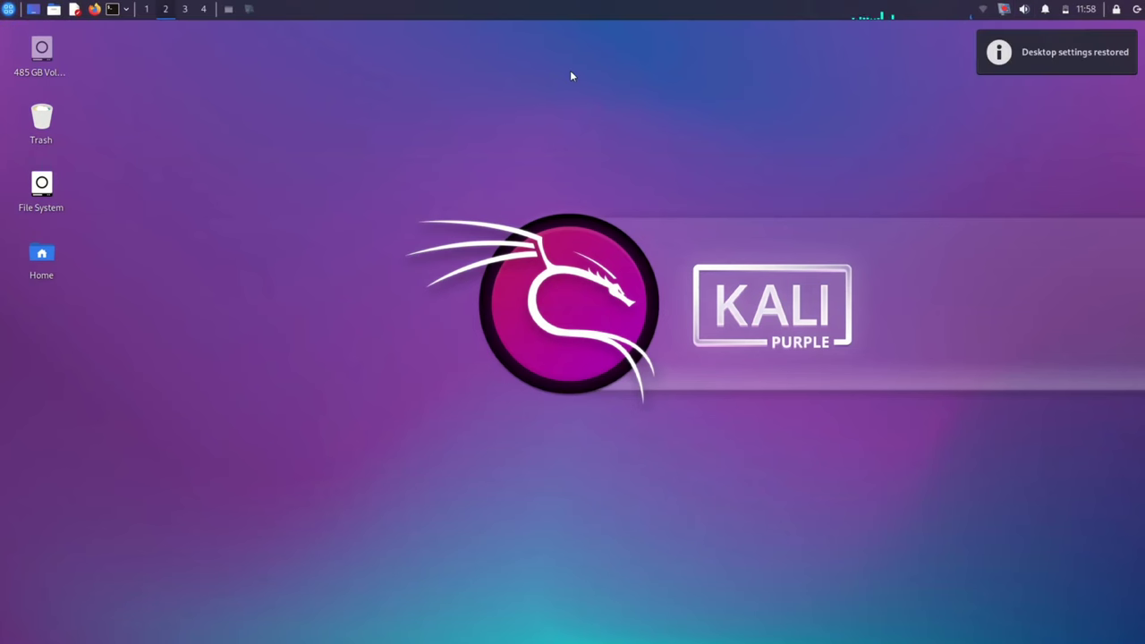
- Search All Applications in the Whisker menu for 'cmd' to find Kali Undercover Mode
click(9, 9)
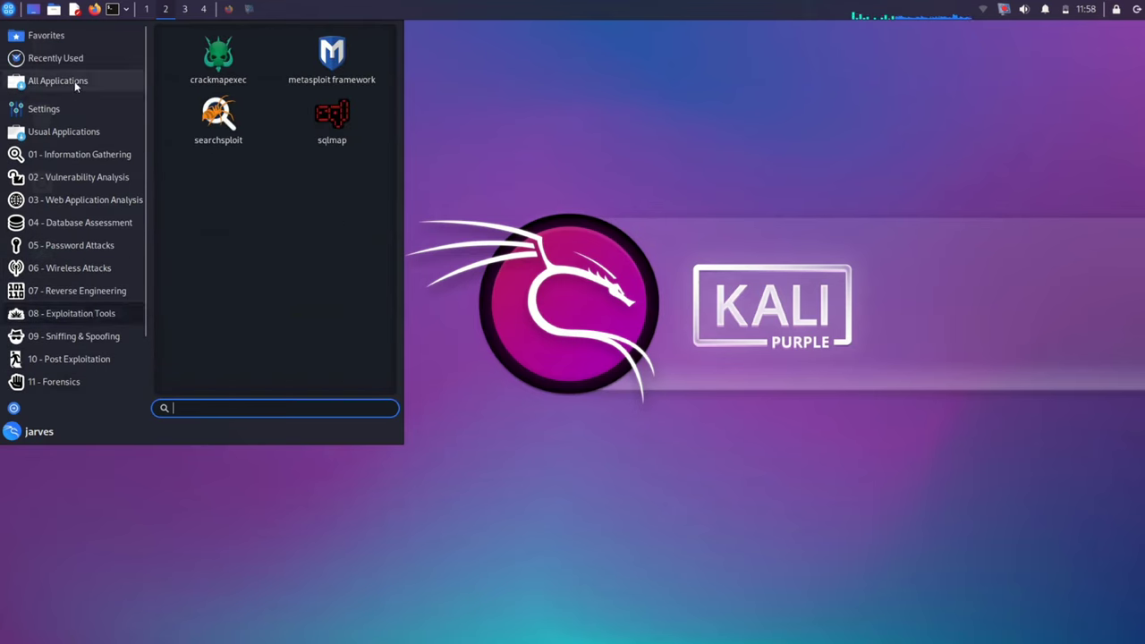
click(58, 81)
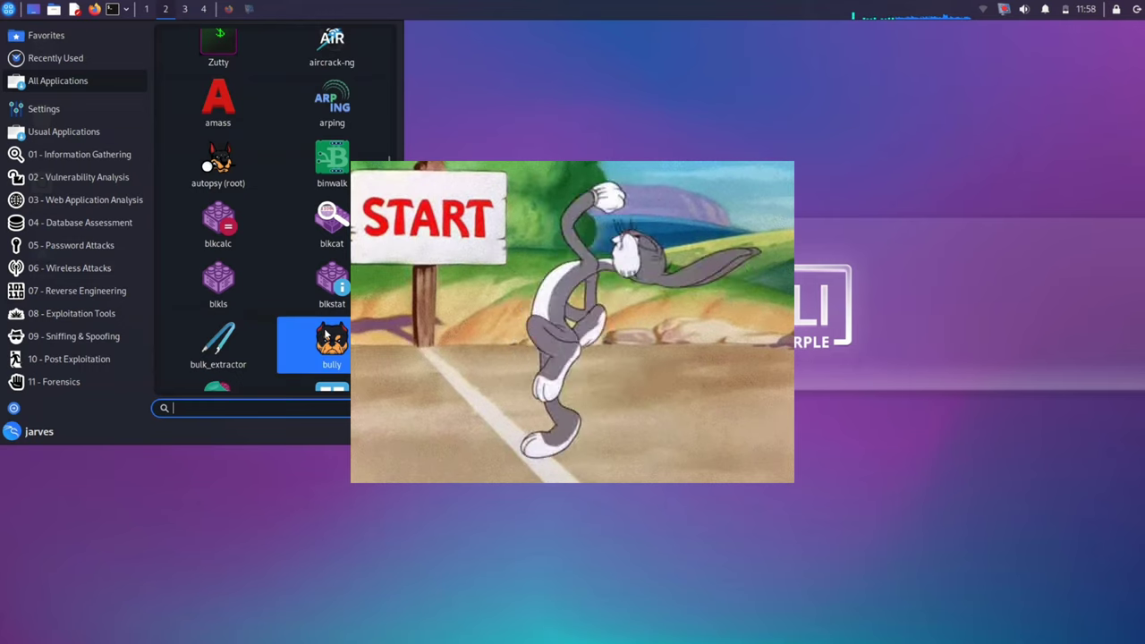
text(cmd)
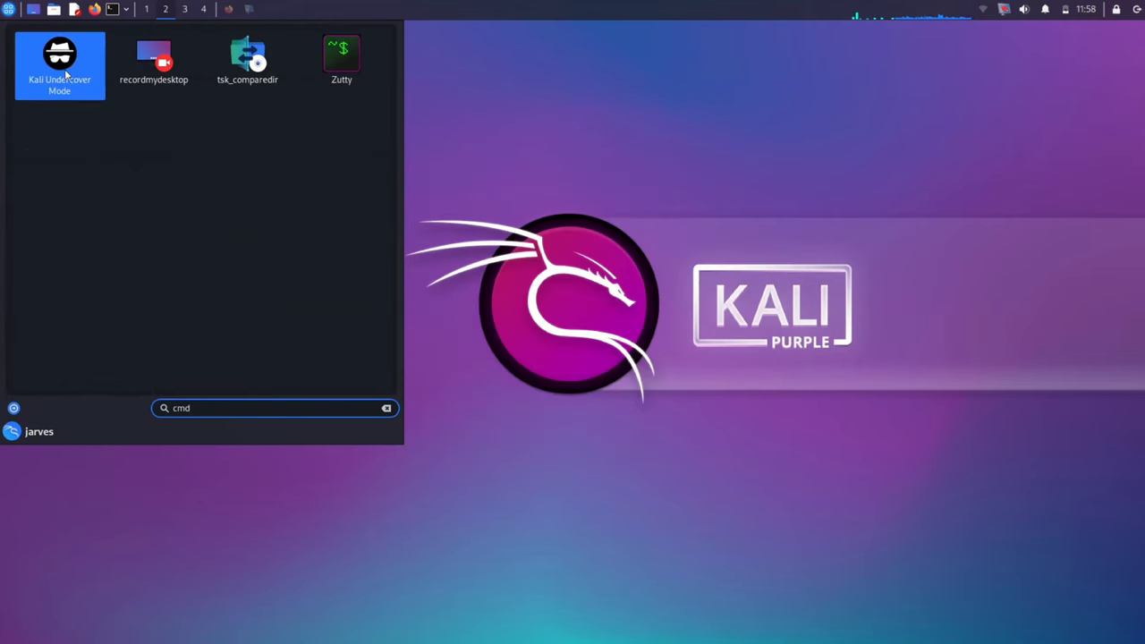